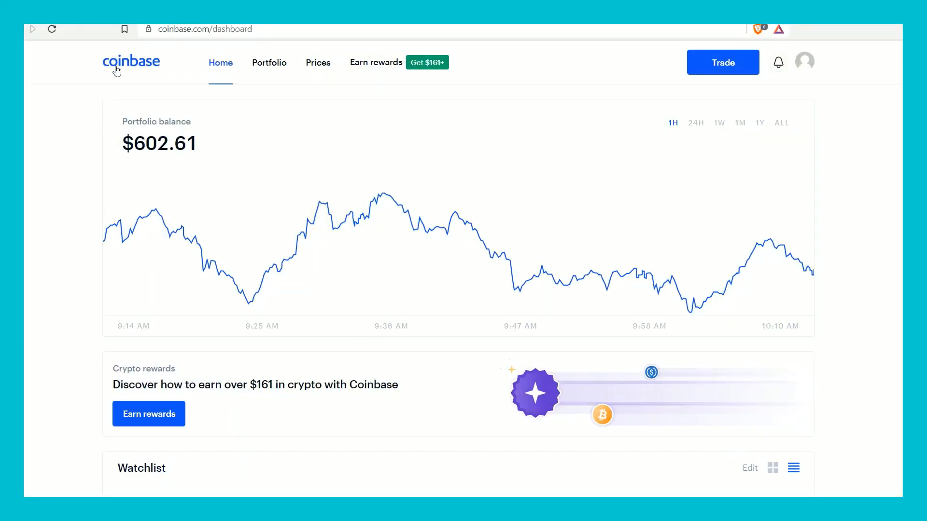
- Switch the portfolio balance chart to the 1M range, showing $602.75
left_click(739, 122)
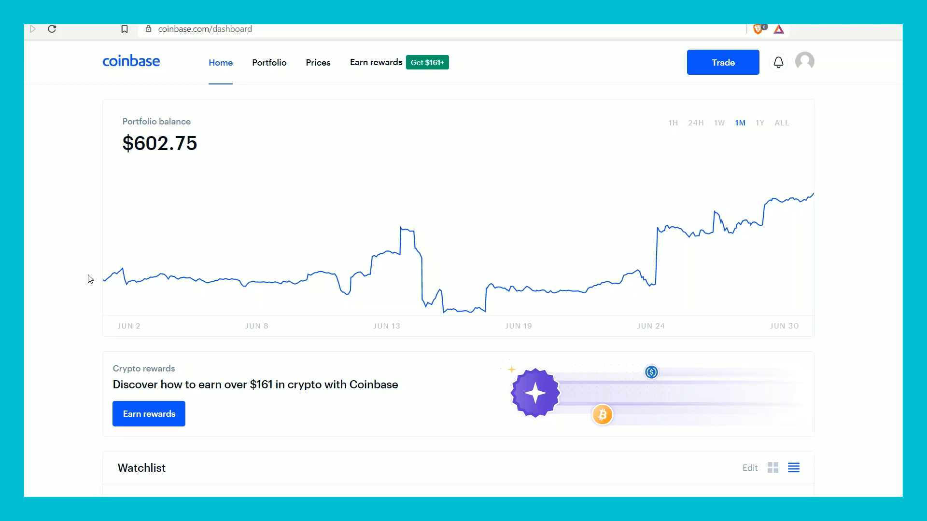
mouse_move(121, 273)
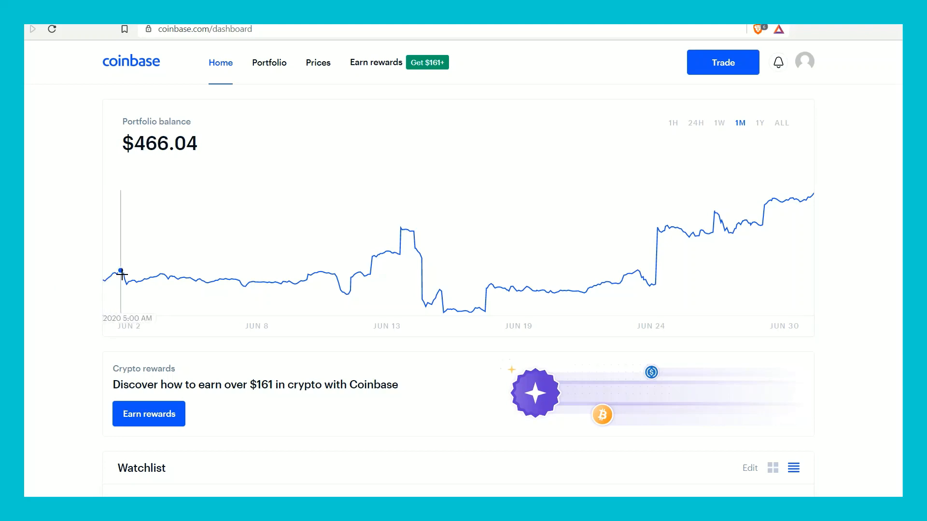
mouse_move(121, 276)
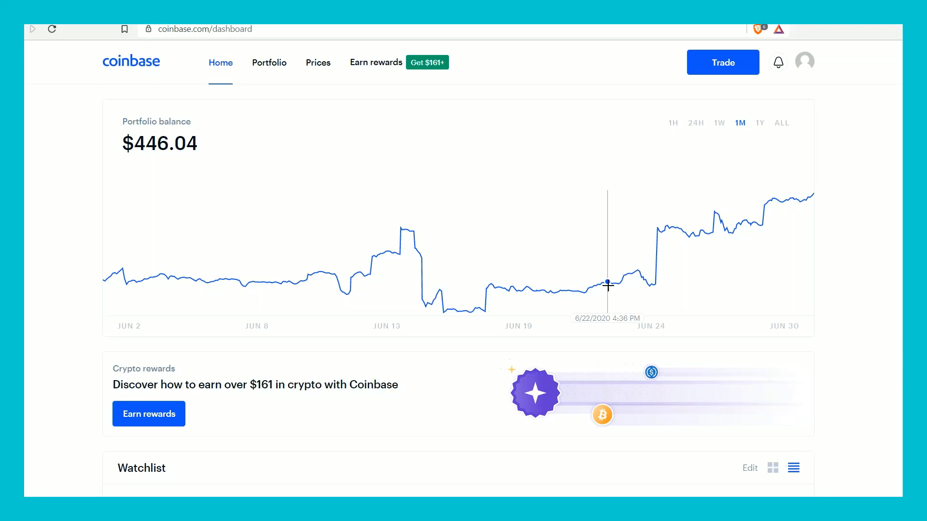
mouse_move(696, 144)
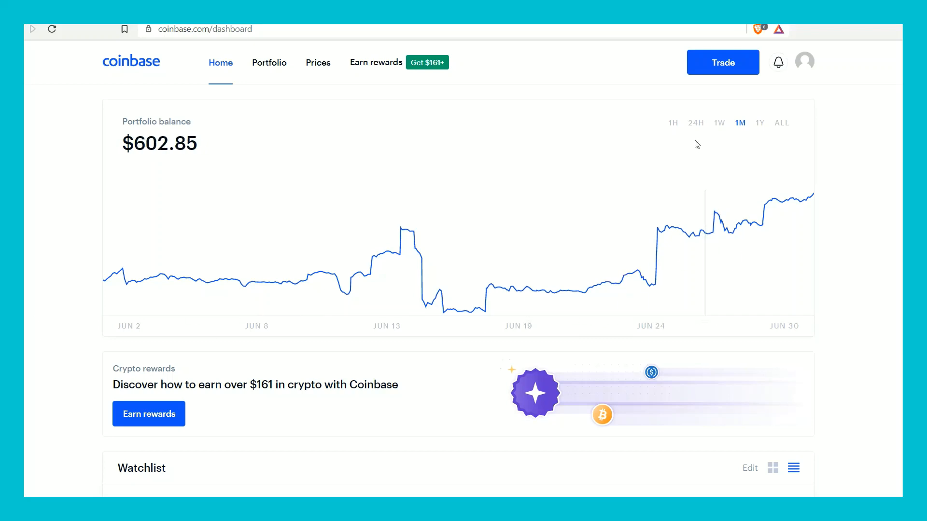
- Switch the portfolio balance chart to 24H and hover the line to read $602.79
left_click(696, 122)
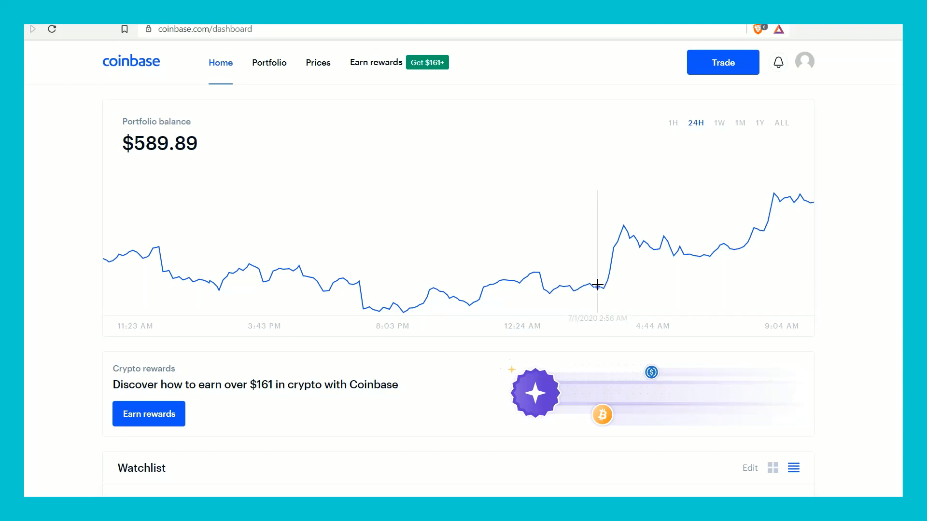
mouse_move(358, 308)
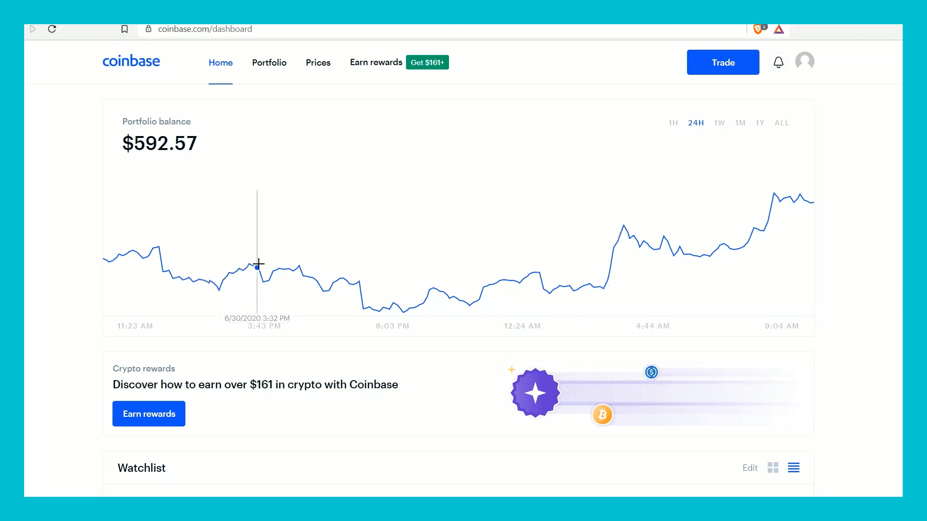
mouse_move(354, 283)
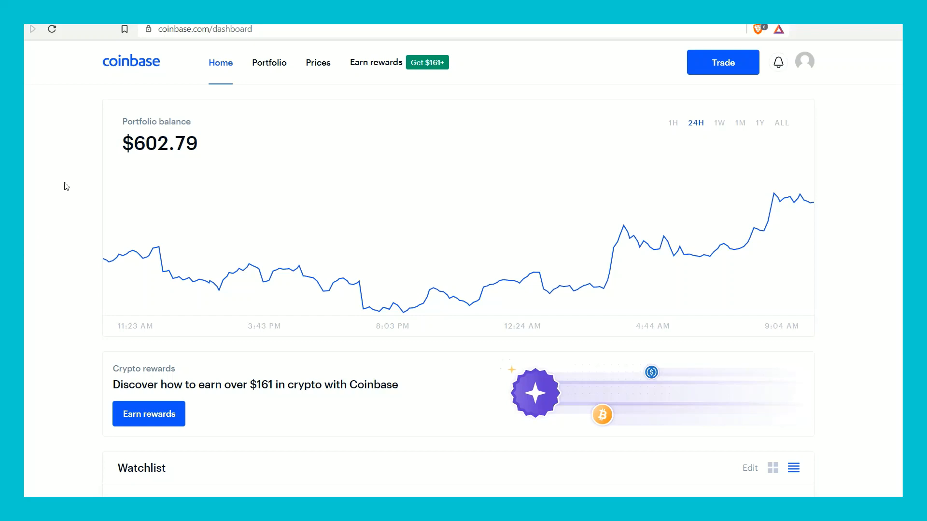
left_click_drag(122, 121, 198, 154)
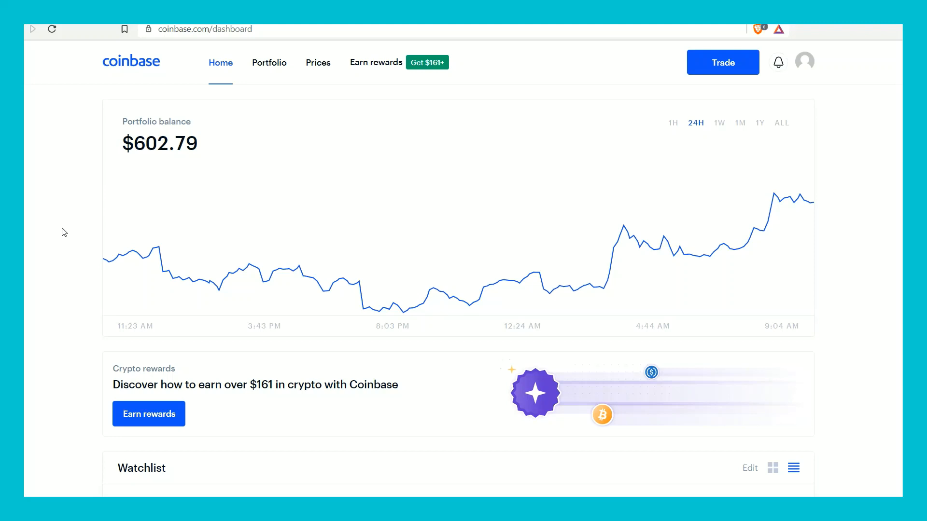
mouse_move(66, 232)
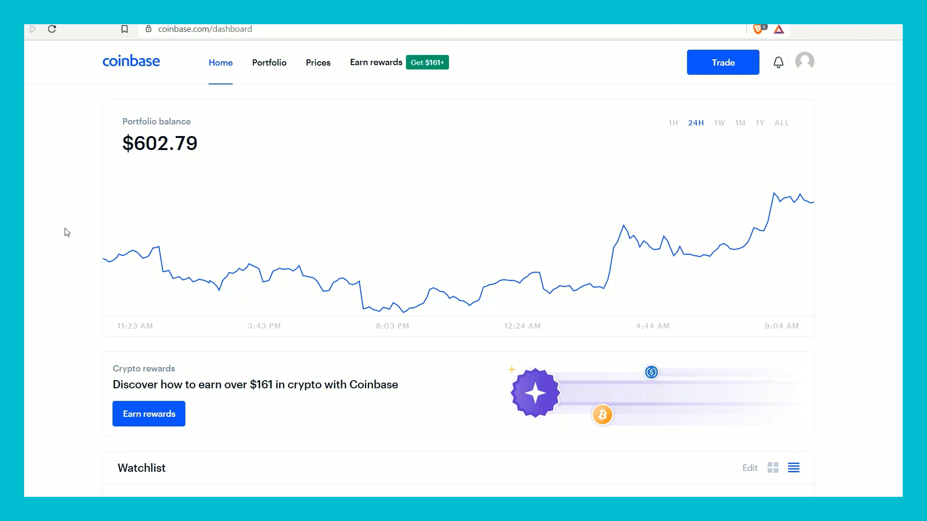
- Scroll the Home dashboard down through the Watchlist rows and back up
scroll("down", 3)
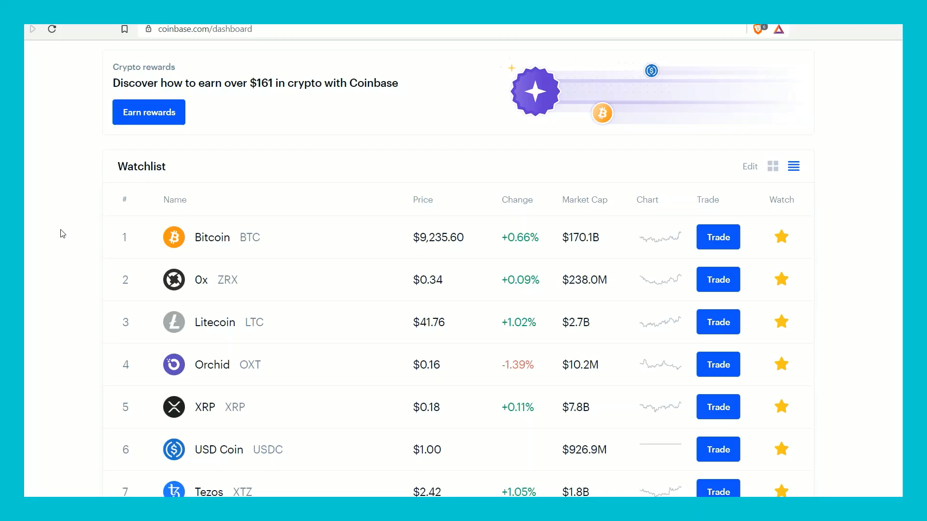
scroll("down", 3)
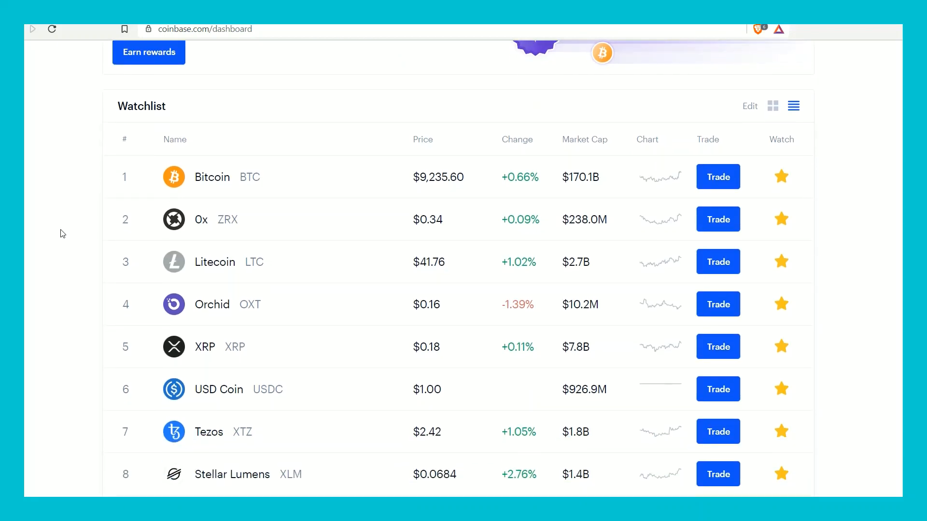
scroll("down", 3)
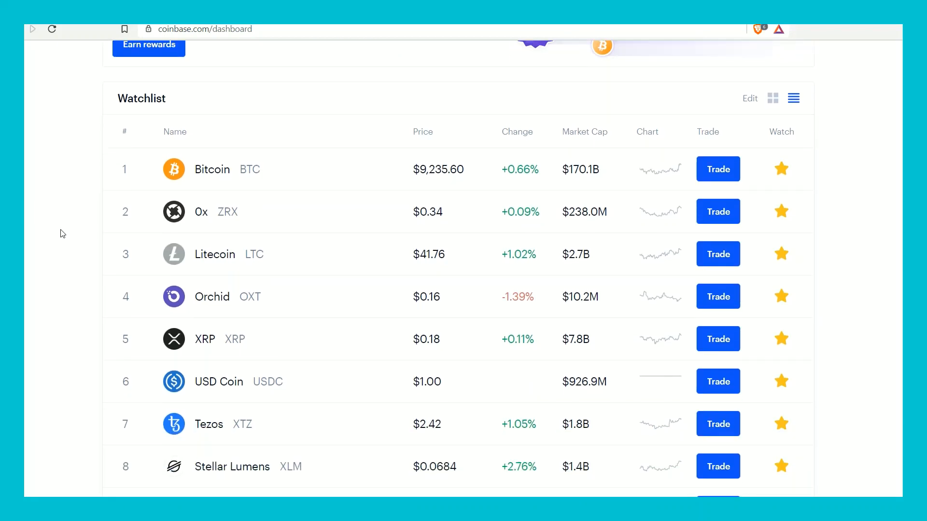
scroll("down", 3)
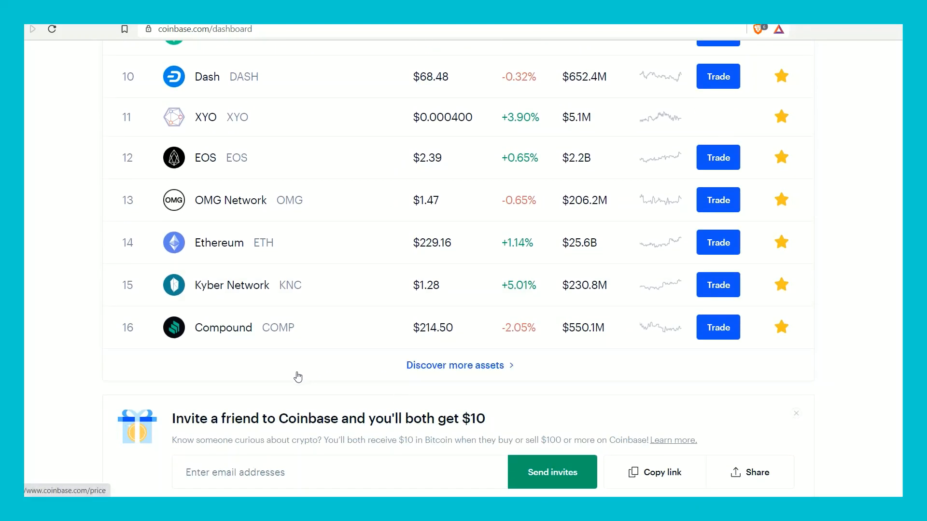
scroll("up", 3)
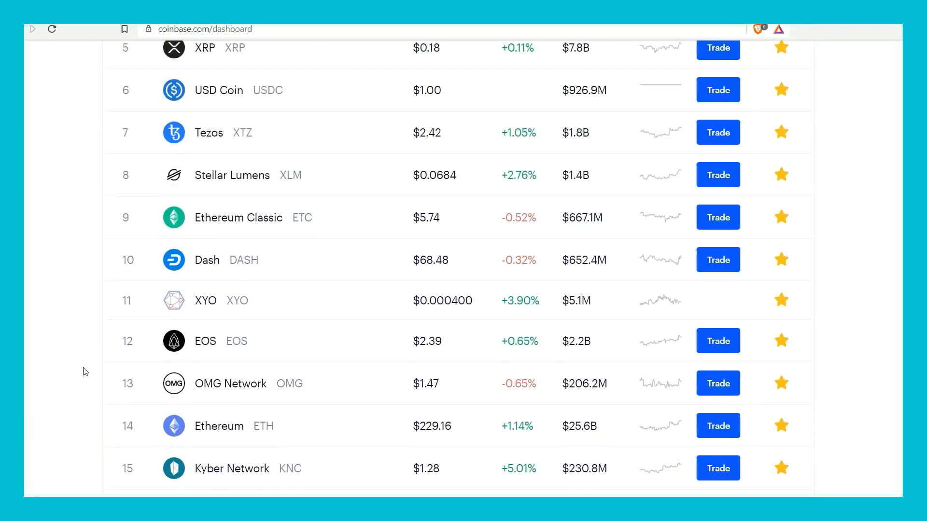
scroll("up", 3)
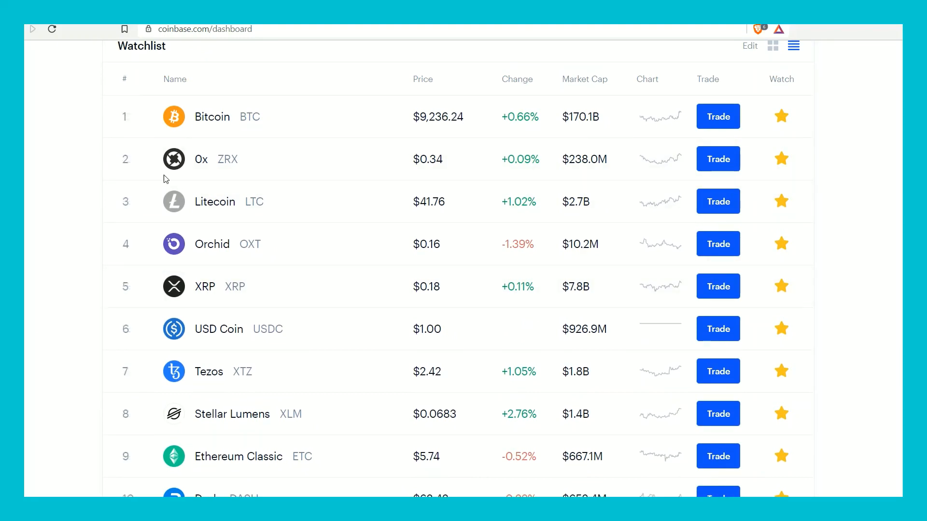
mouse_move(89, 278)
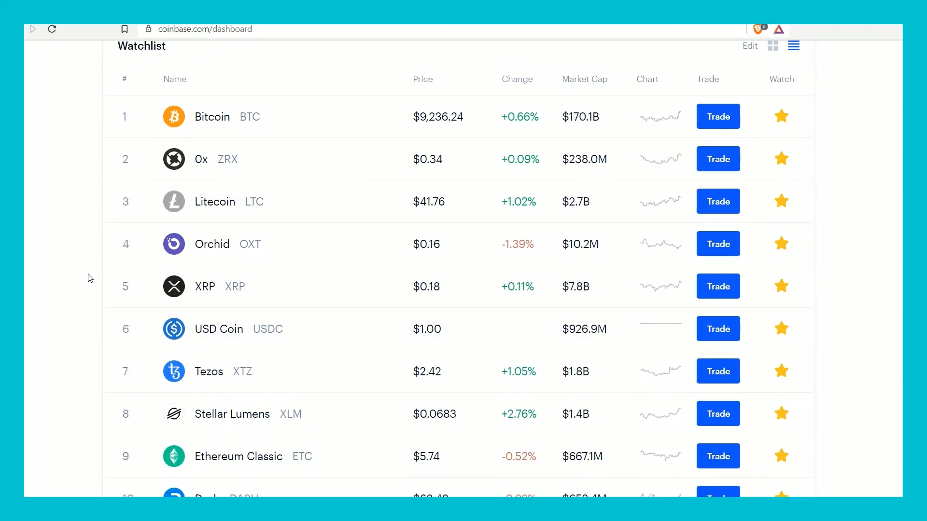
scroll("down", 3)
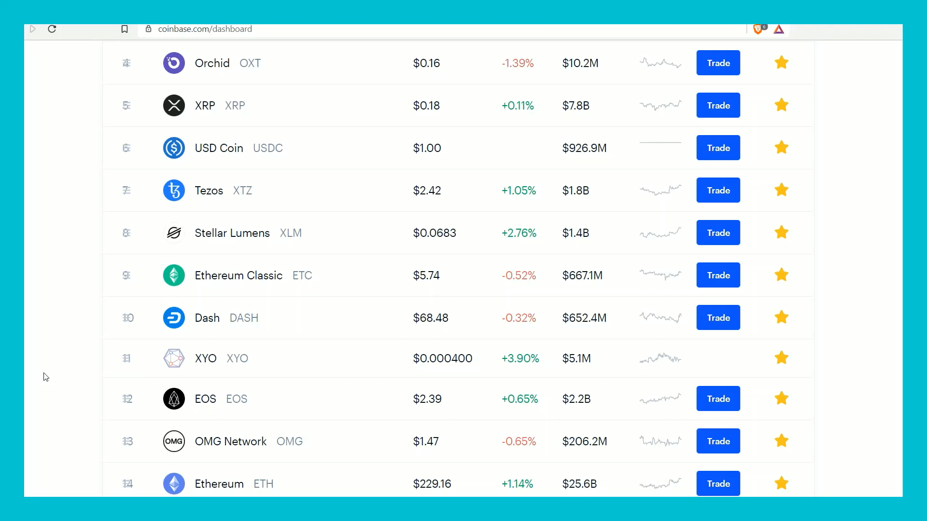
scroll("down", 3)
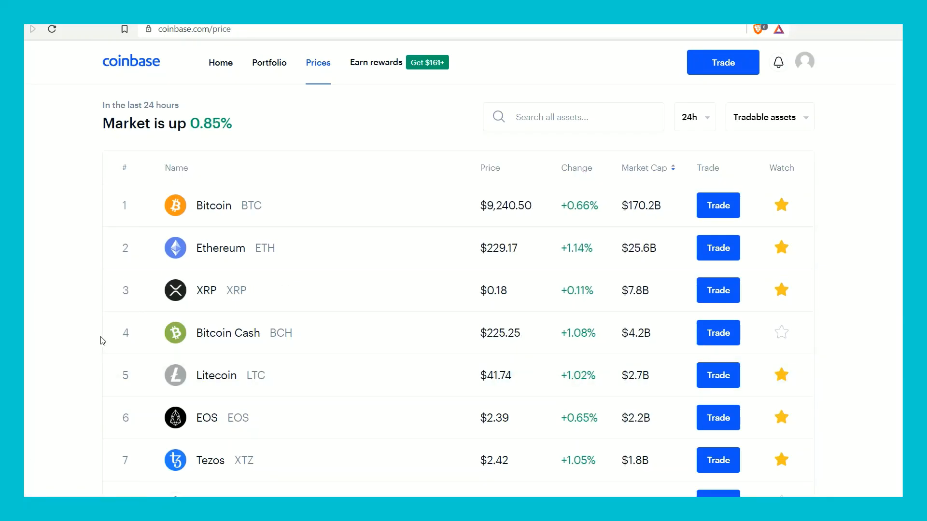
- Scroll the Prices list of tradable assets down to Orchid at #23
scroll("down", 3)
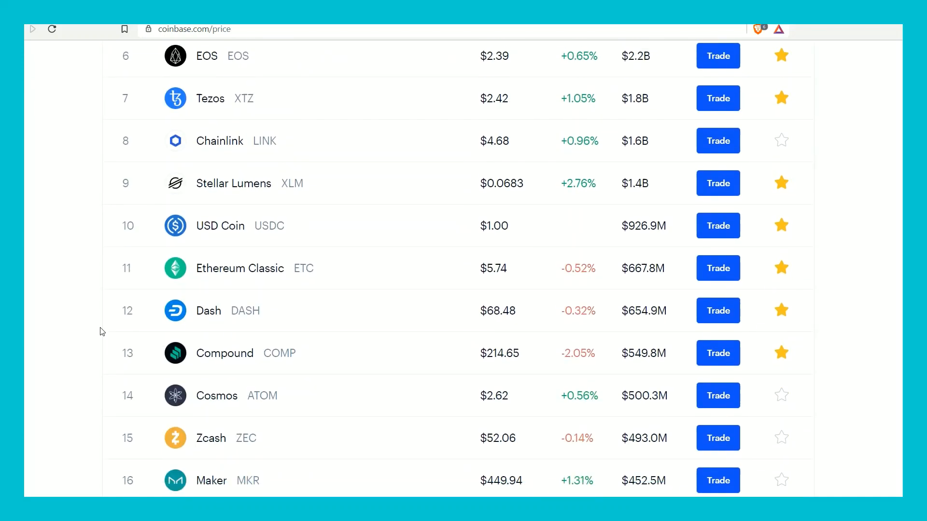
scroll("down", 3)
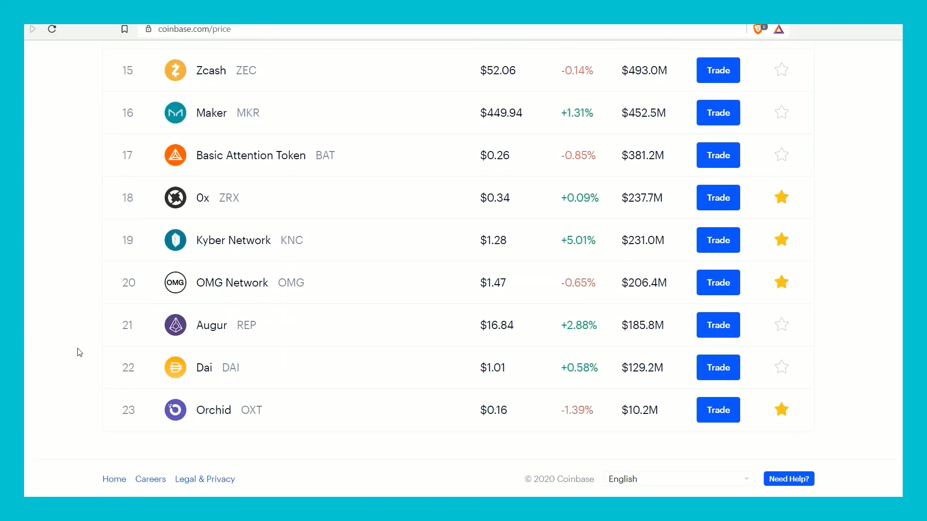
mouse_move(53, 383)
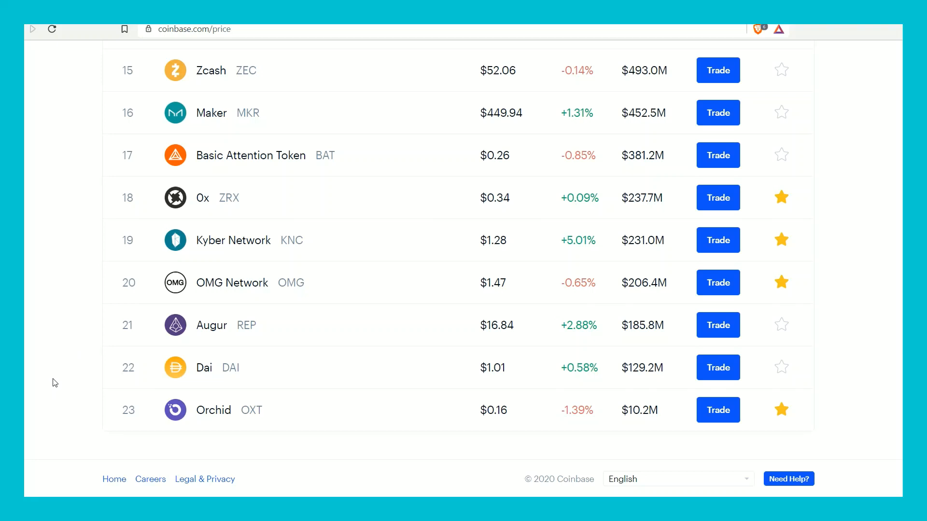
mouse_move(59, 377)
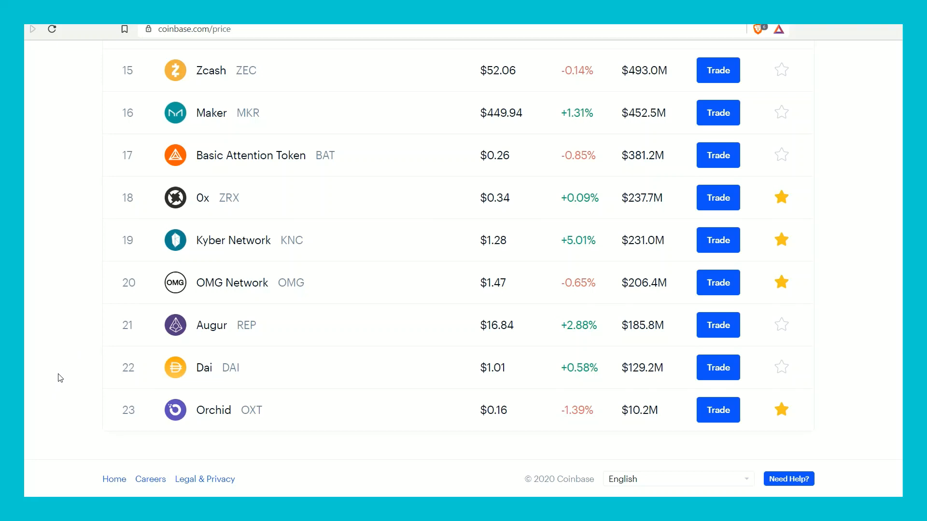
mouse_move(124, 409)
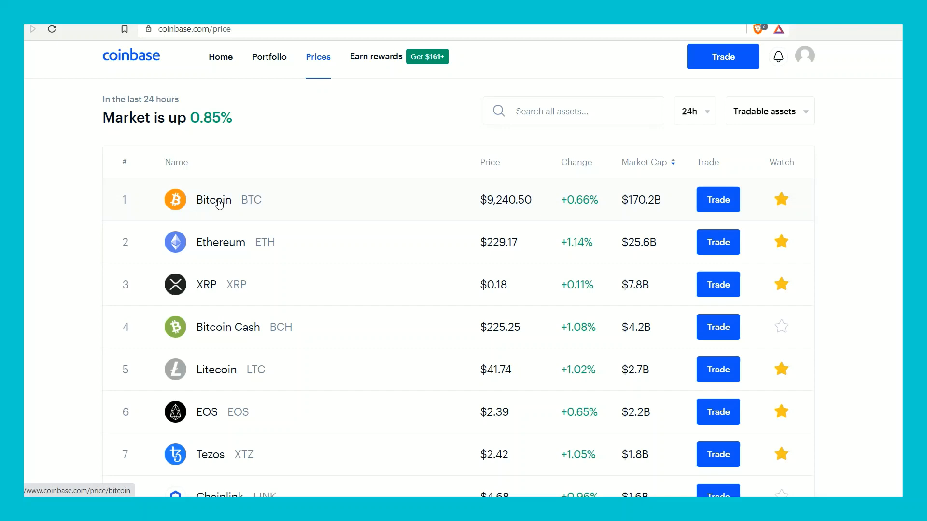
mouse_move(220, 244)
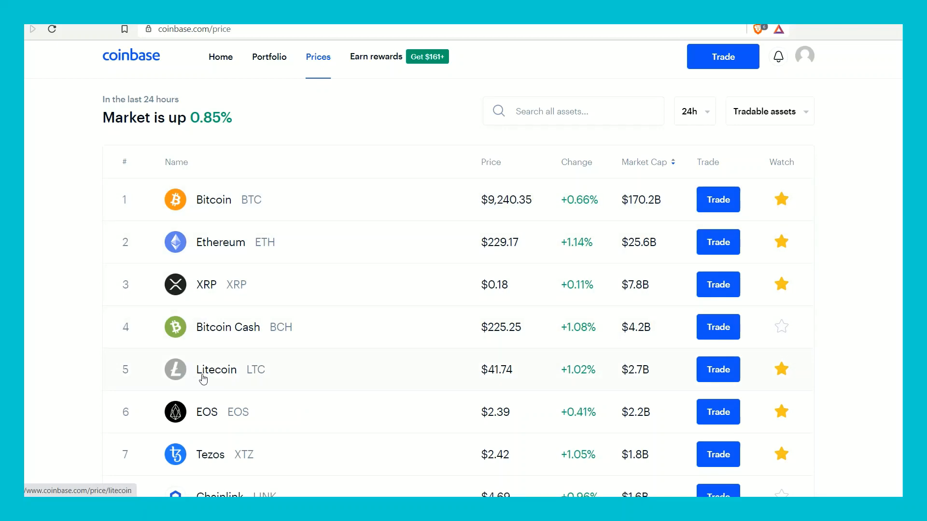
scroll("down", 3)
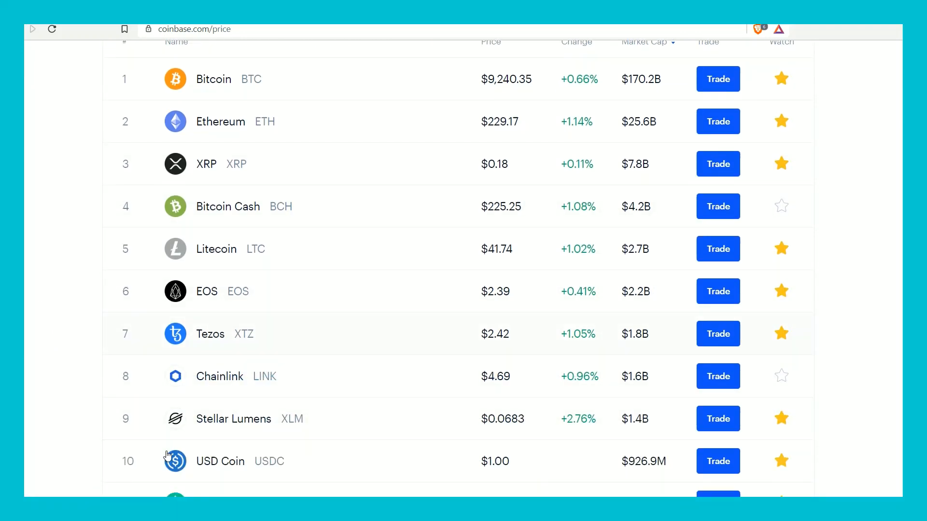
scroll("down", 3)
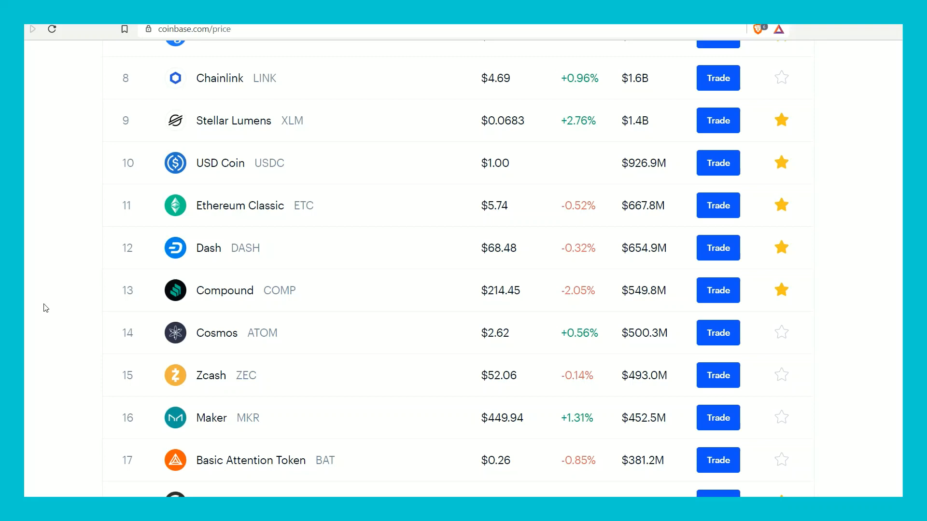
scroll("down", 3)
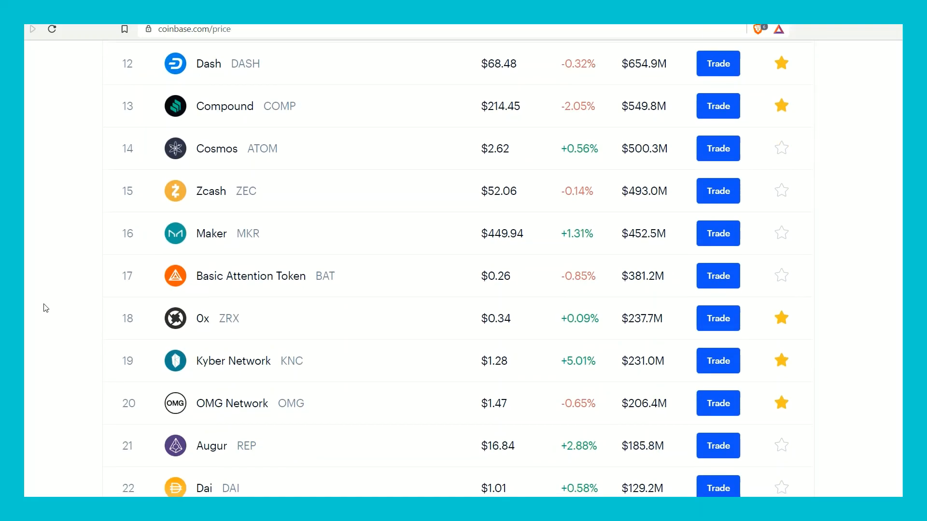
scroll("down", 3)
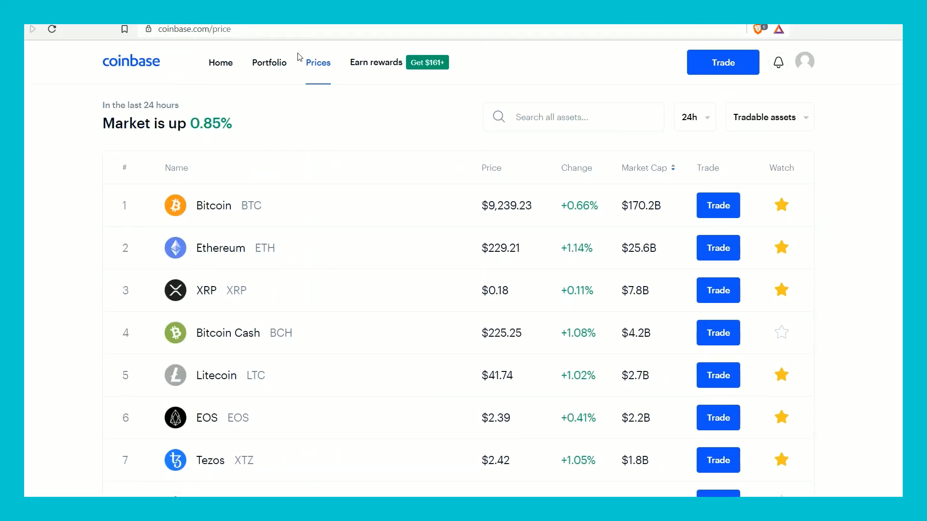
left_click(268, 63)
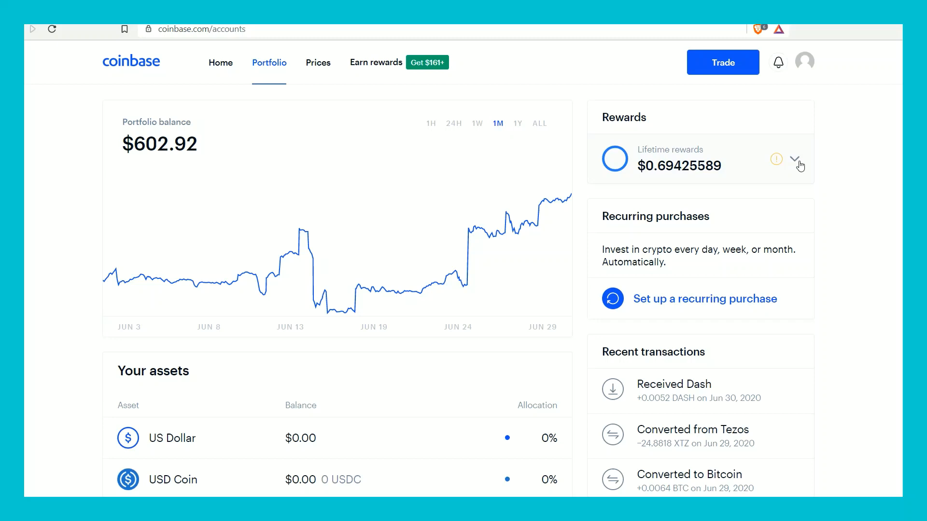
left_click(797, 161)
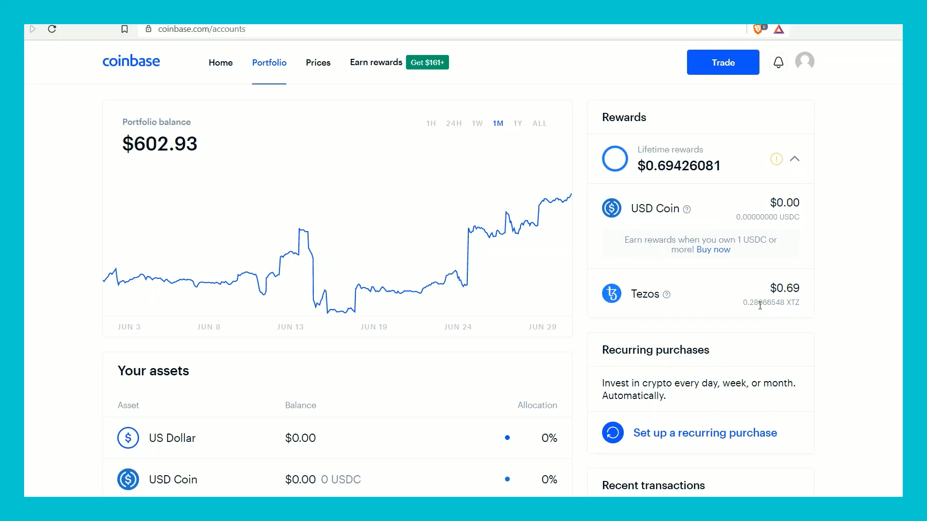
mouse_move(728, 304)
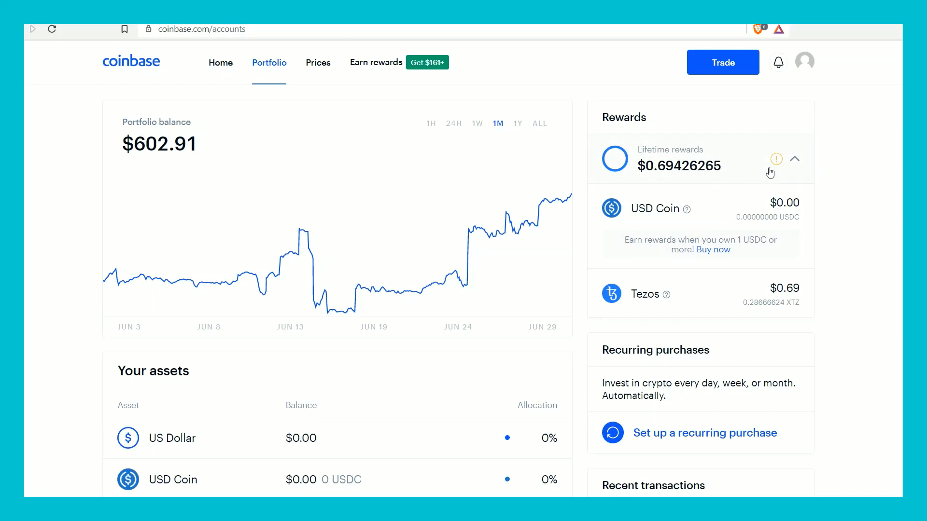
left_click(795, 159)
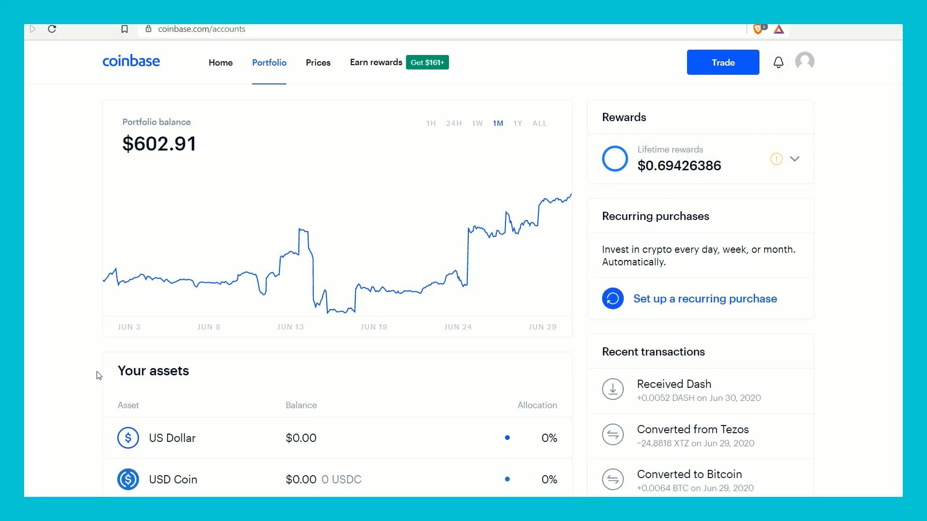
mouse_move(33, 317)
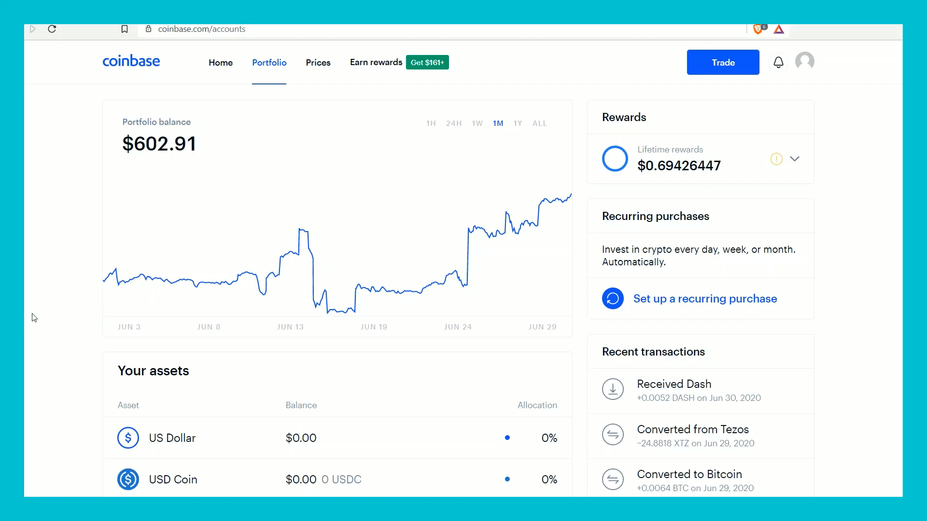
scroll("down", 3)
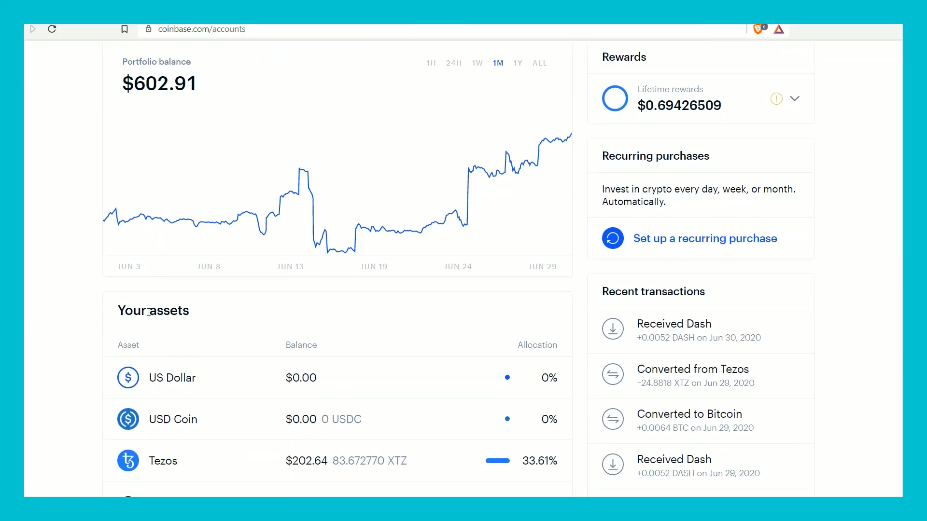
scroll("down", 3)
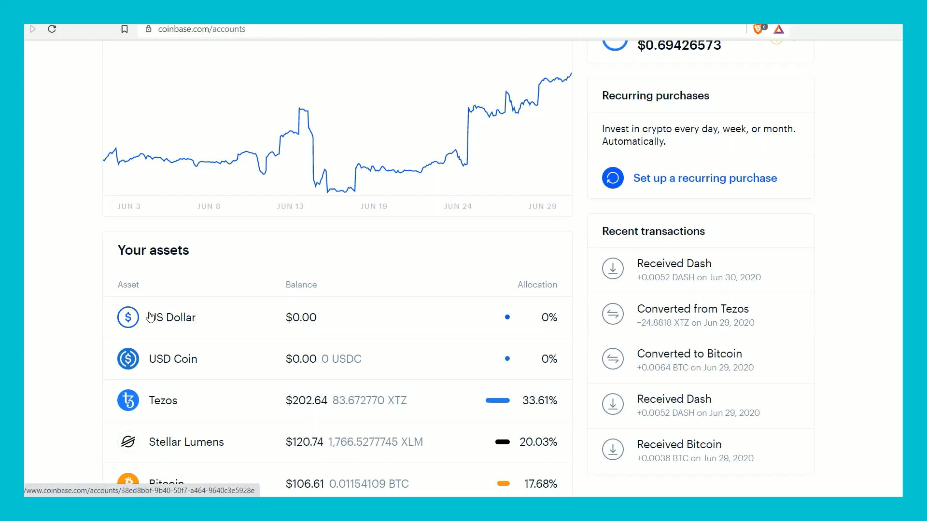
scroll("down", 3)
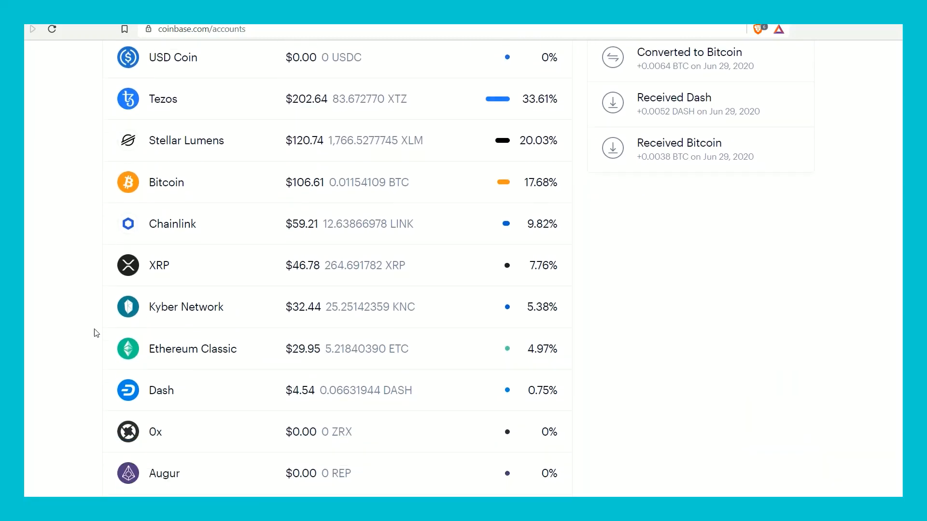
scroll("down", 3)
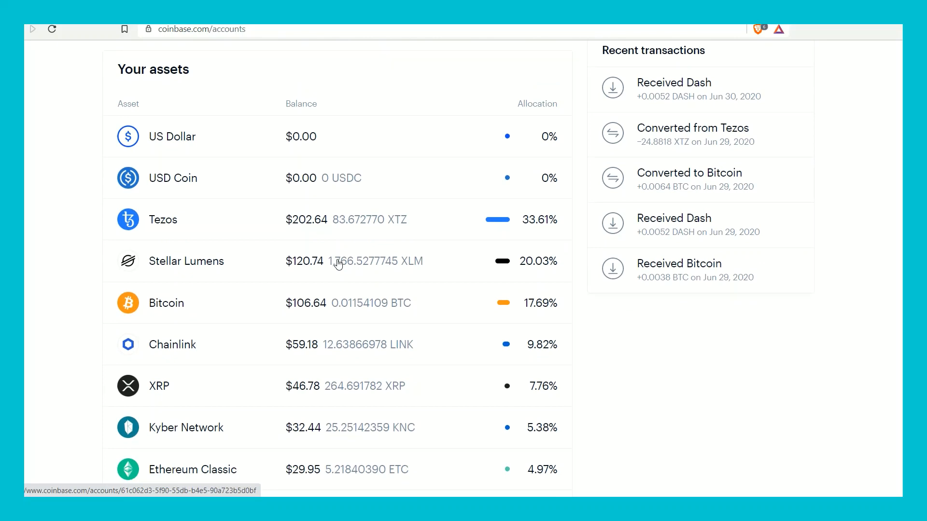
mouse_move(371, 317)
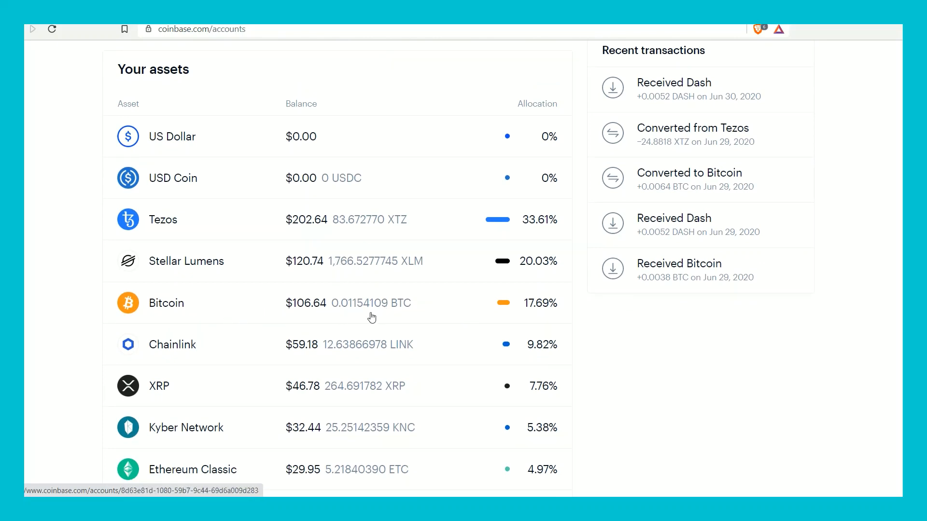
mouse_move(340, 309)
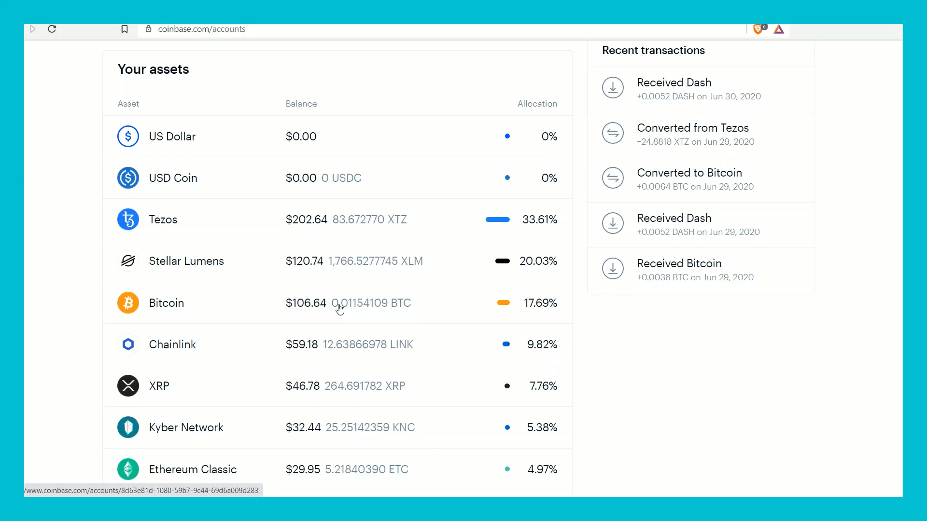
mouse_move(307, 311)
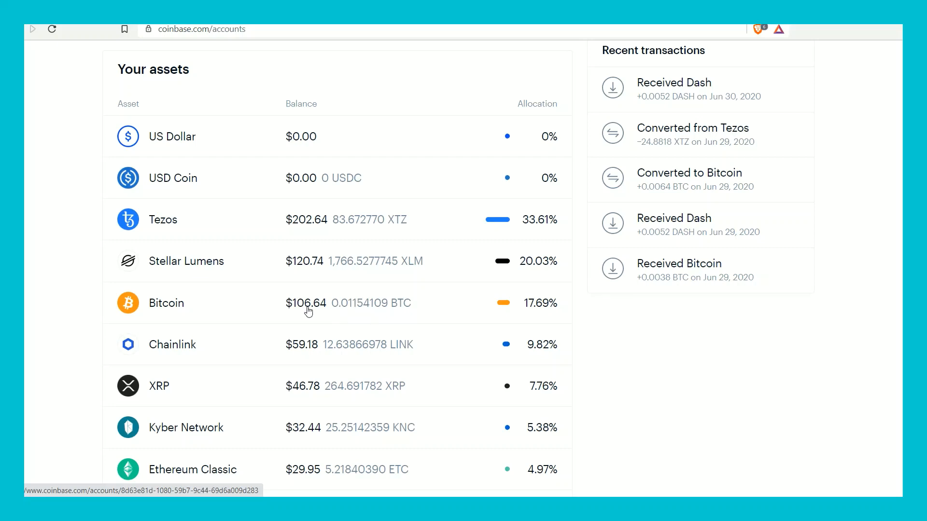
mouse_move(345, 309)
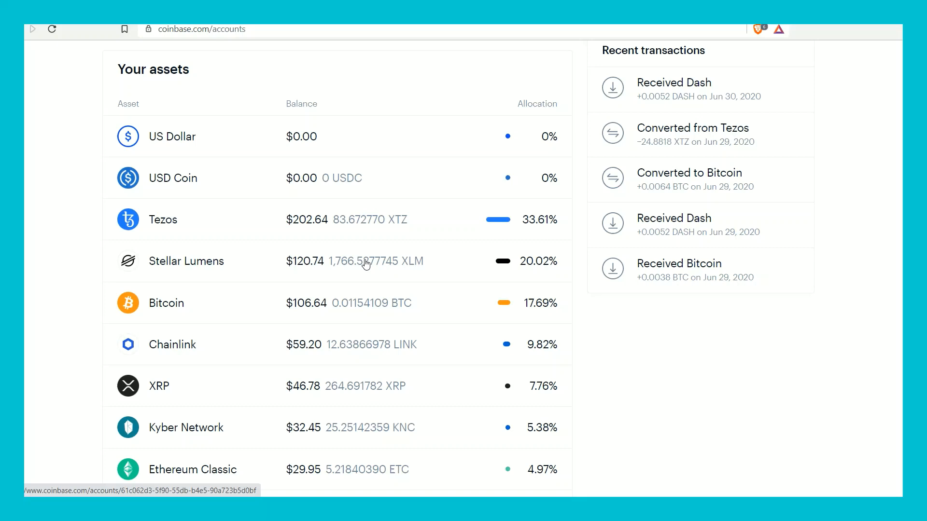
mouse_move(411, 268)
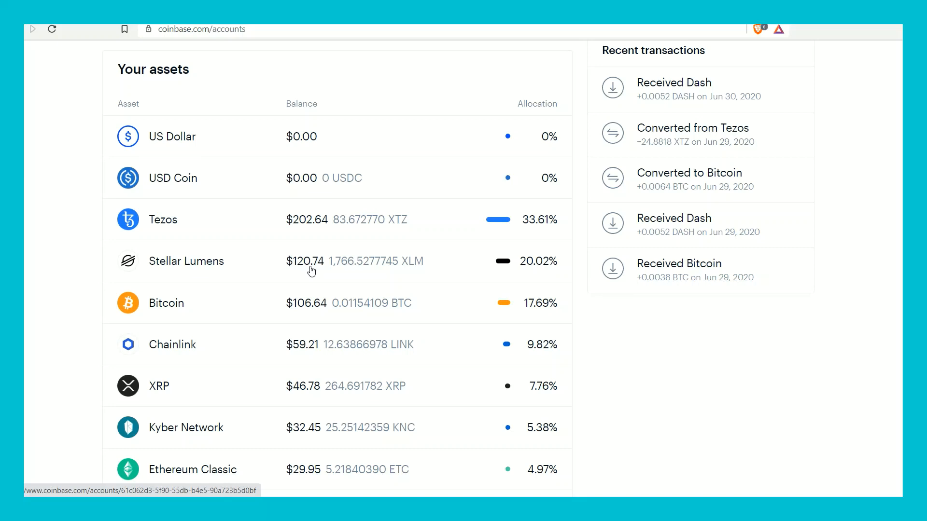
mouse_move(323, 270)
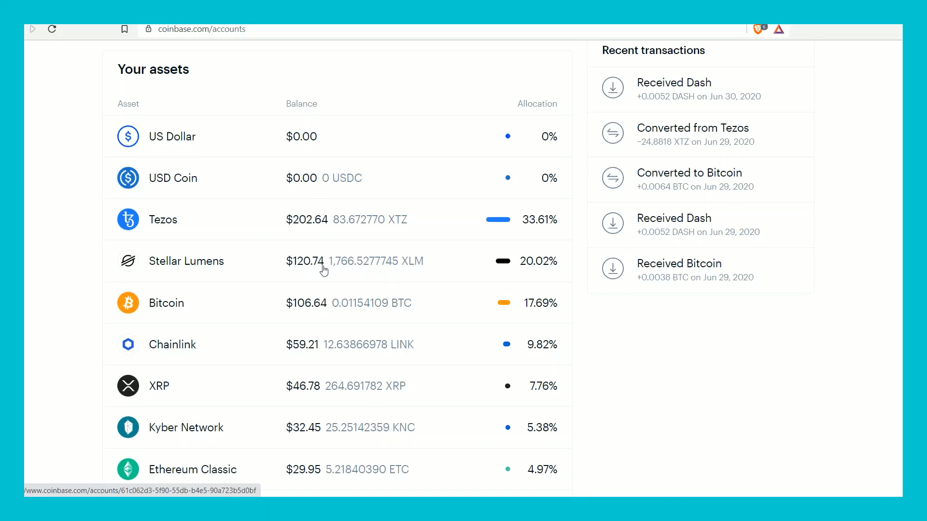
mouse_move(326, 272)
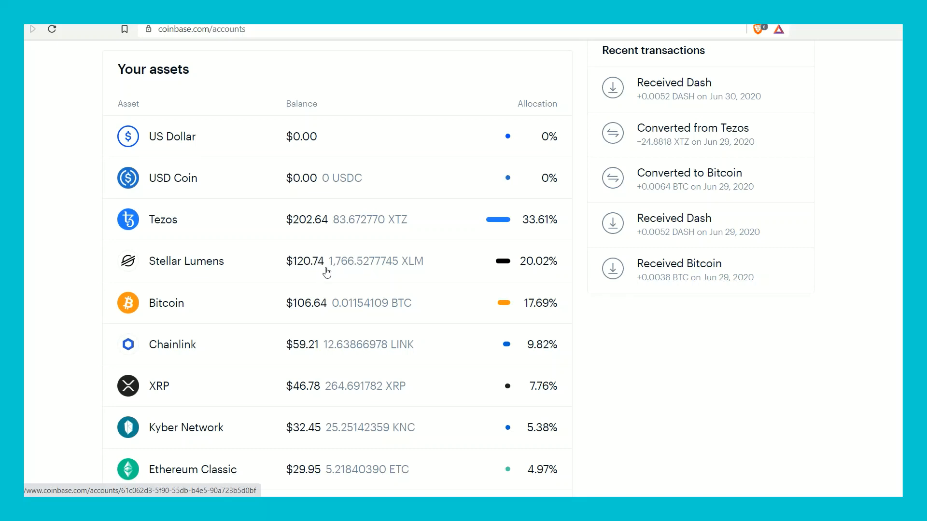
scroll("down", 3)
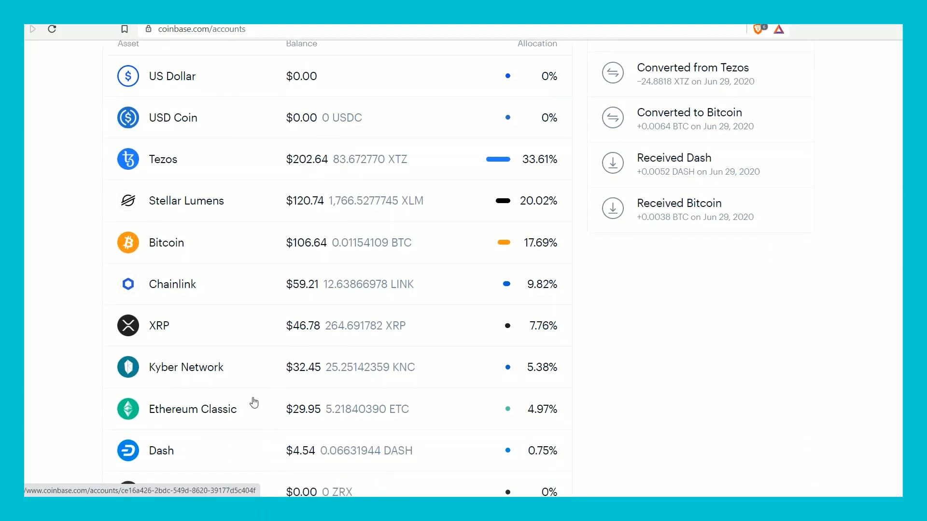
scroll("down", 3)
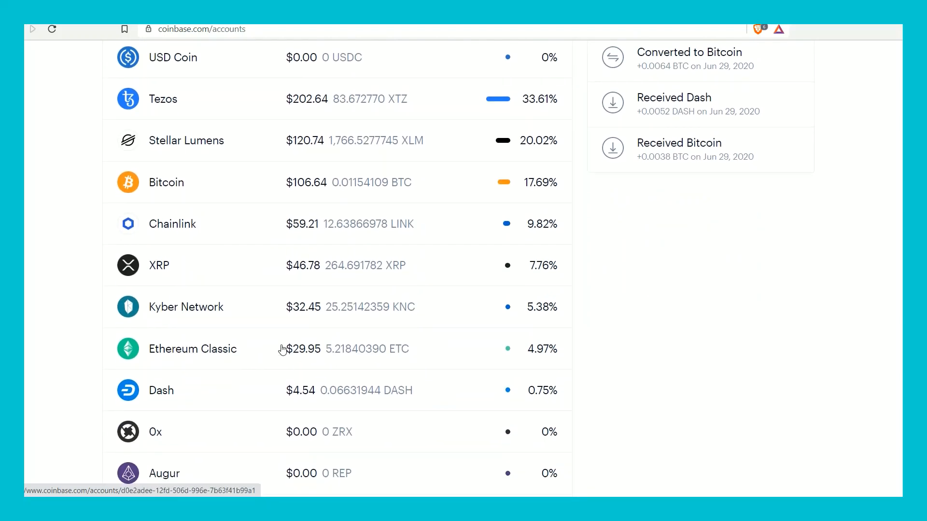
mouse_move(178, 300)
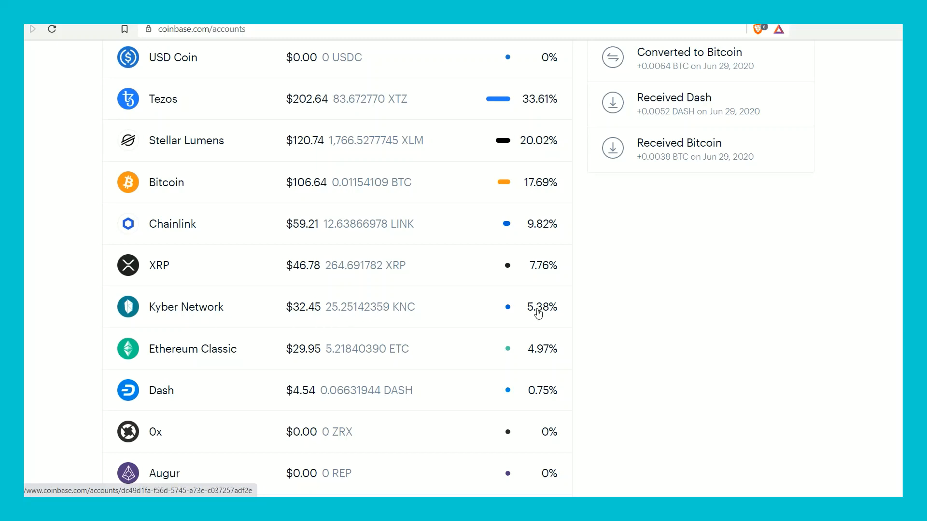
mouse_move(440, 373)
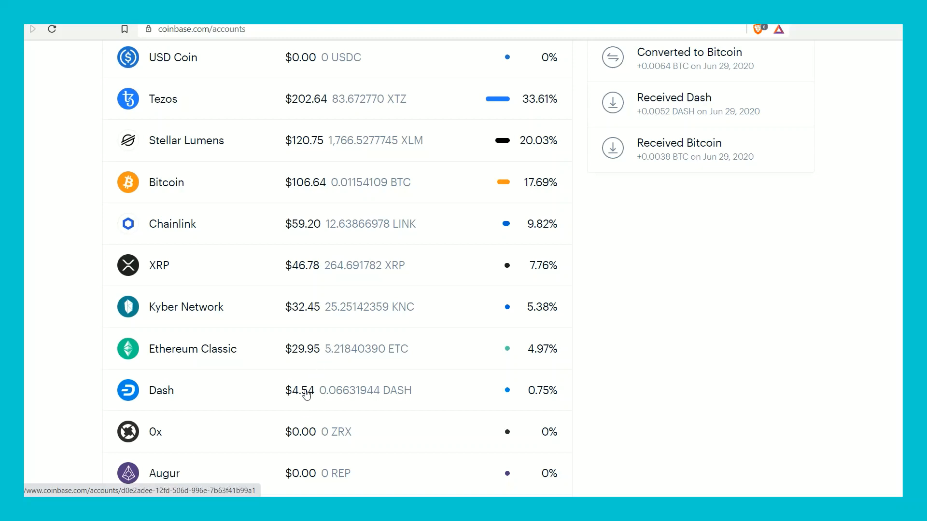
scroll("down", 3)
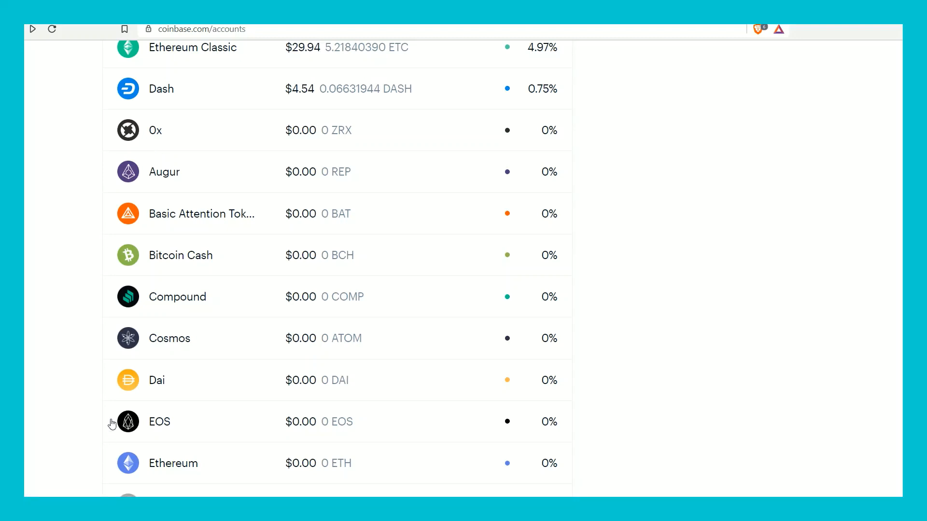
scroll("up", 3)
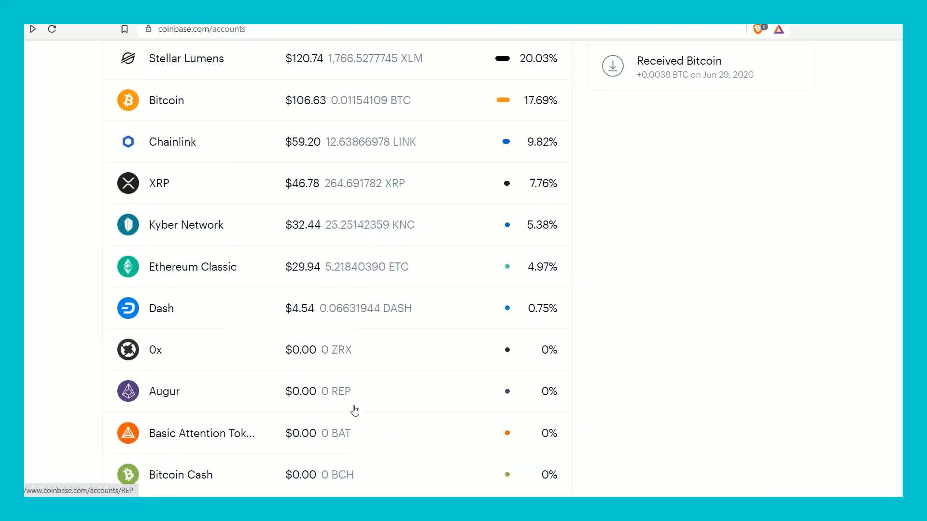
scroll("up", 3)
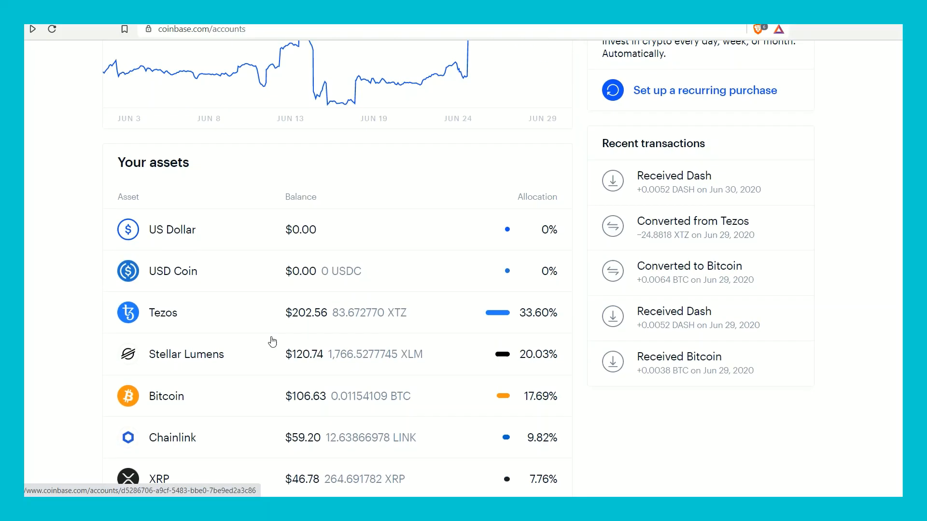
scroll("down", 3)
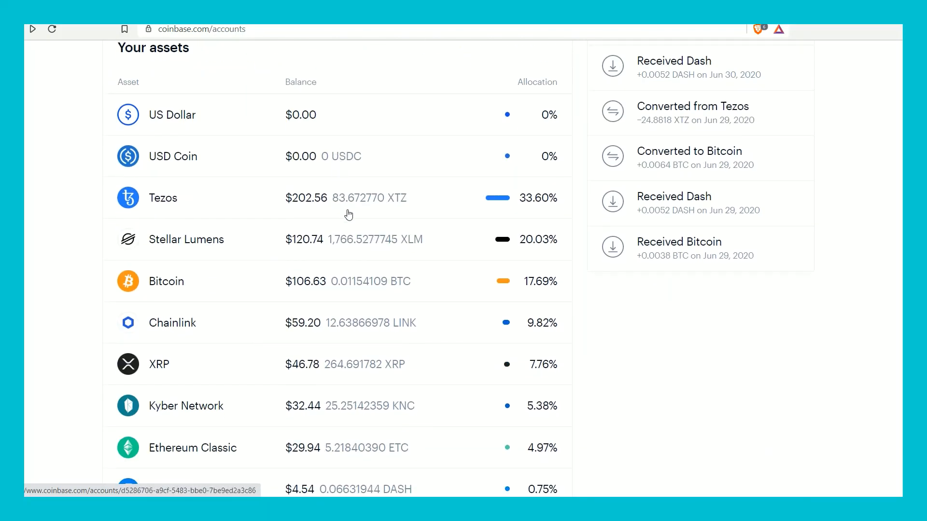
scroll("down", 3)
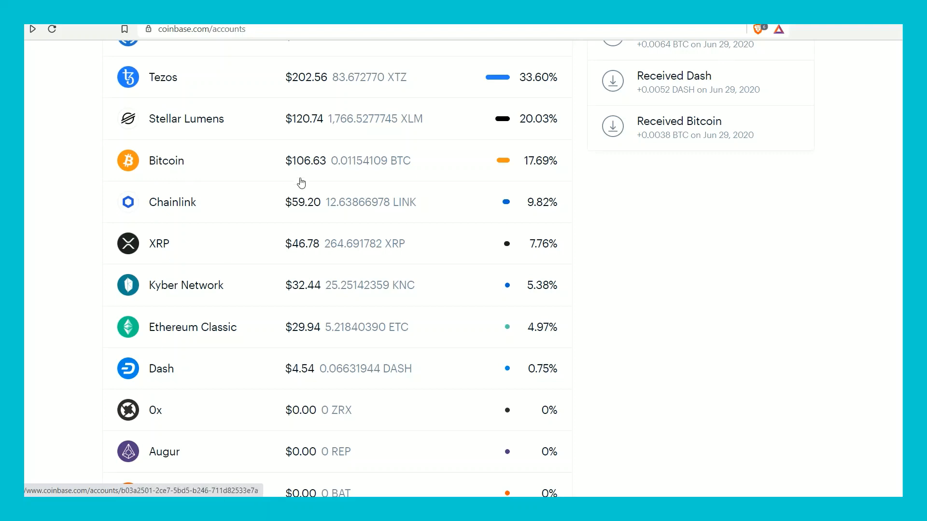
mouse_move(414, 334)
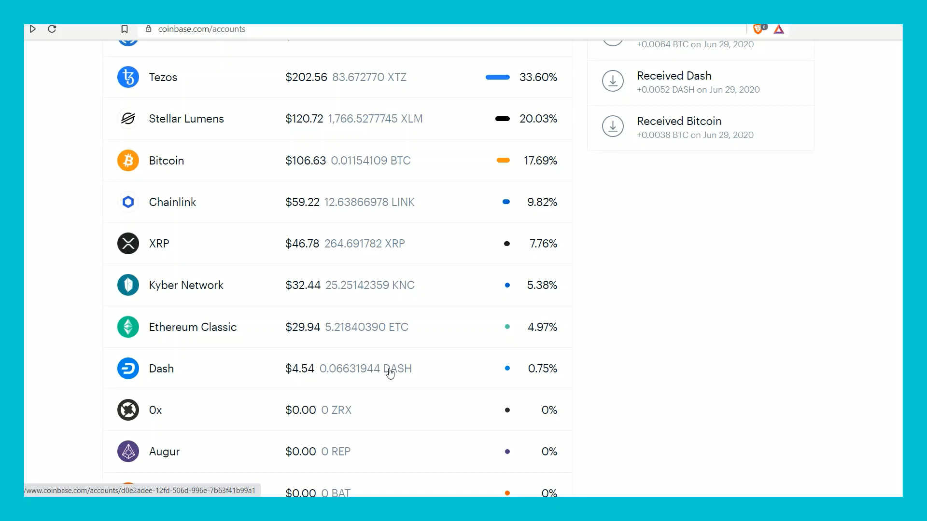
scroll("up", 3)
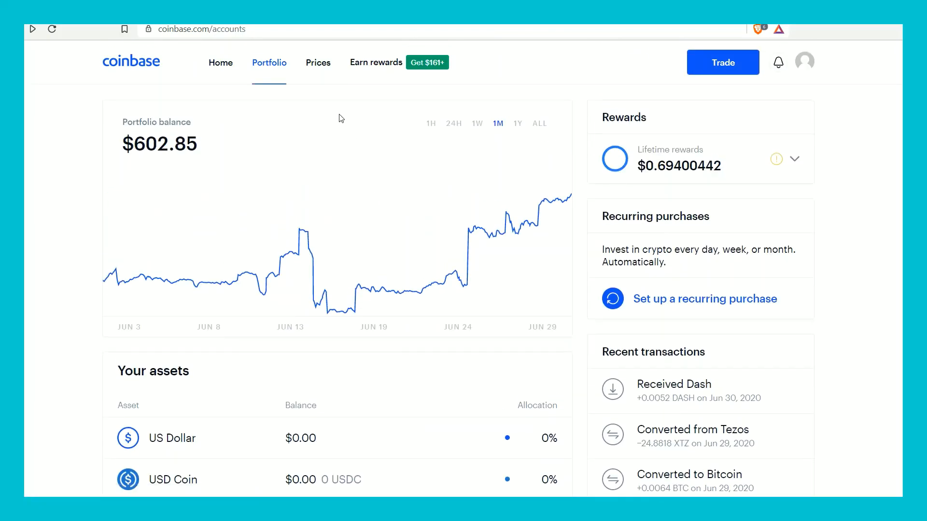
left_click(317, 62)
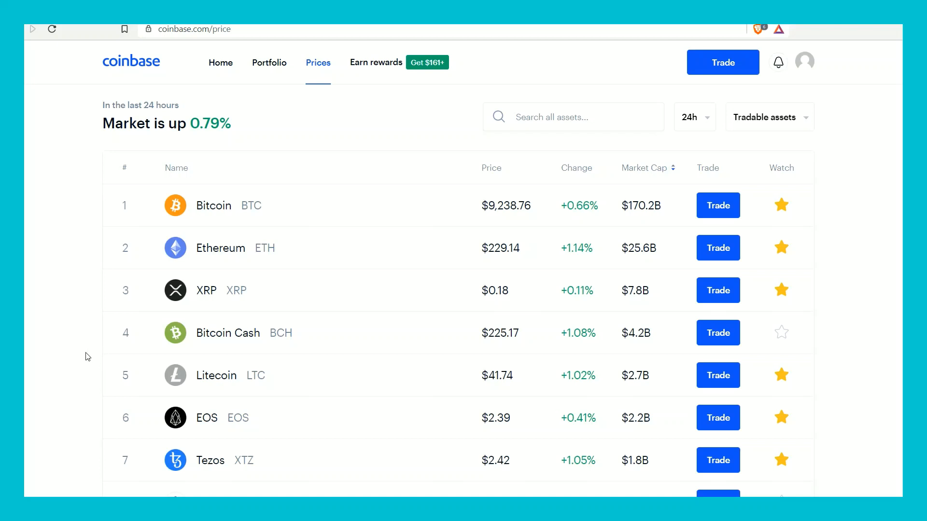
scroll("down", 3)
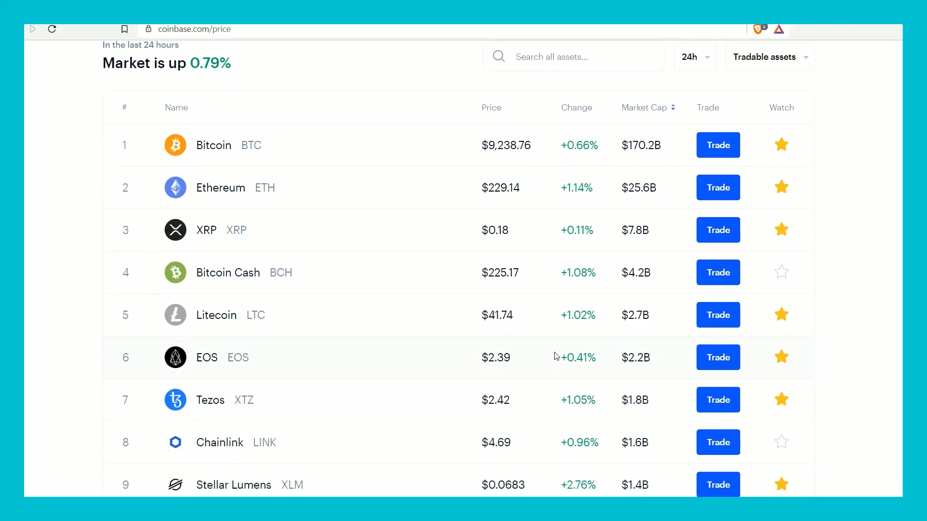
mouse_move(588, 149)
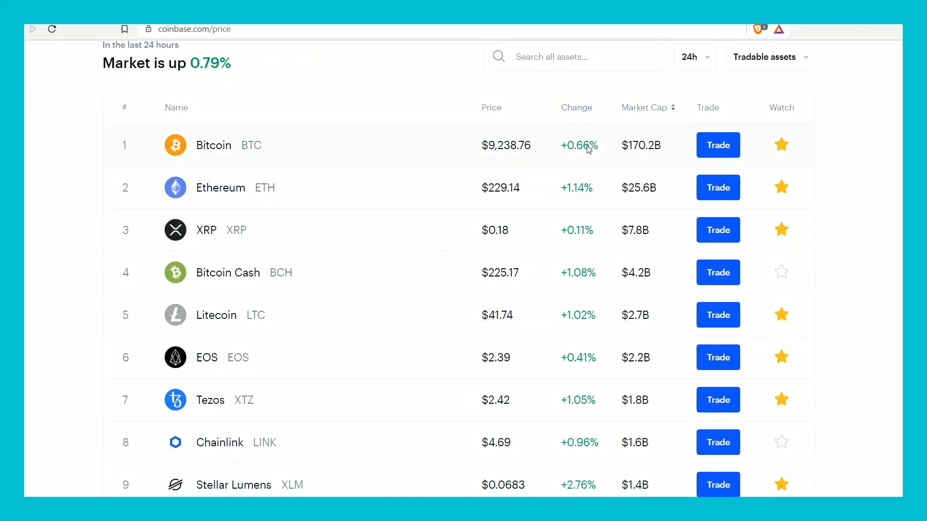
mouse_move(641, 154)
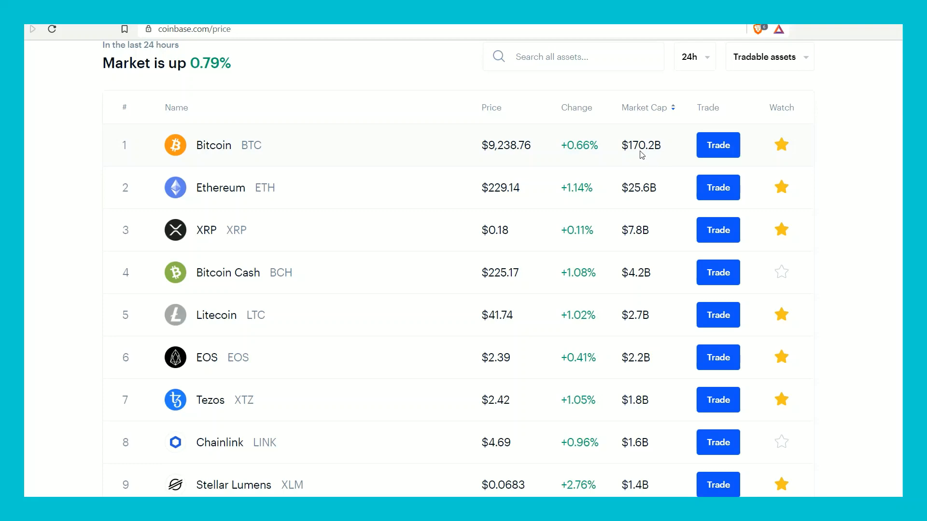
mouse_move(498, 158)
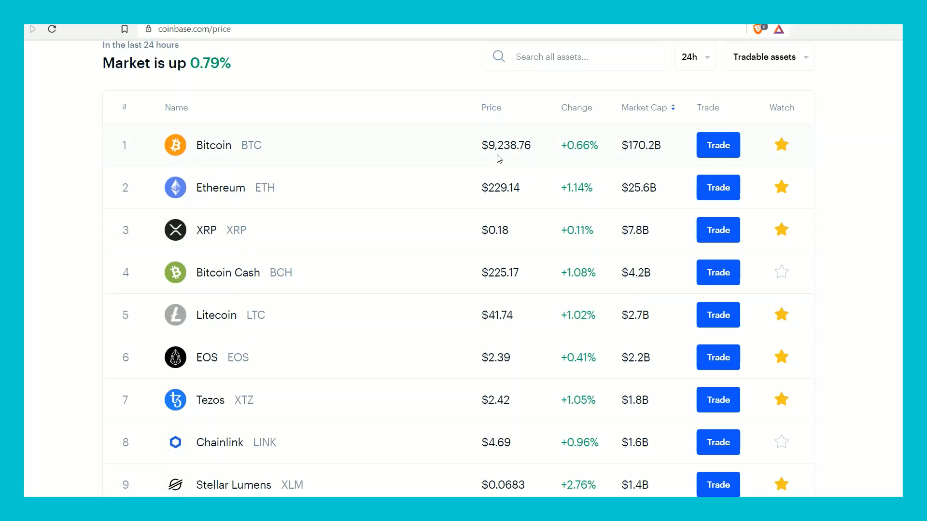
scroll("down", 3)
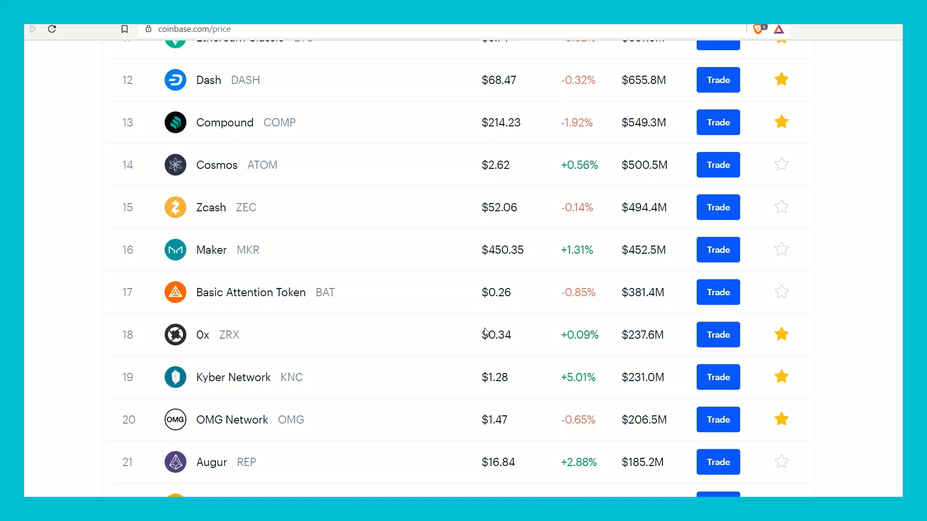
scroll("down", 3)
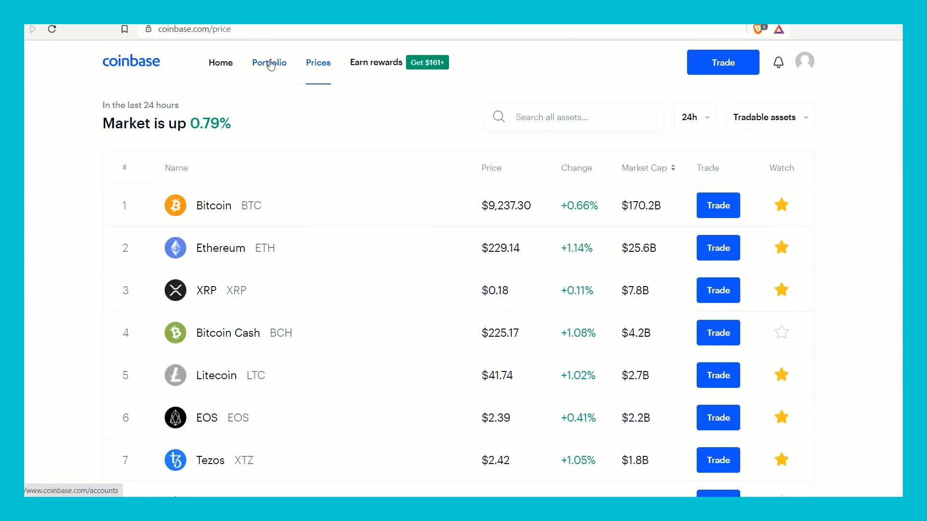
left_click(722, 62)
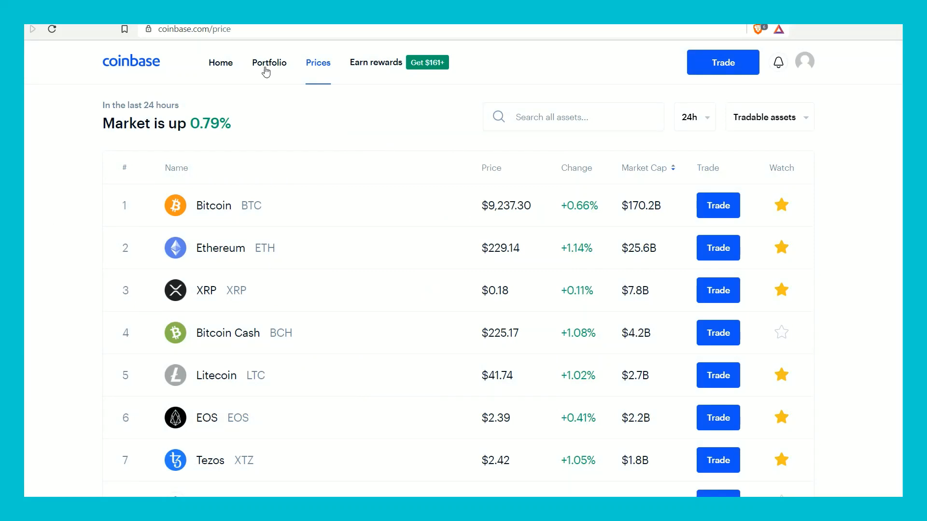
- From Portfolio, open the Ethereum Classic wallet with its 5.2184 ETC balance
left_click(269, 62)
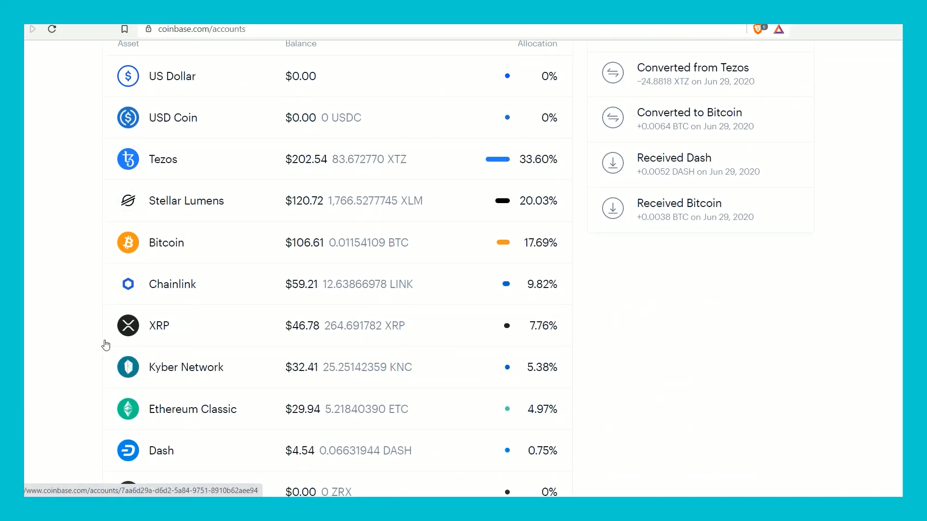
scroll("down", 3)
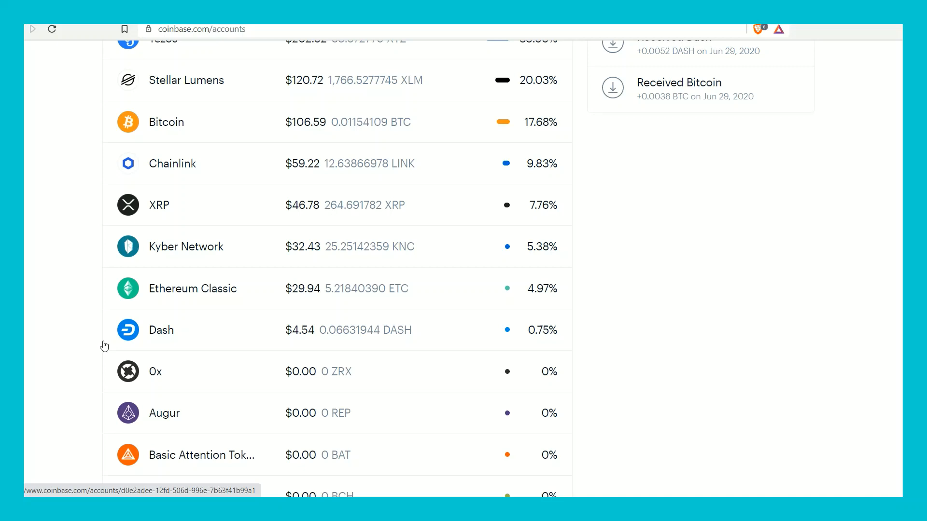
mouse_move(186, 246)
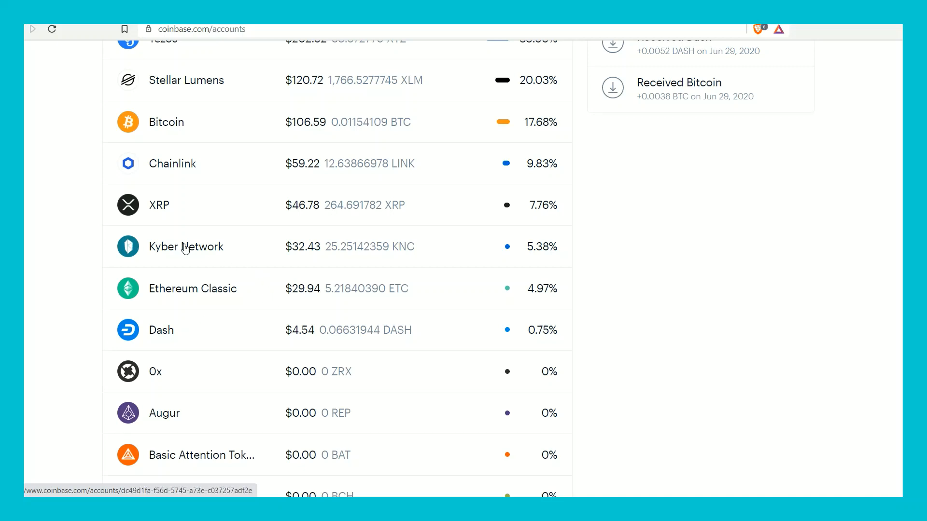
left_click(192, 289)
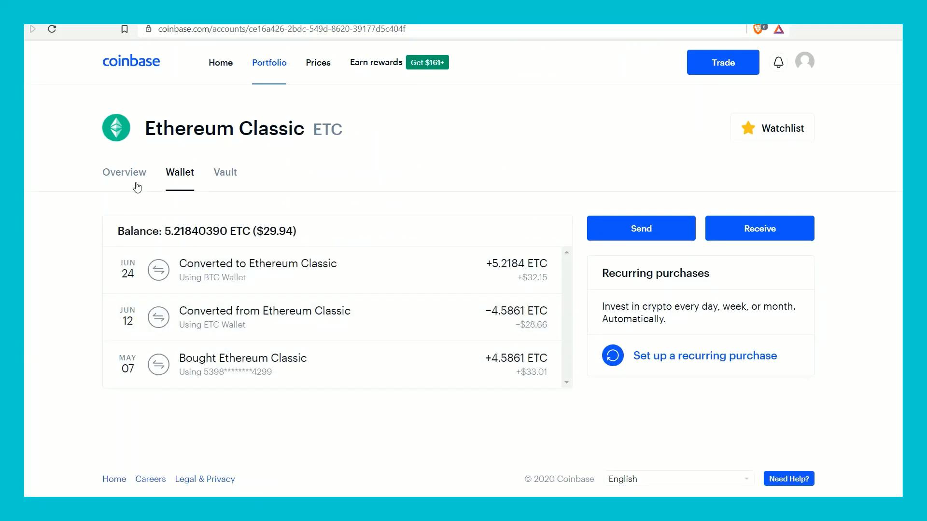
left_click(318, 62)
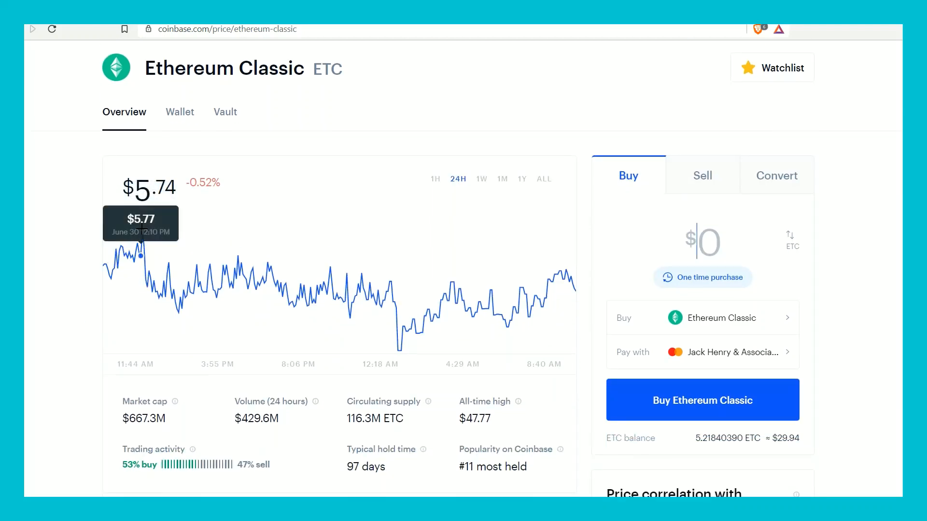
mouse_move(143, 230)
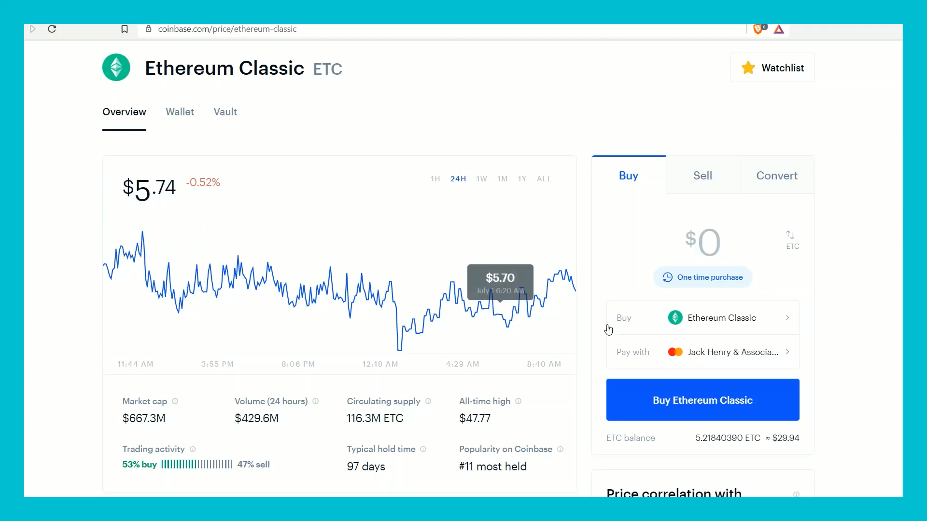
mouse_move(447, 300)
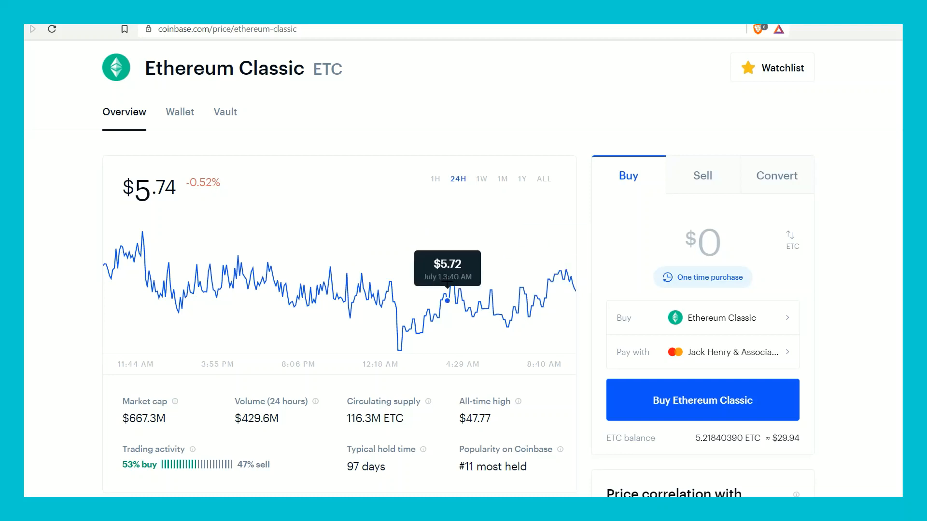
scroll("down", 3)
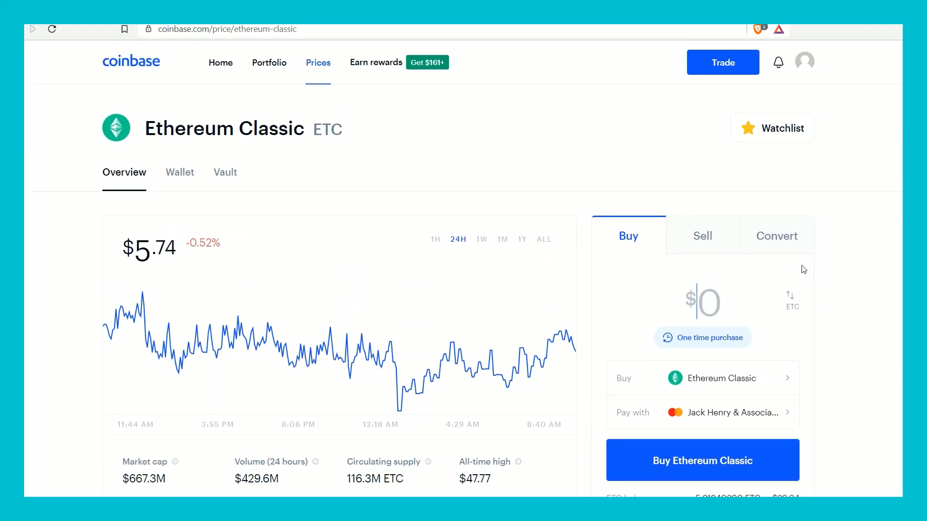
left_click(777, 235)
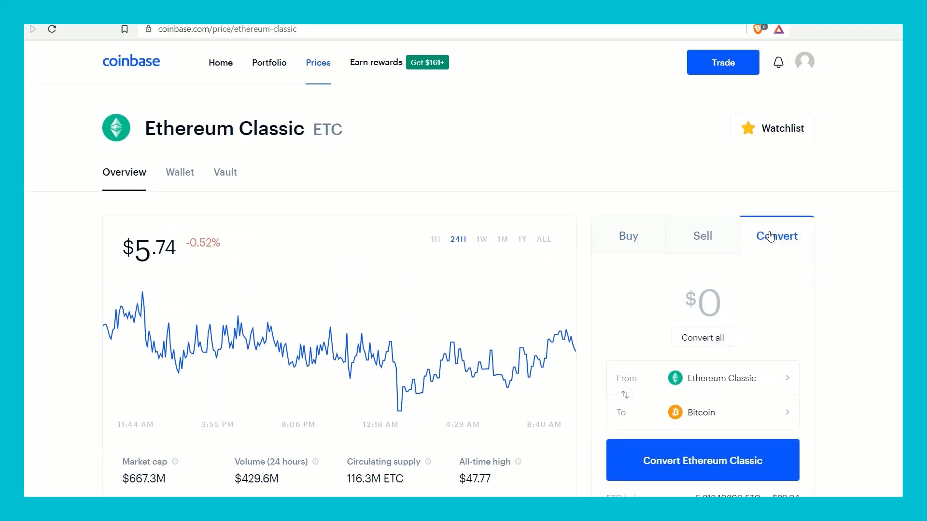
scroll("down", 3)
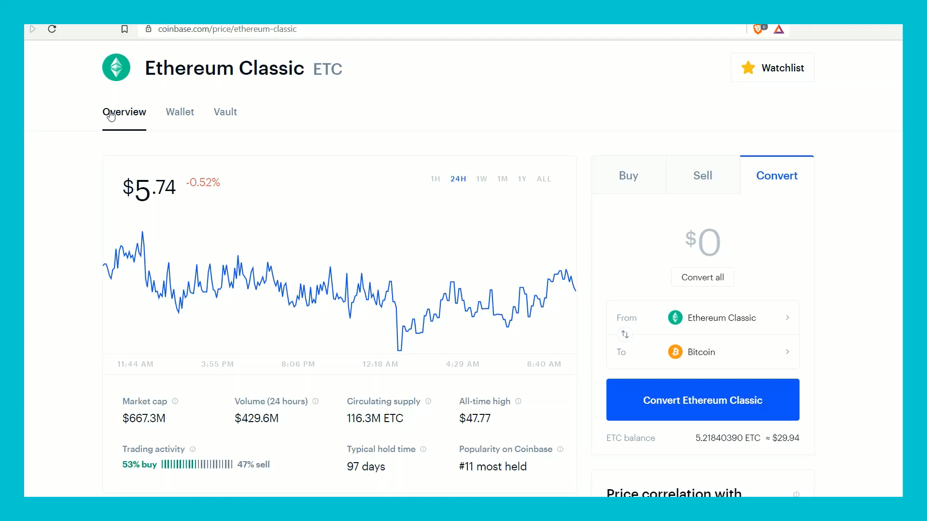
mouse_move(179, 118)
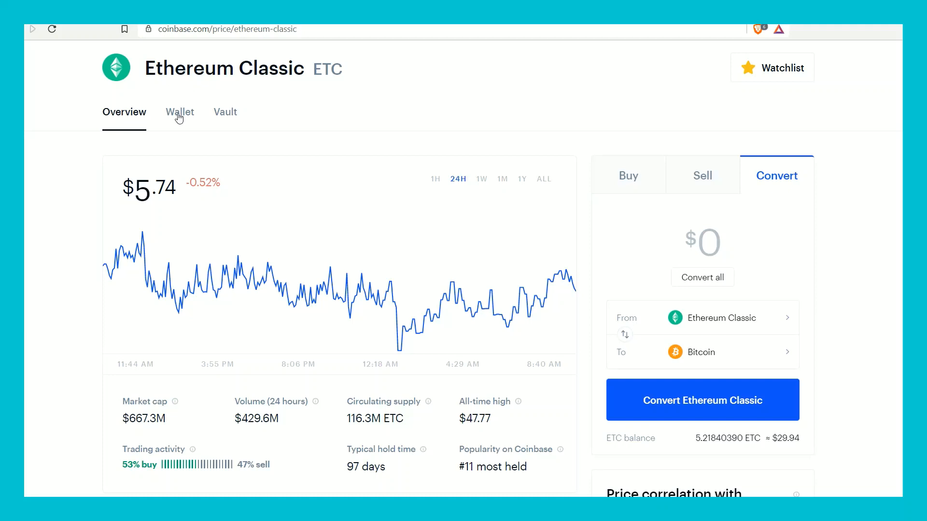
left_click(179, 112)
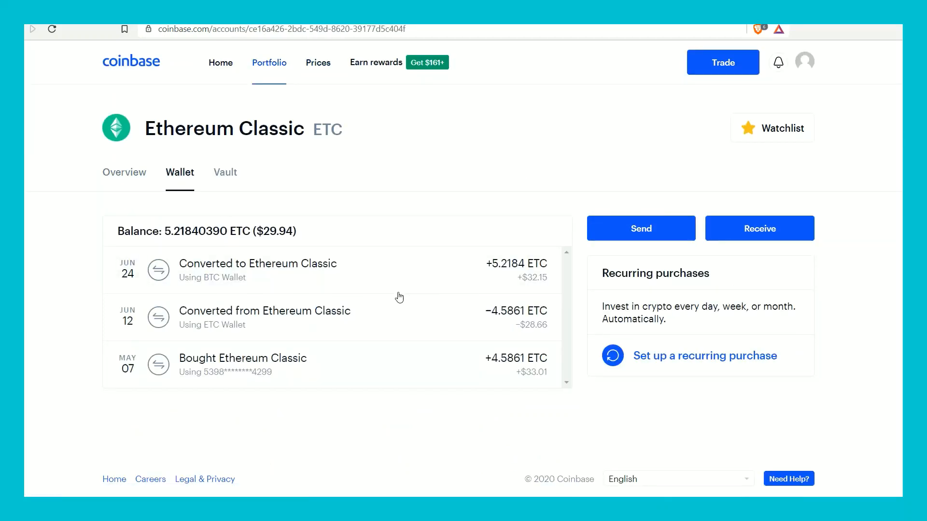
mouse_move(149, 189)
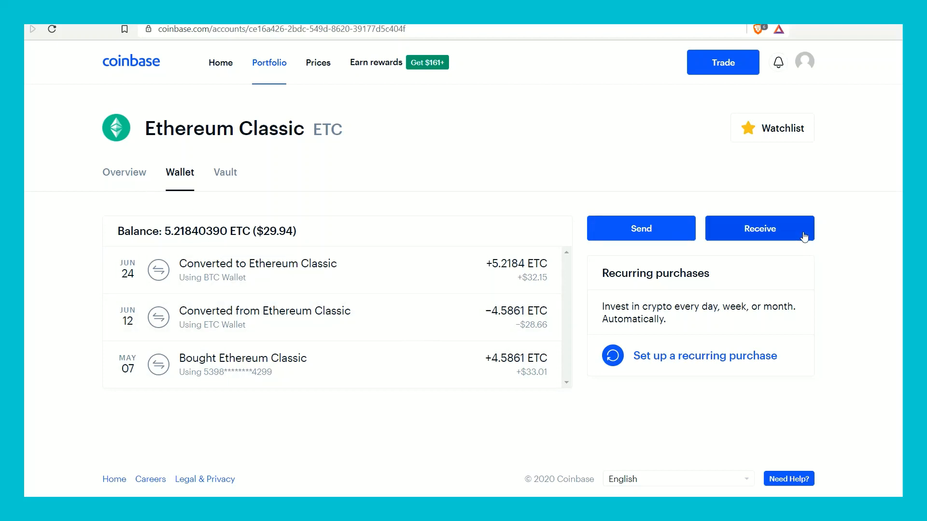
mouse_move(641, 225)
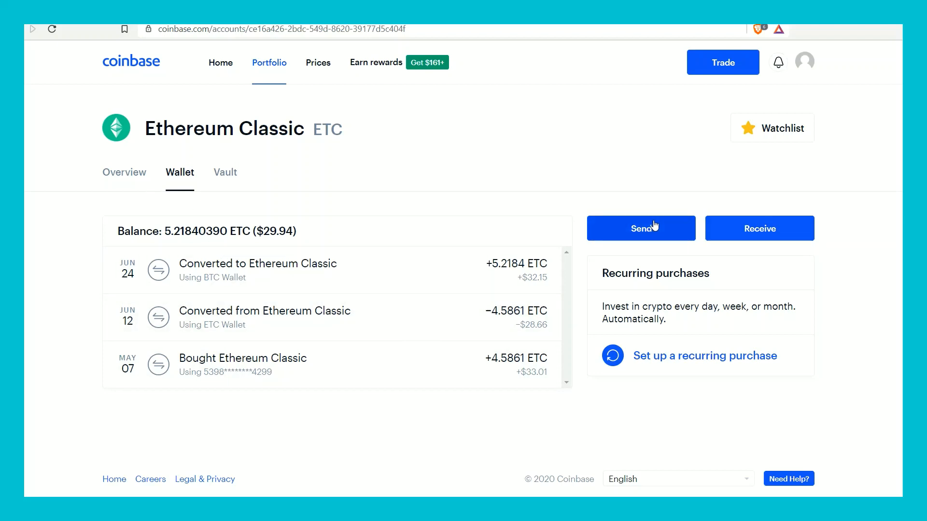
mouse_move(46, 74)
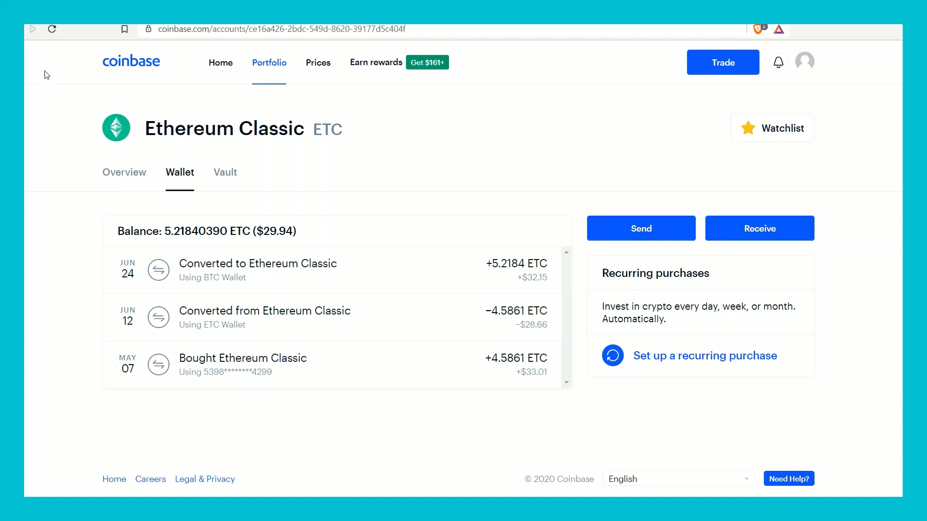
- Switch the Ethereum Classic page to Overview with its price chart and Buy form
left_click(124, 172)
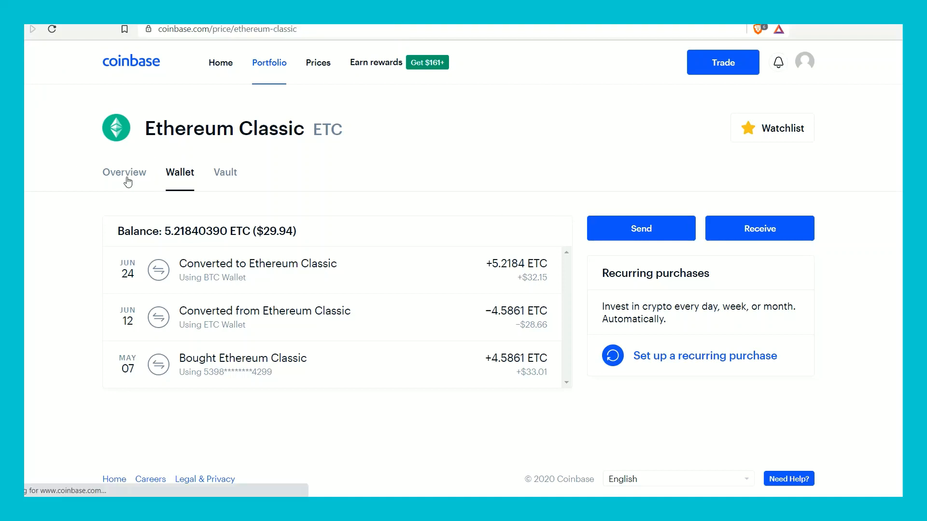
left_click(125, 172)
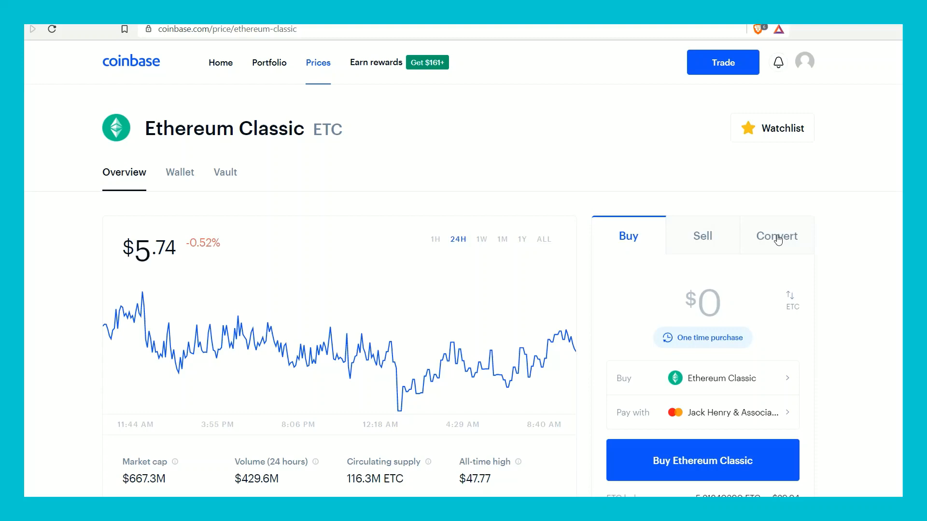
- Convert the full 5.2184 ETC ($29.96) balance into 0.00317197 BTC and confirm
left_click(776, 236)
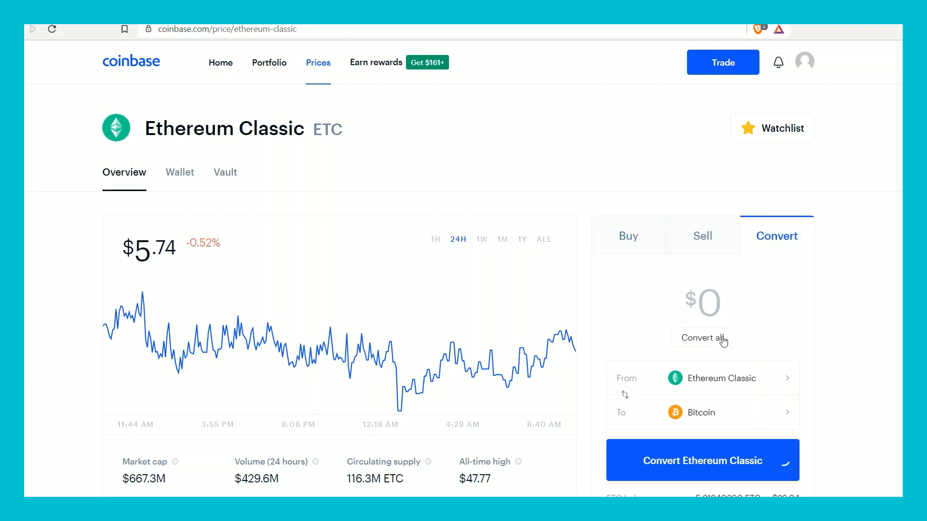
left_click(702, 459)
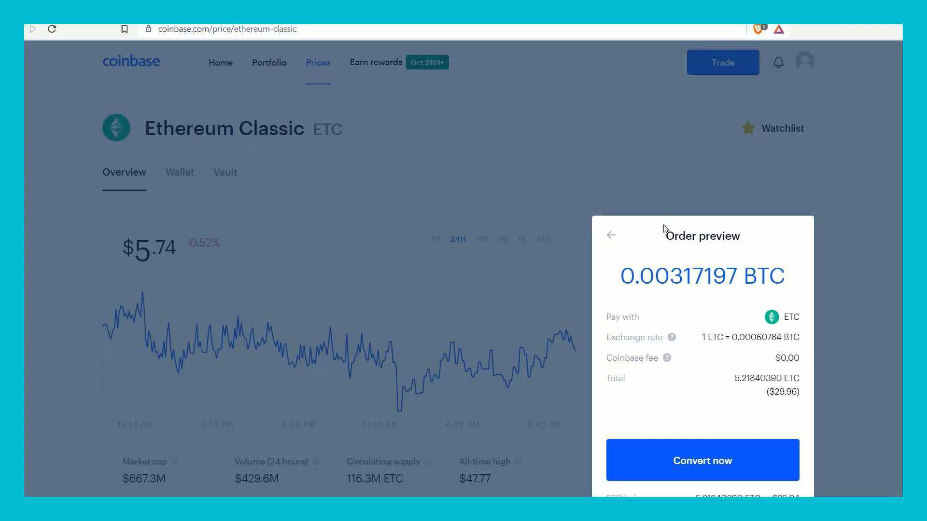
mouse_move(708, 344)
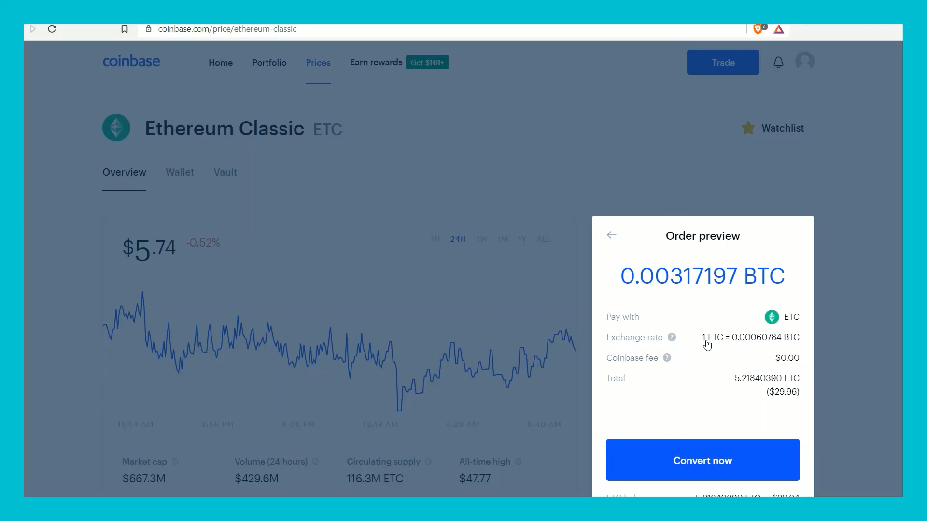
mouse_move(785, 321)
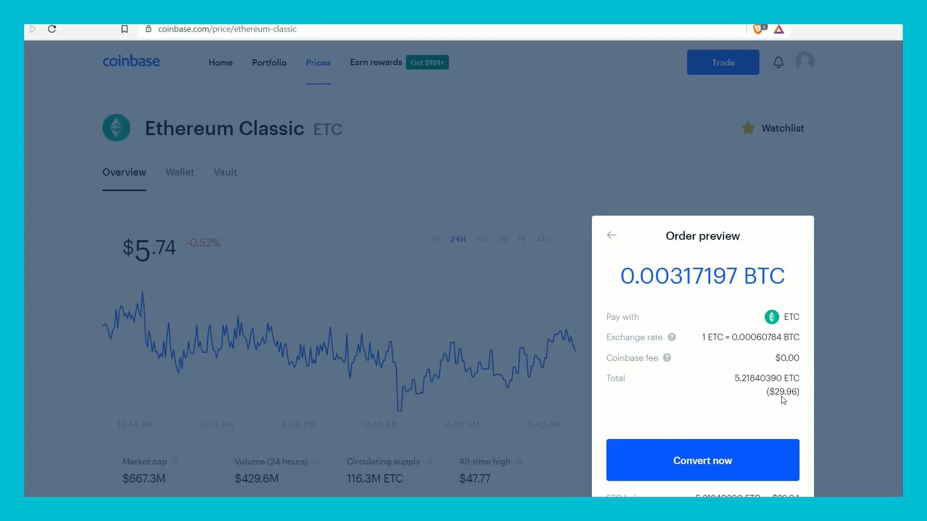
mouse_move(775, 397)
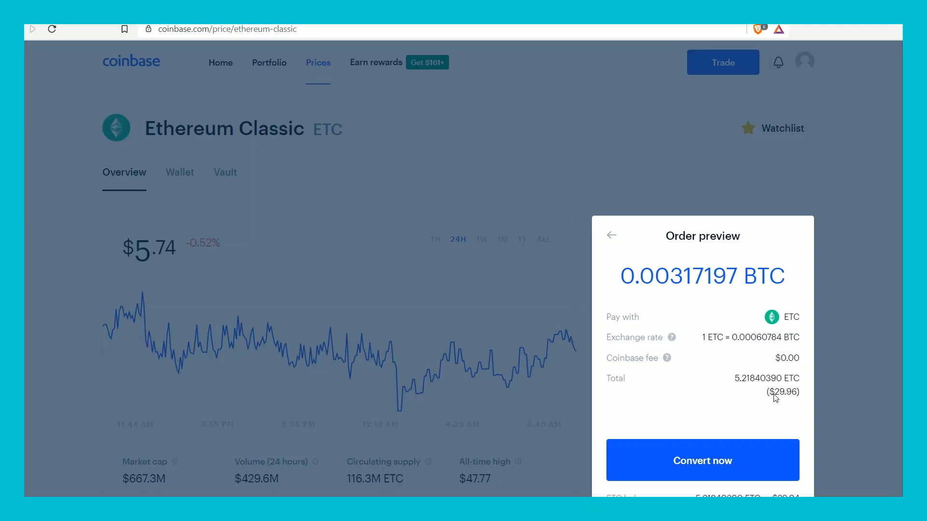
mouse_move(702, 470)
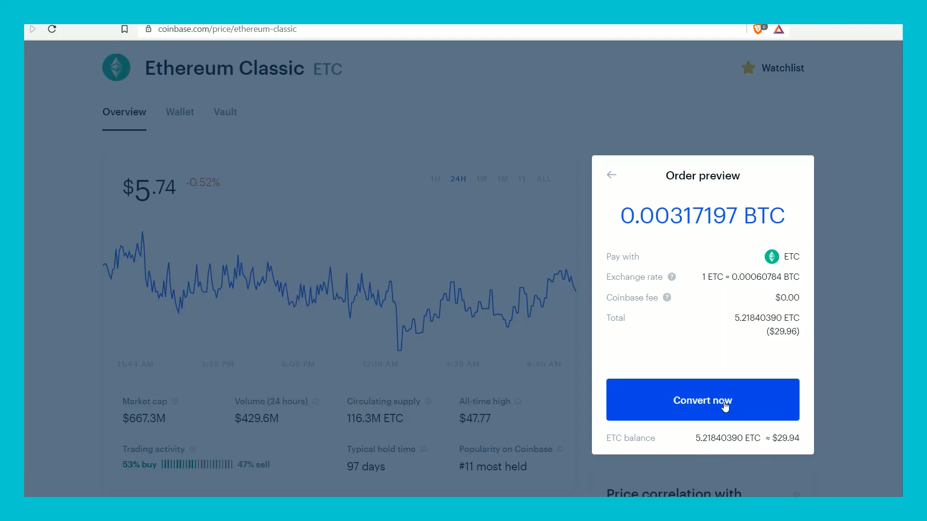
left_click(702, 399)
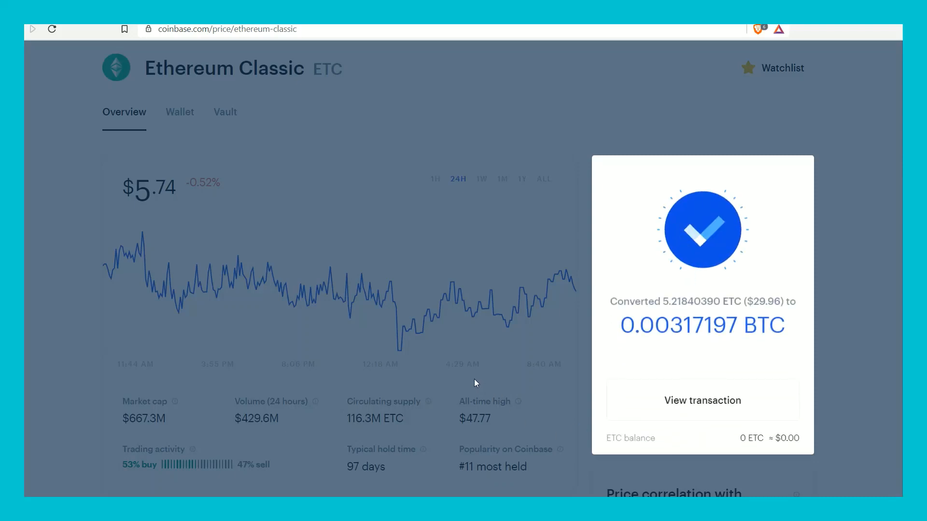
- View the ETC wallet transaction listing the July 01 -5.2184 ETC conversion
left_click(702, 399)
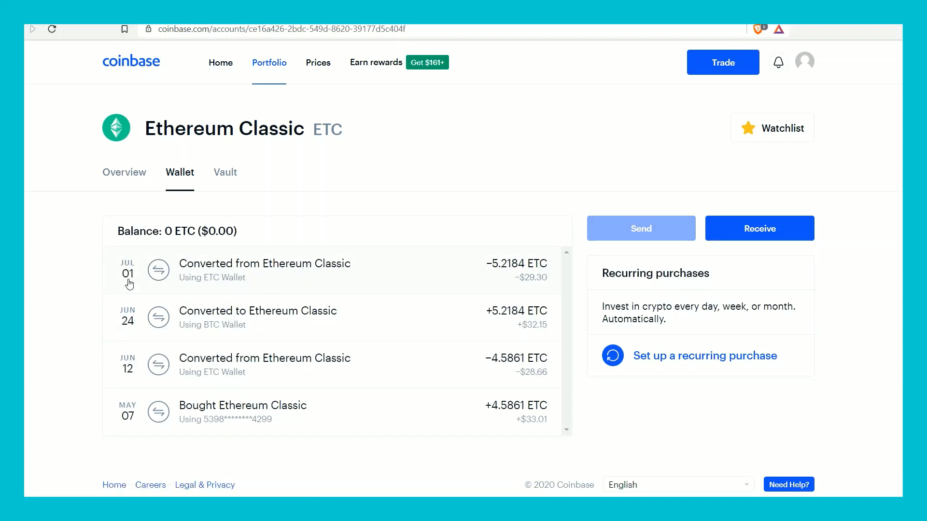
mouse_move(519, 274)
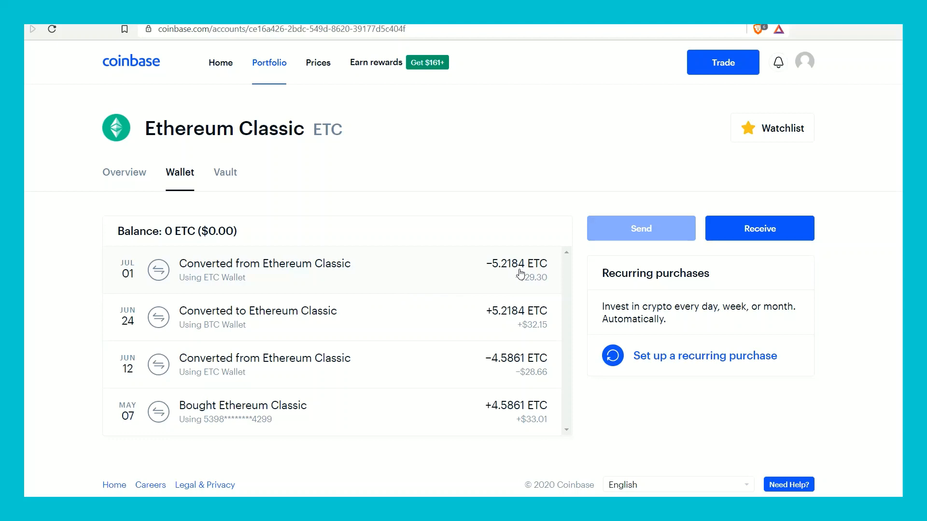
mouse_move(323, 289)
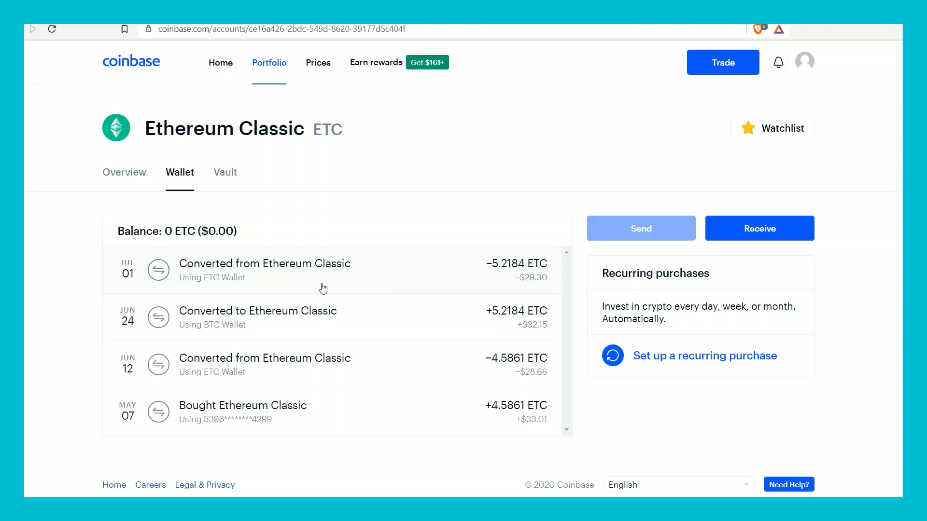
mouse_move(382, 249)
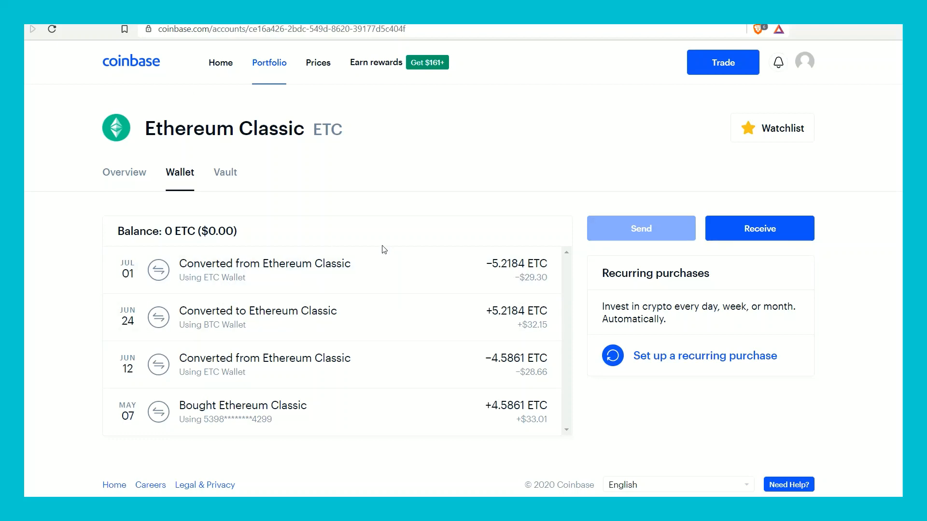
mouse_move(361, 234)
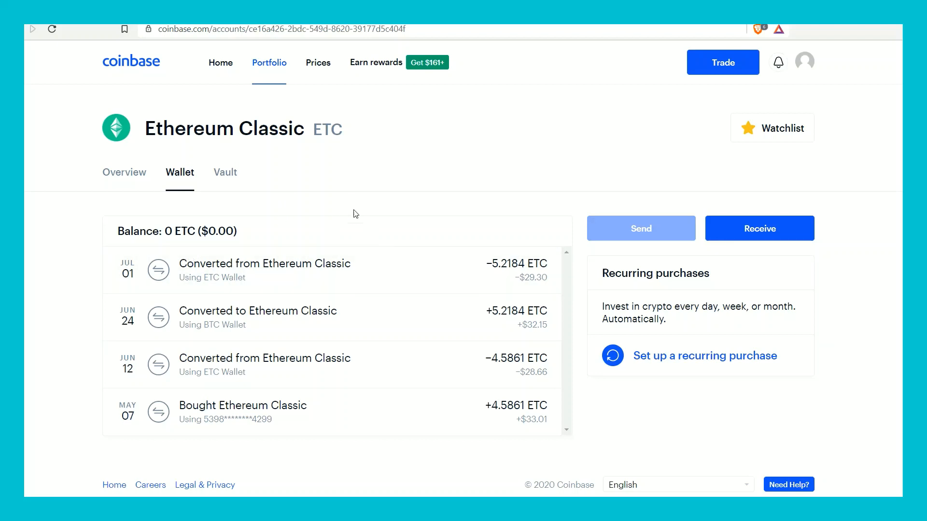
mouse_move(351, 209)
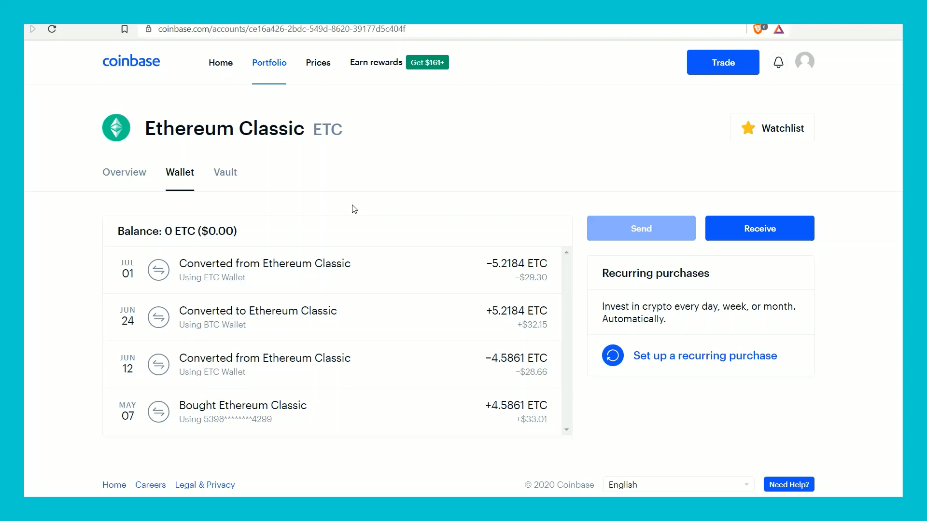
mouse_move(340, 199)
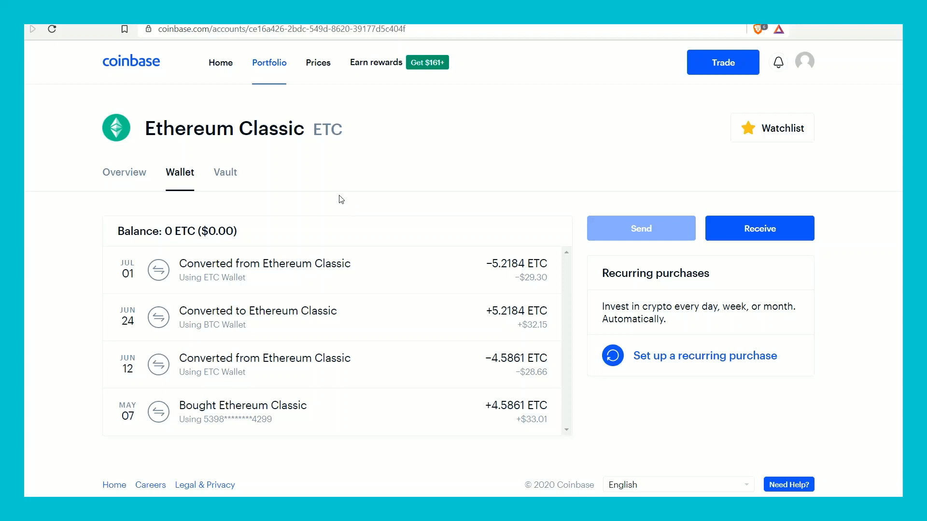
mouse_move(310, 66)
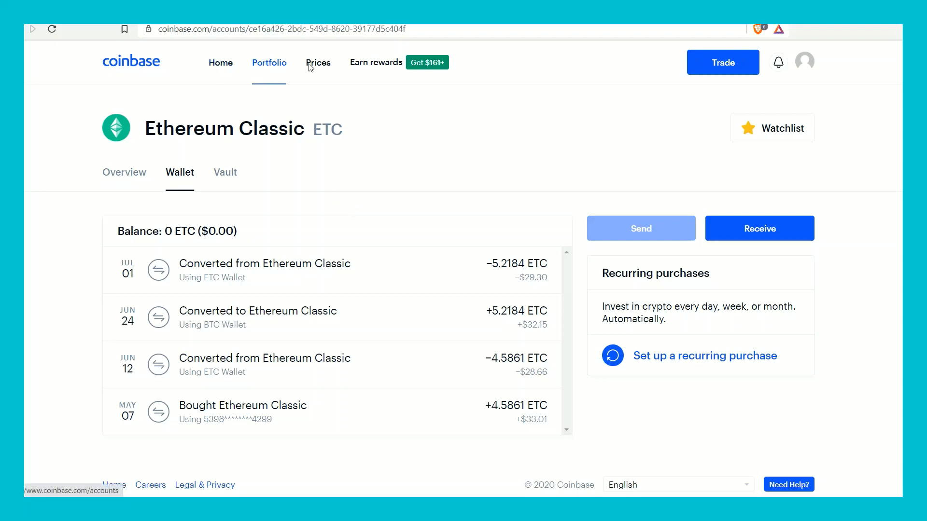
- From Prices, open Bitcoin's wallet history showing +0.0031 BTC, then its Receive dialog
left_click(318, 62)
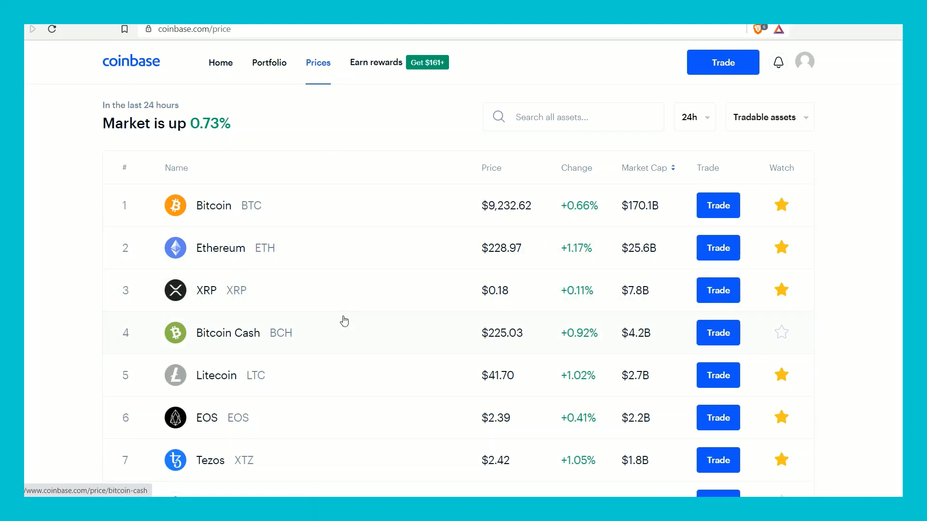
scroll("down", 3)
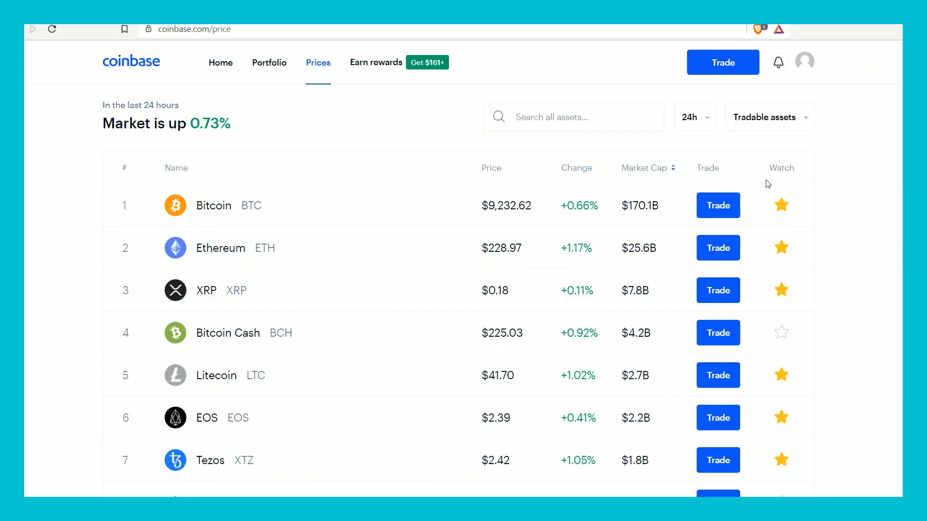
left_click(718, 204)
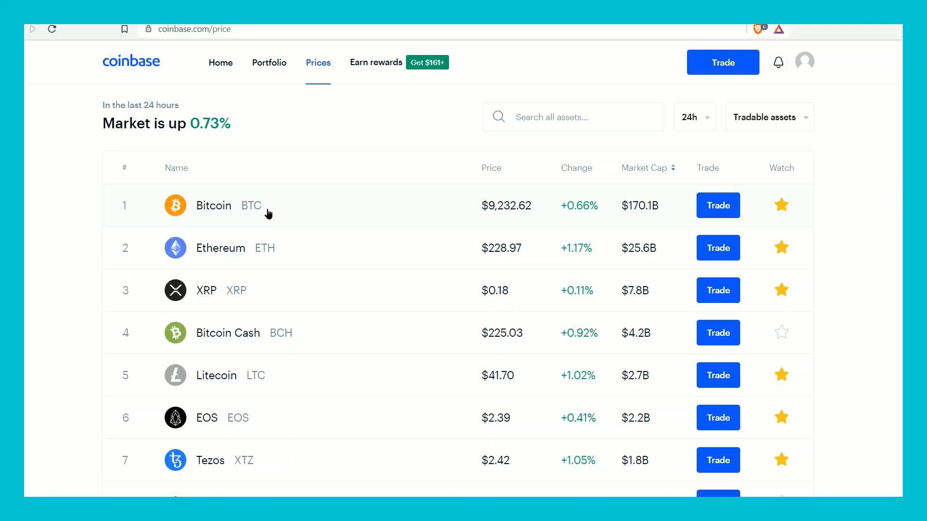
left_click(212, 205)
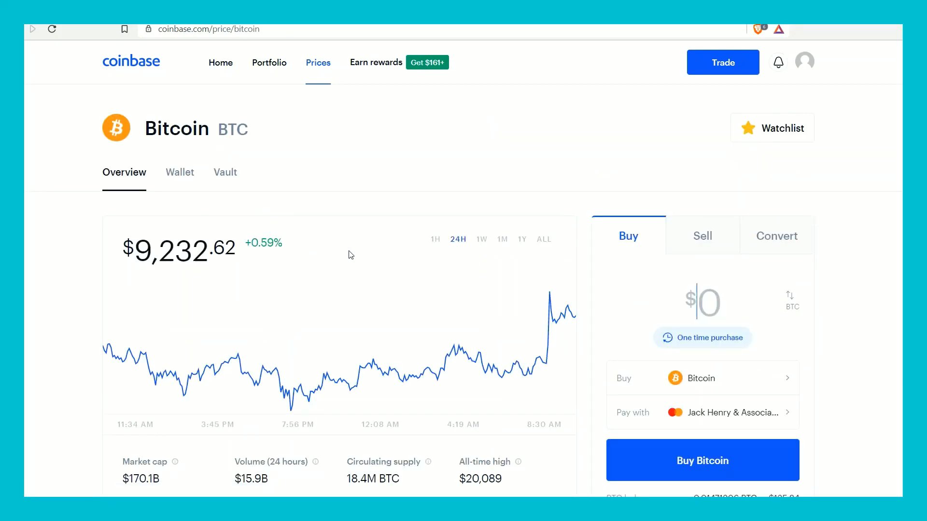
left_click(180, 172)
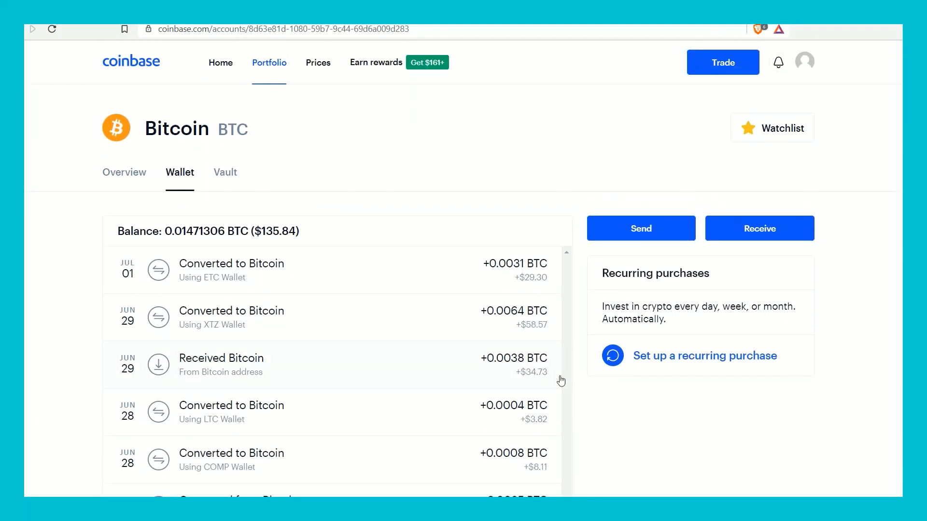
mouse_move(570, 370)
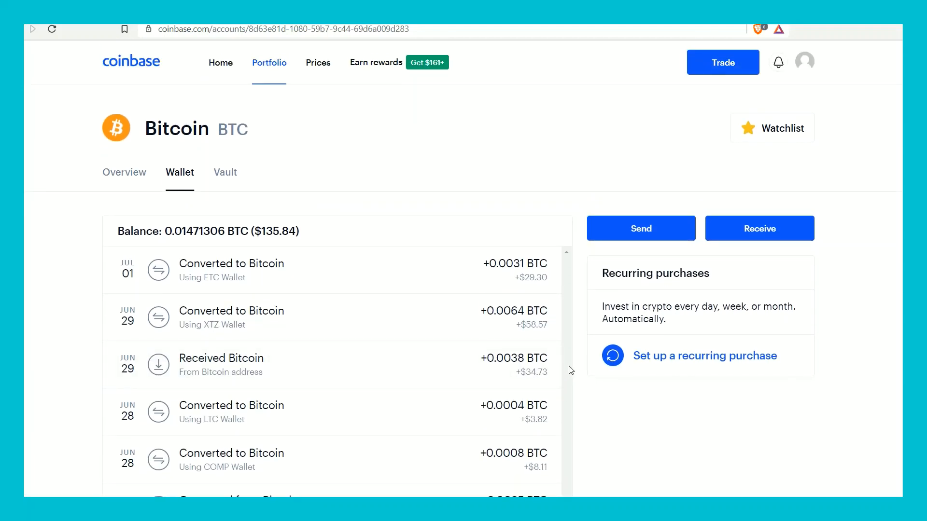
mouse_move(485, 240)
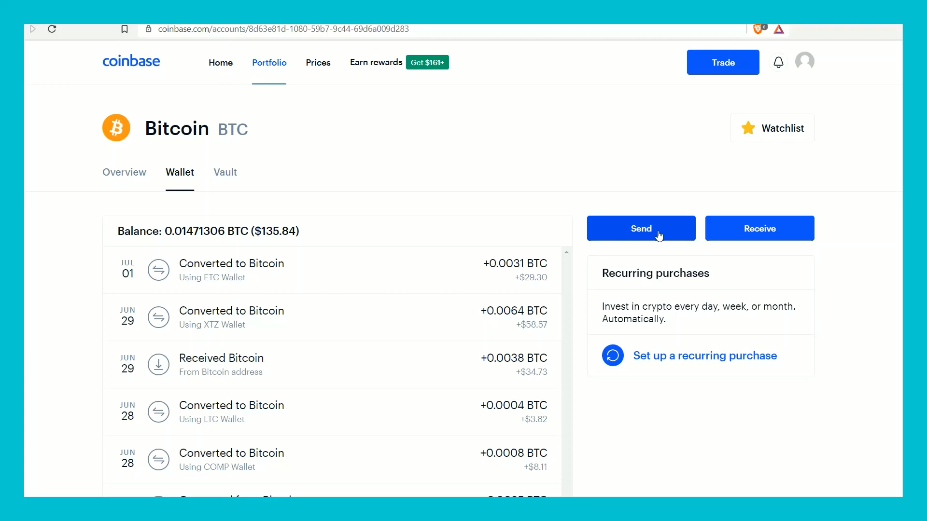
mouse_move(595, 247)
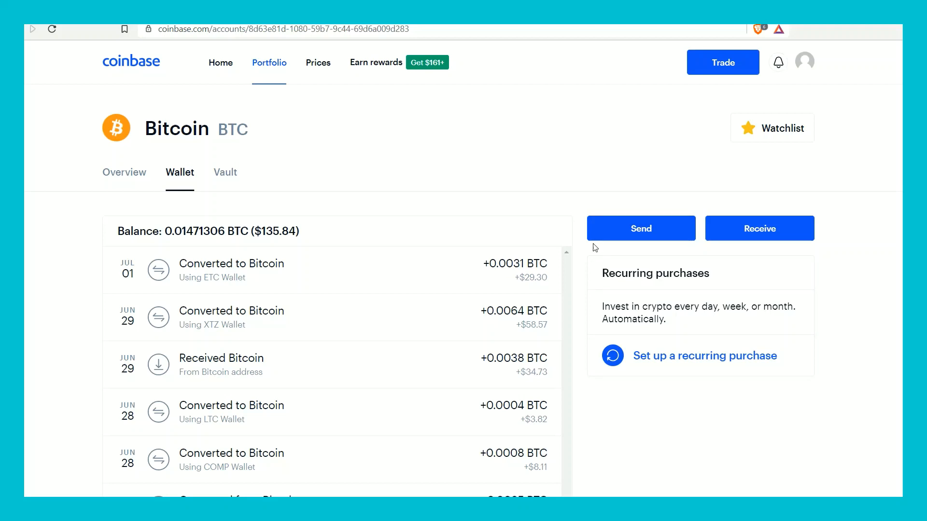
mouse_move(765, 242)
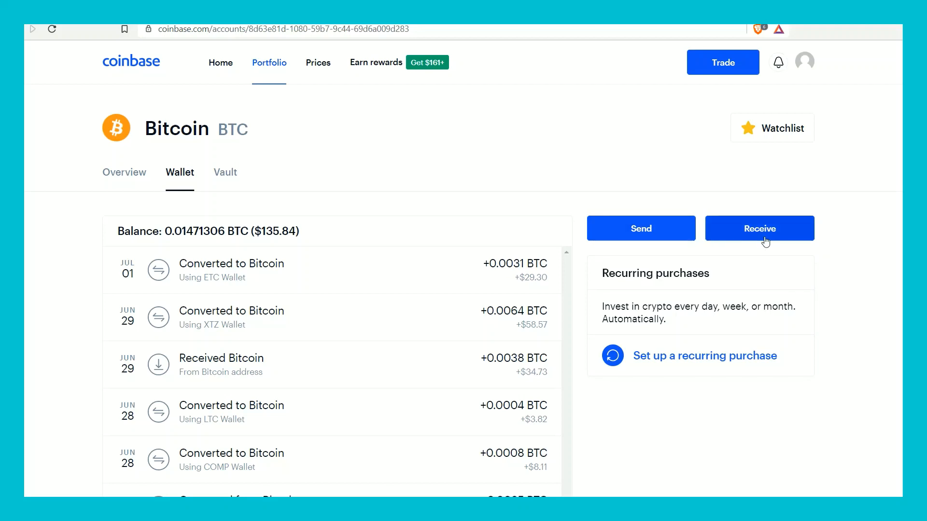
left_click(759, 228)
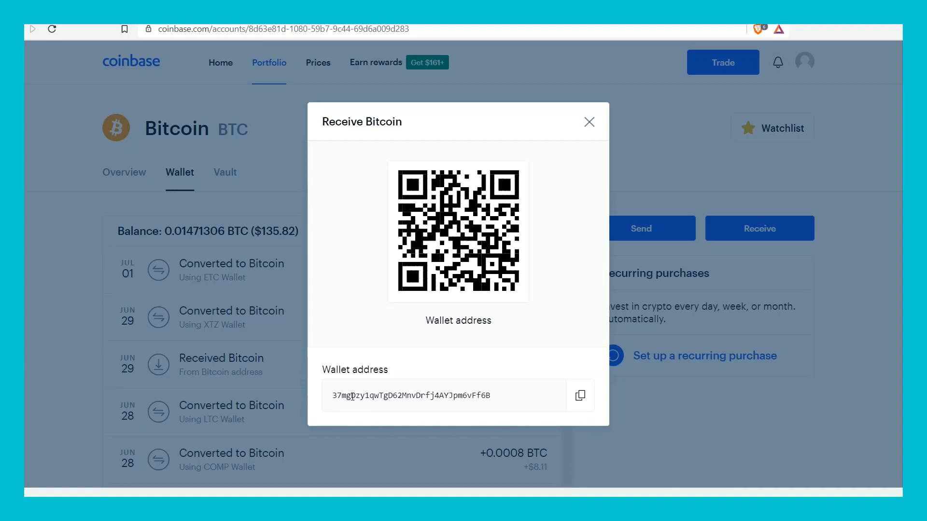
- Select the Bitcoin receive address, close the dialog, and return to Portfolio
left_click_drag(336, 396, 427, 395)
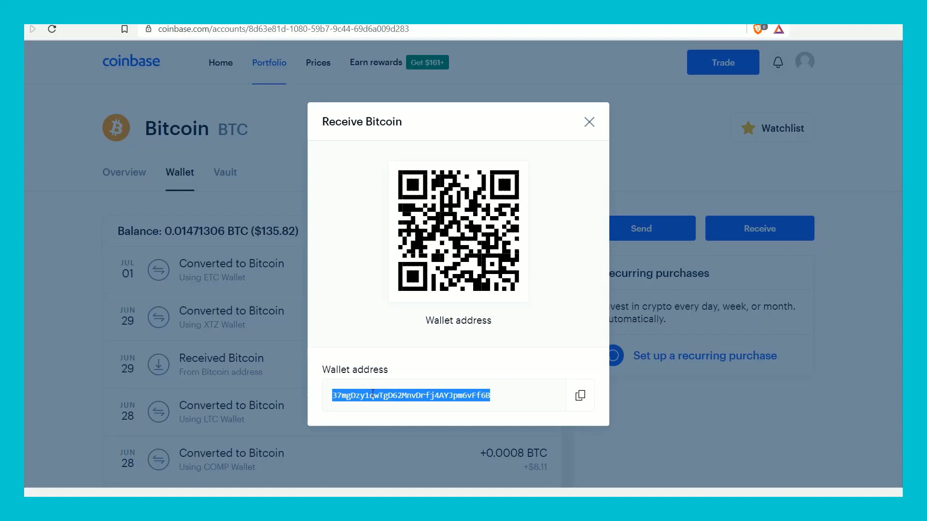
left_click(588, 122)
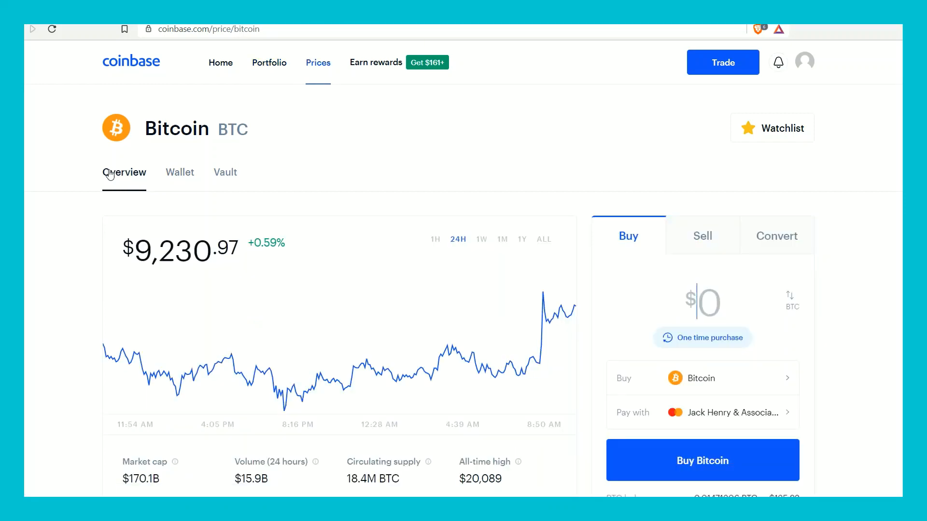
left_click(269, 61)
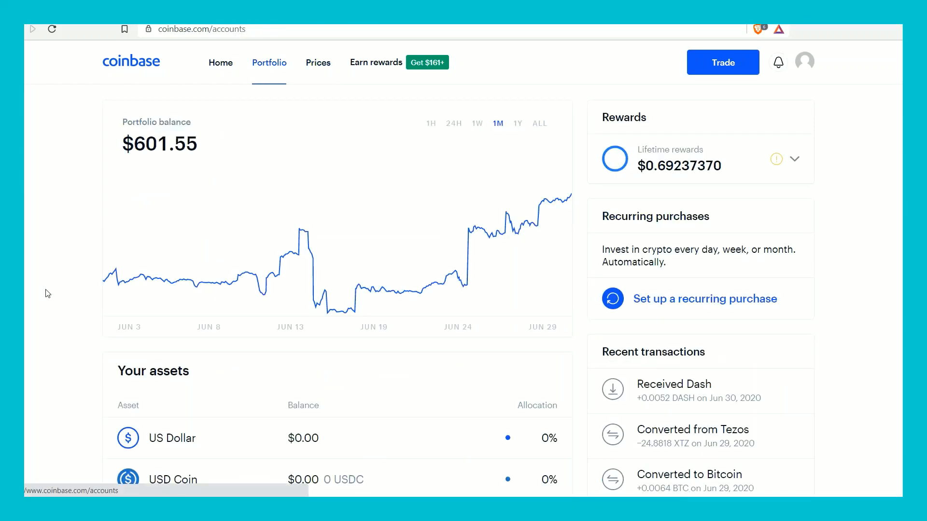
scroll("down", 3)
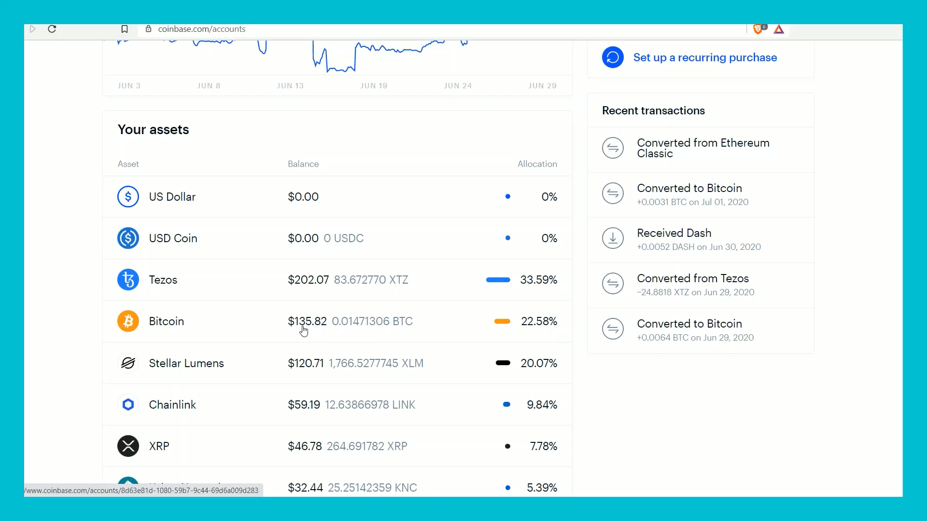
mouse_move(302, 329)
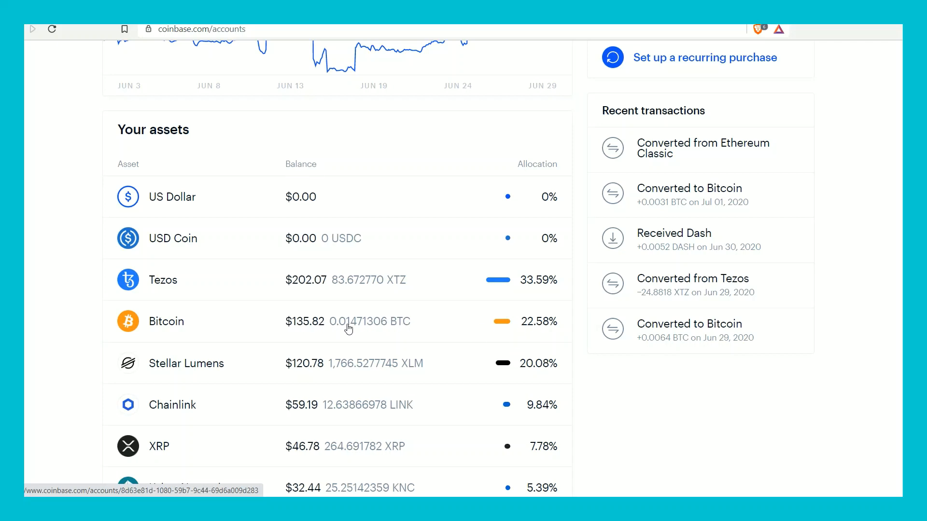
left_click(166, 320)
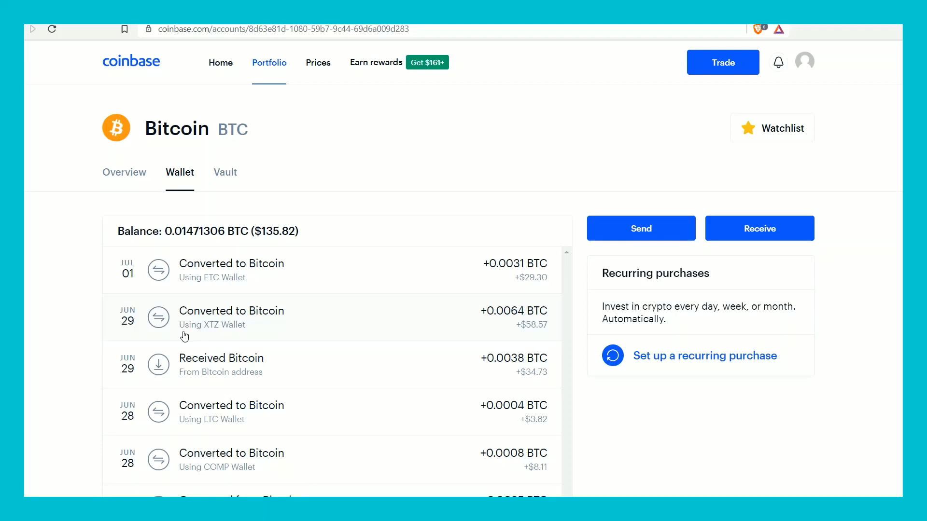
scroll("down", 3)
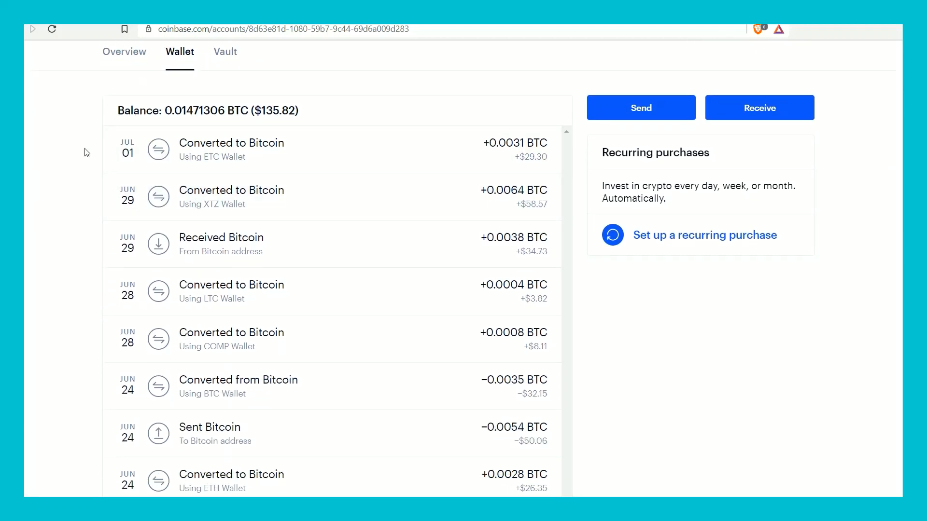
mouse_move(517, 160)
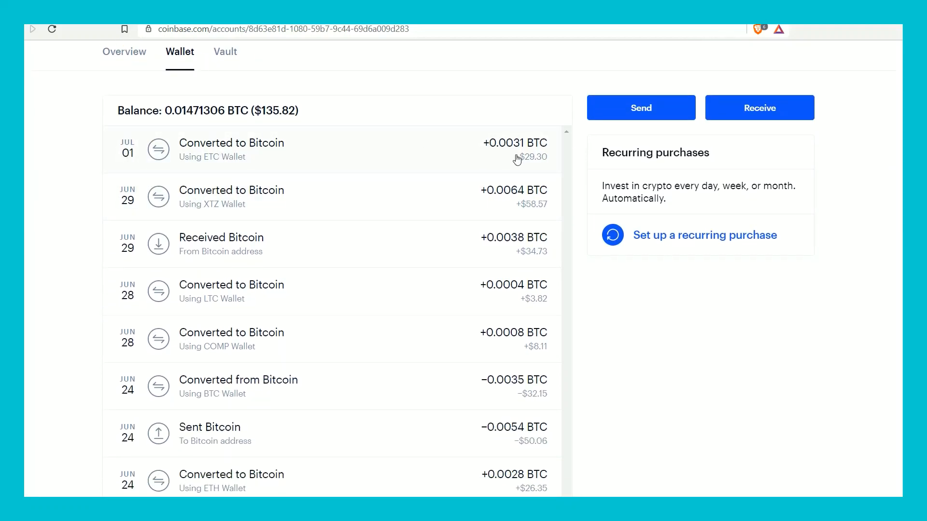
mouse_move(531, 165)
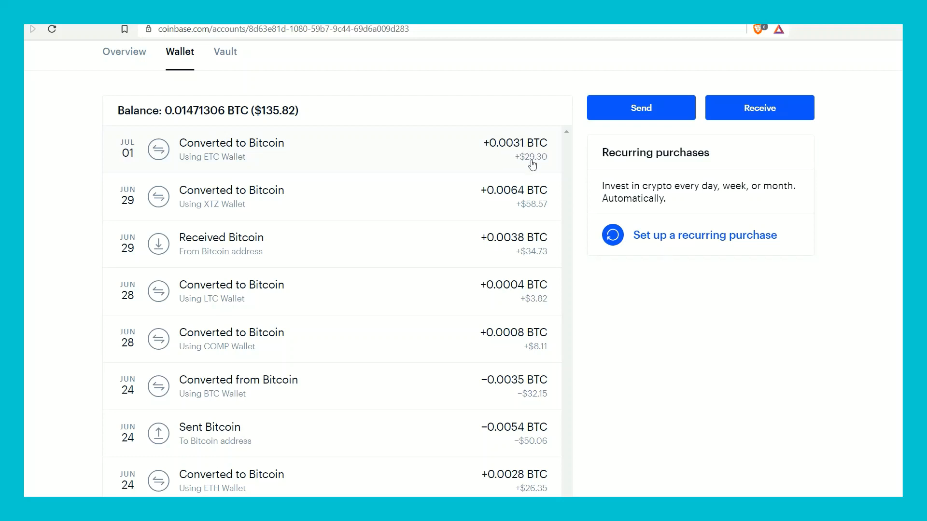
mouse_move(211, 166)
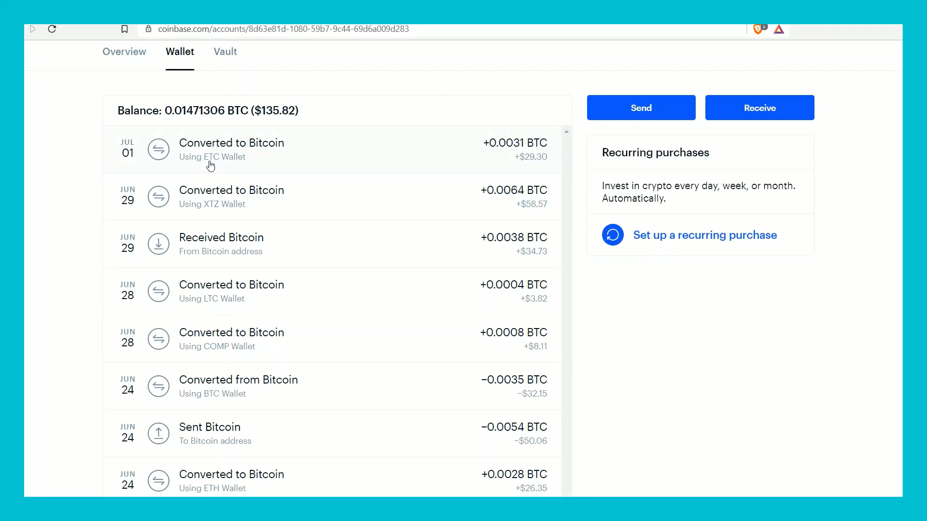
scroll("down", 3)
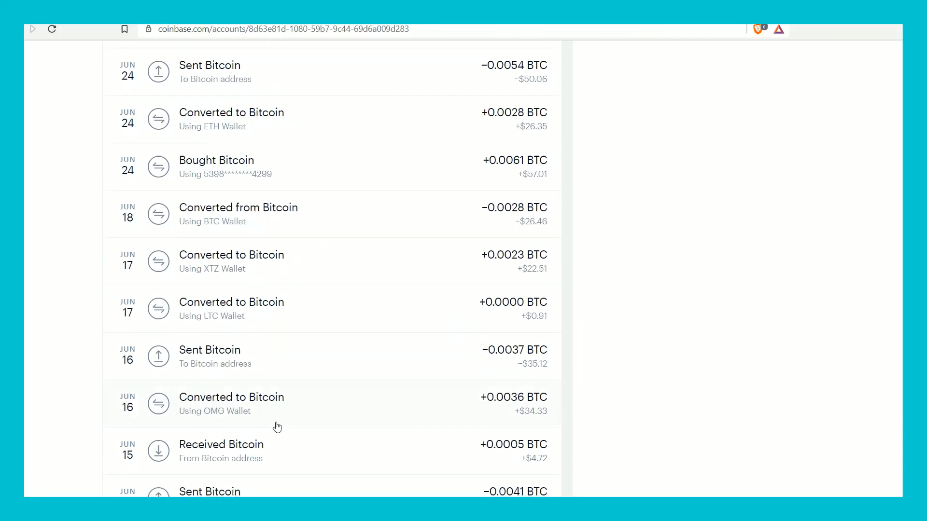
scroll("down", 3)
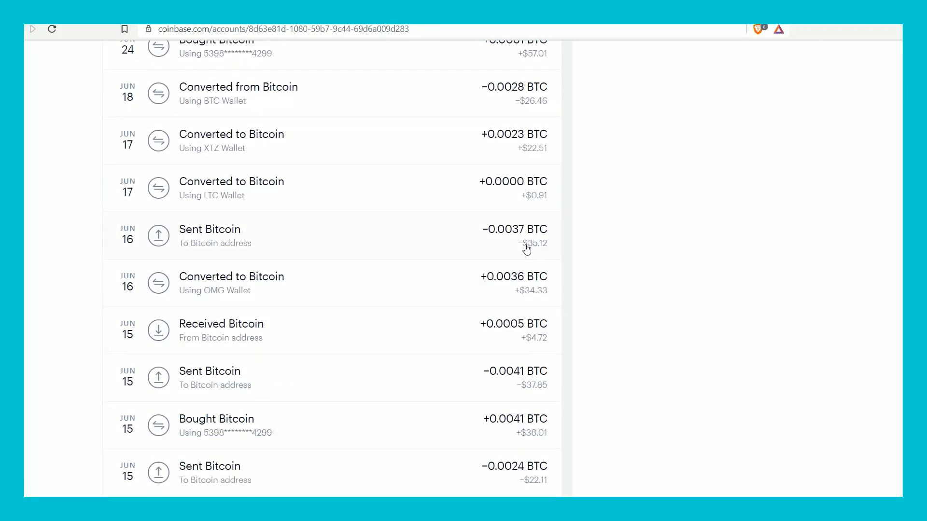
scroll("down", 3)
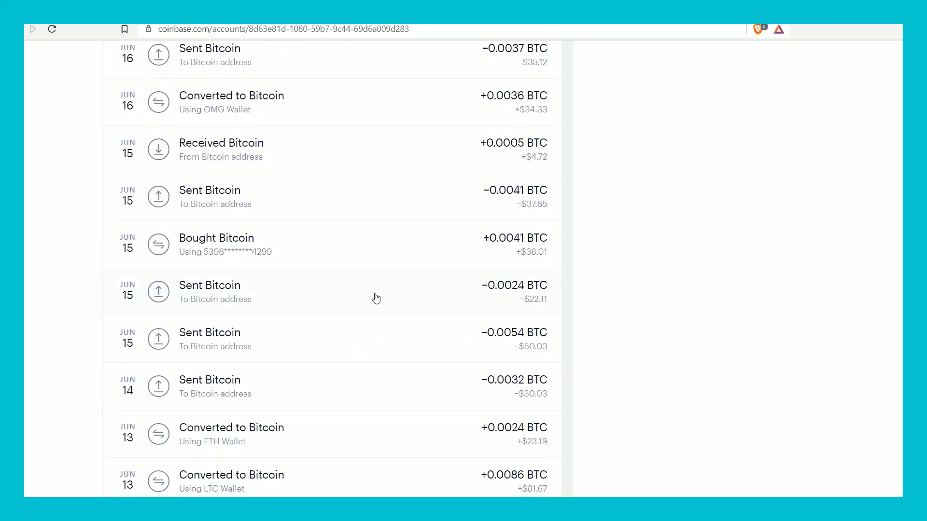
scroll("up", 3)
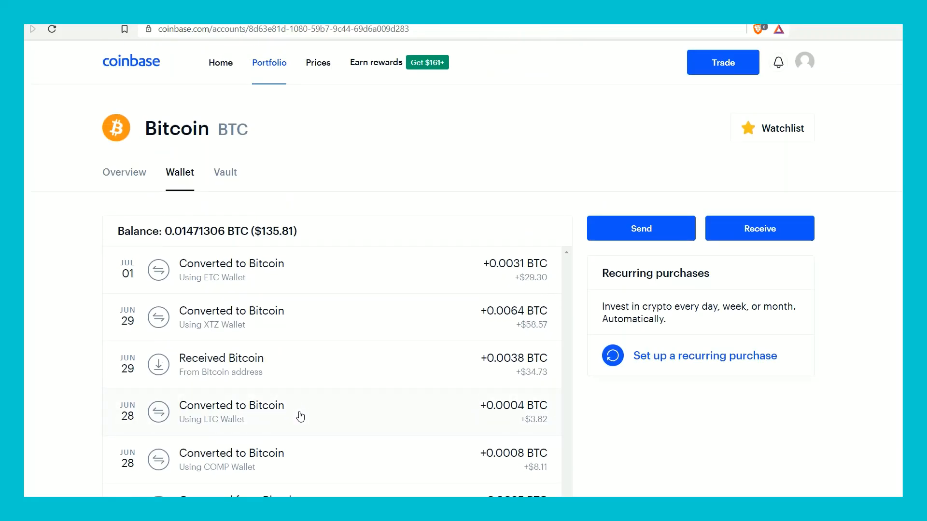
mouse_move(262, 216)
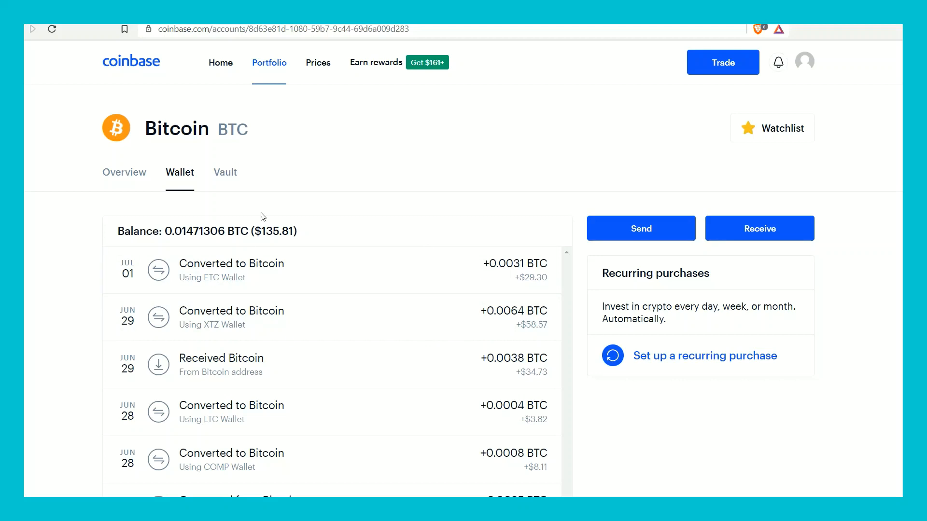
- View the Bitcoin Vault page describing vaults for long-term storage
left_click(225, 172)
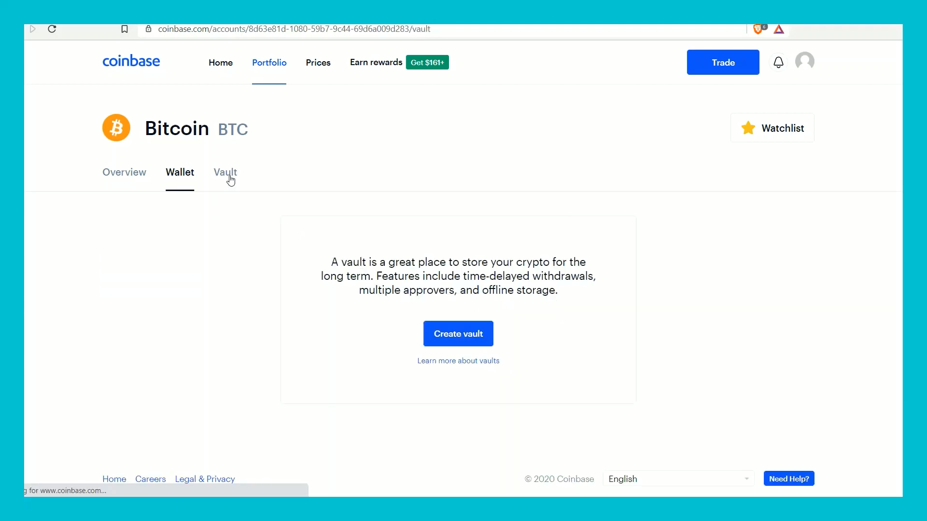
left_click(225, 172)
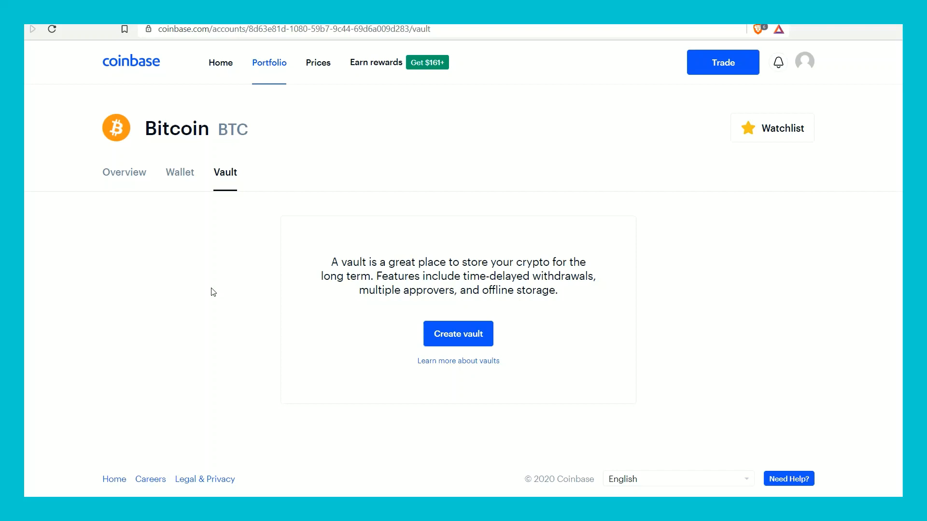
mouse_move(214, 281)
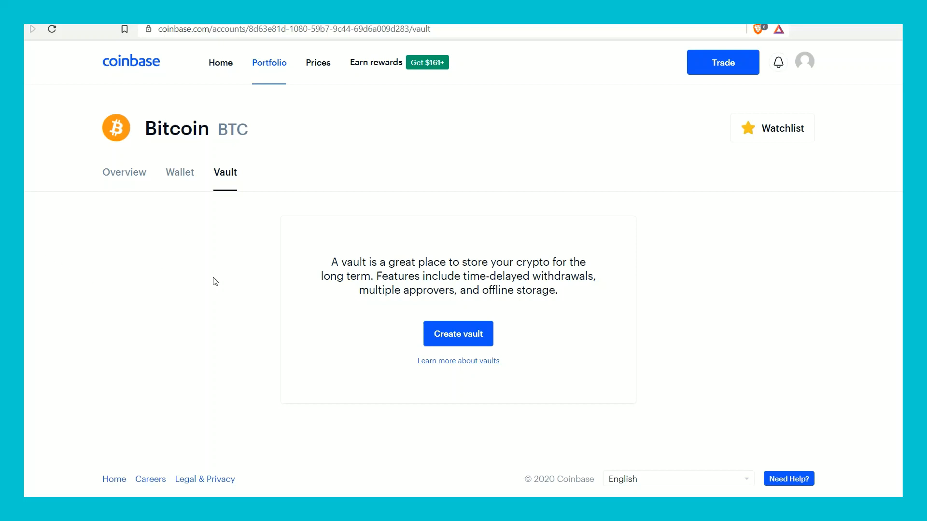
mouse_move(197, 330)
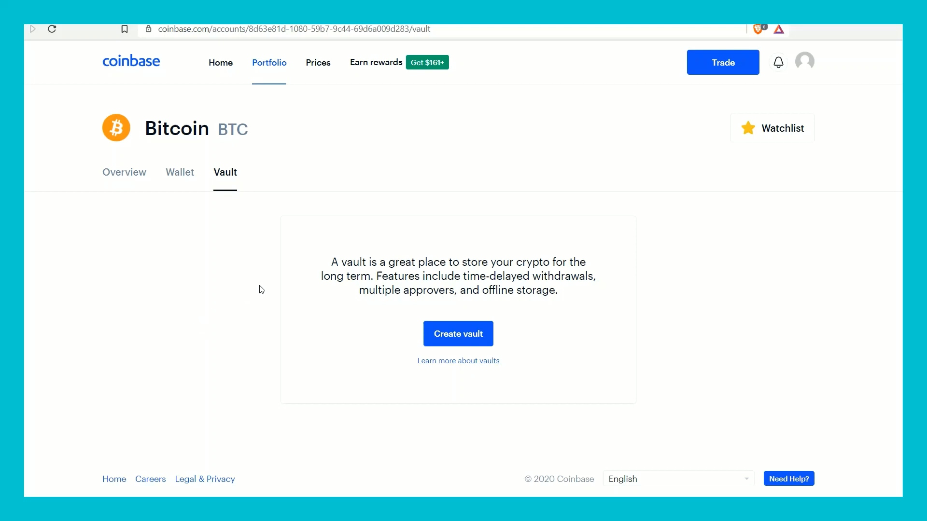
mouse_move(112, 175)
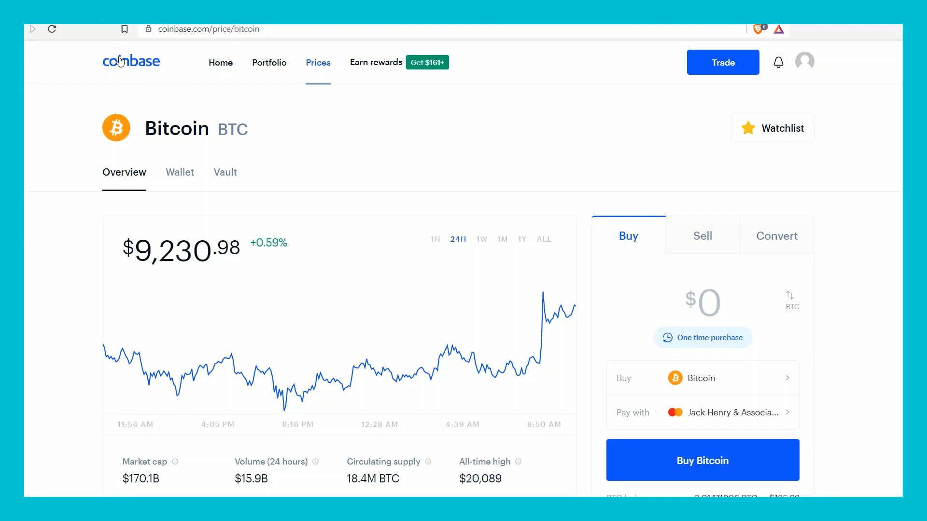
- Return to the home dashboard showing the $601.56 one-month balance chart and watchlist
left_click(220, 62)
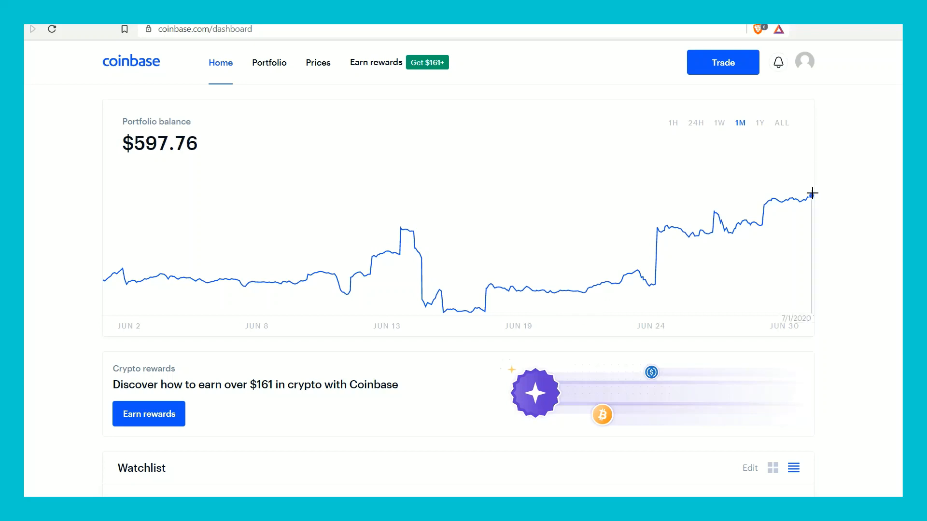
mouse_move(86, 294)
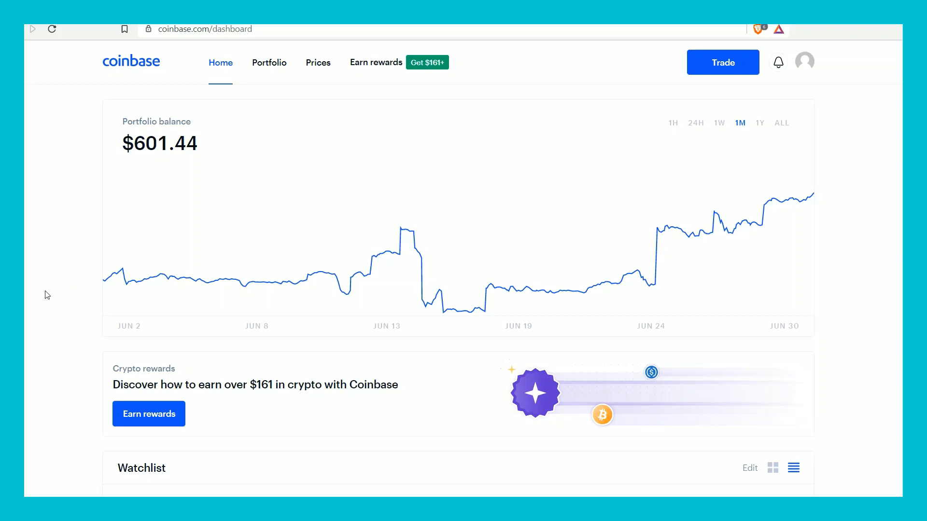
mouse_move(48, 293)
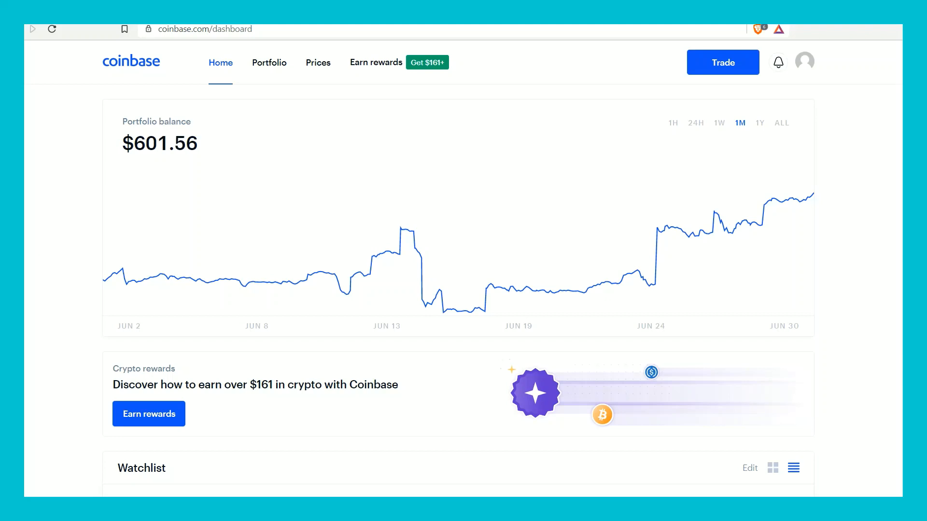
scroll("down", 3)
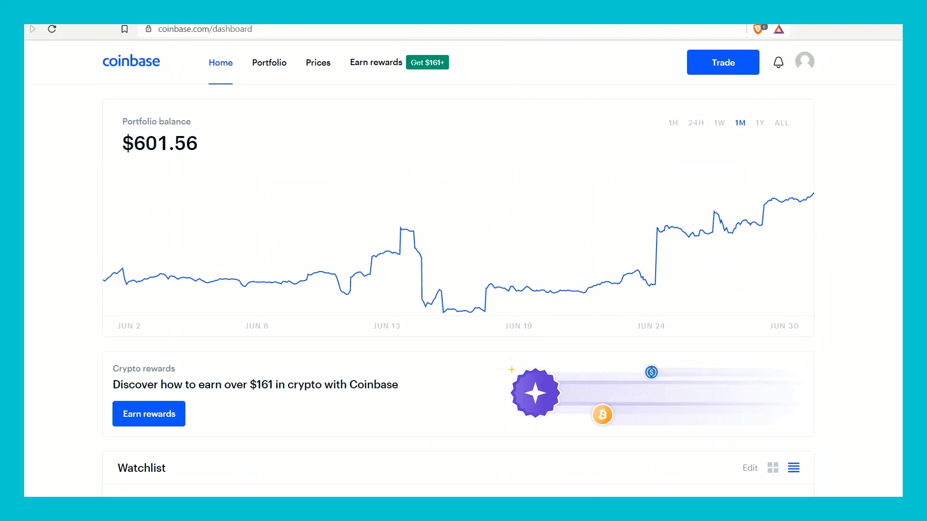
- Look through the Portfolio asset list from Tezos and Bitcoin down to empty holdings
left_click(270, 61)
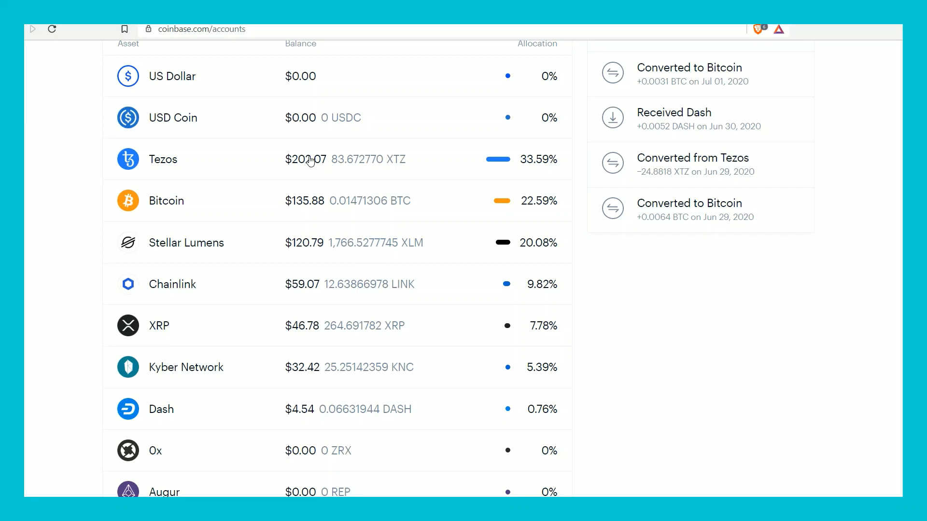
scroll("down", 3)
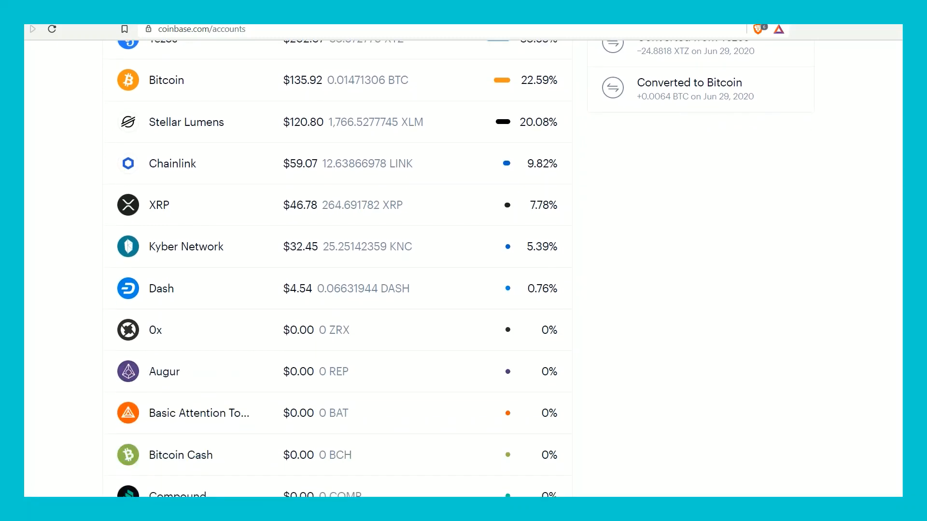
scroll("up", 3)
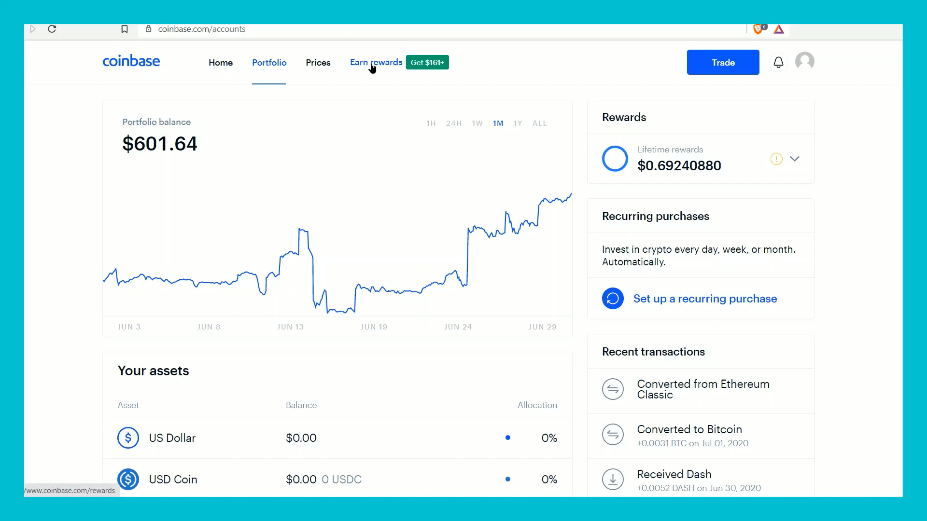
- Review the Rewards page down to Invite friends, highlighting the $10 in BTC offer amounts
left_click(375, 61)
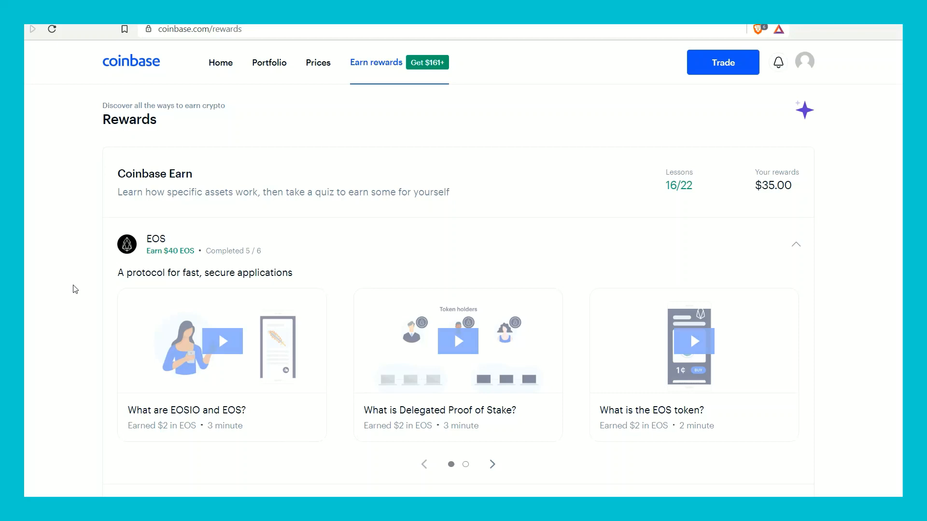
scroll("down", 3)
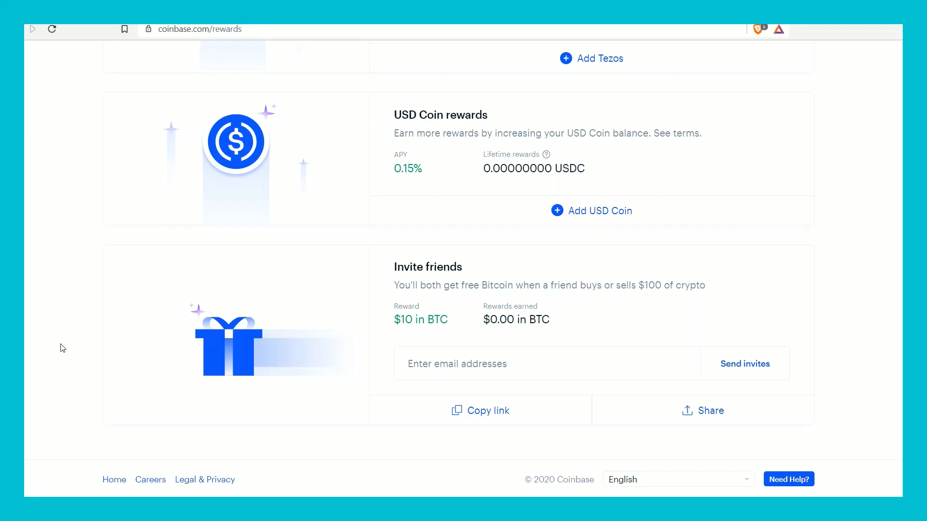
mouse_move(377, 266)
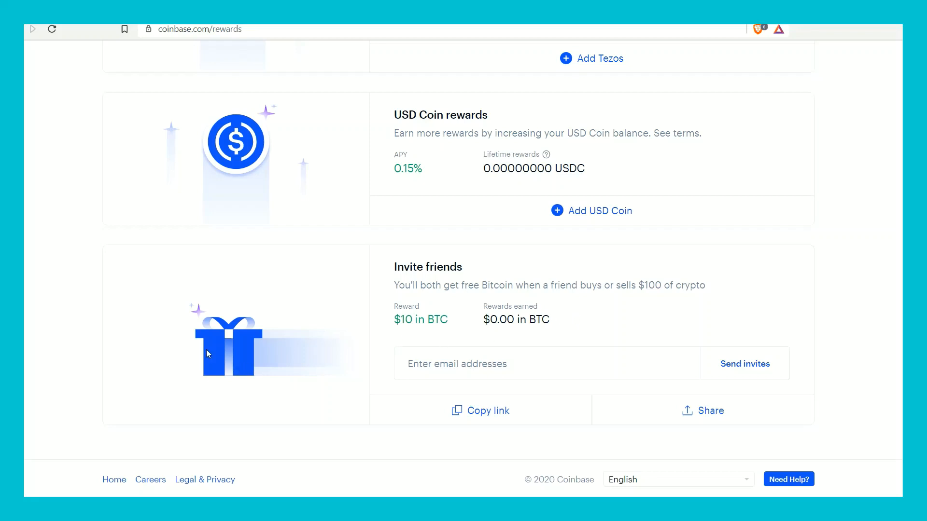
mouse_move(123, 335)
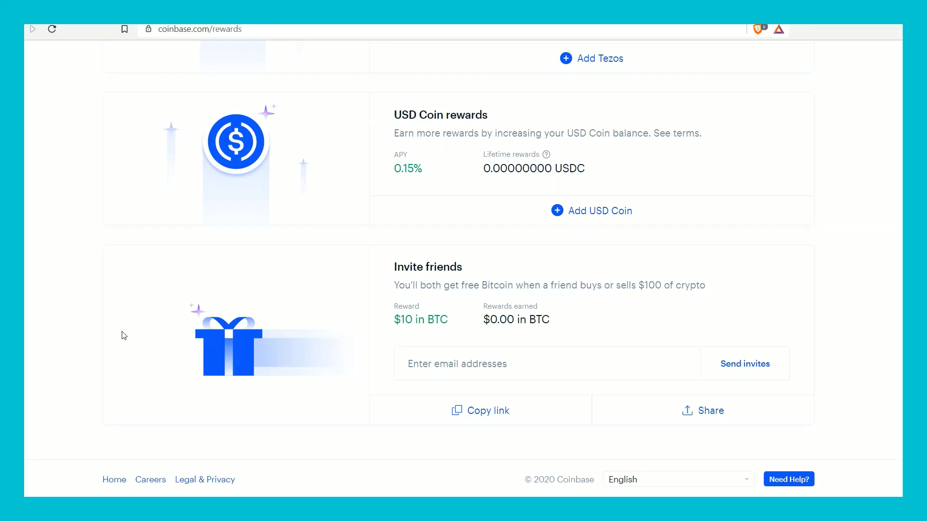
mouse_move(246, 405)
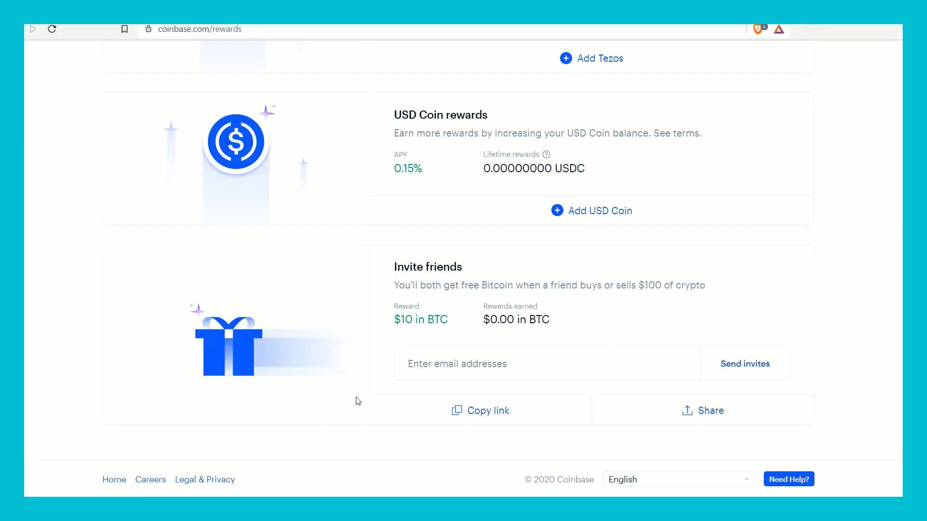
mouse_move(643, 299)
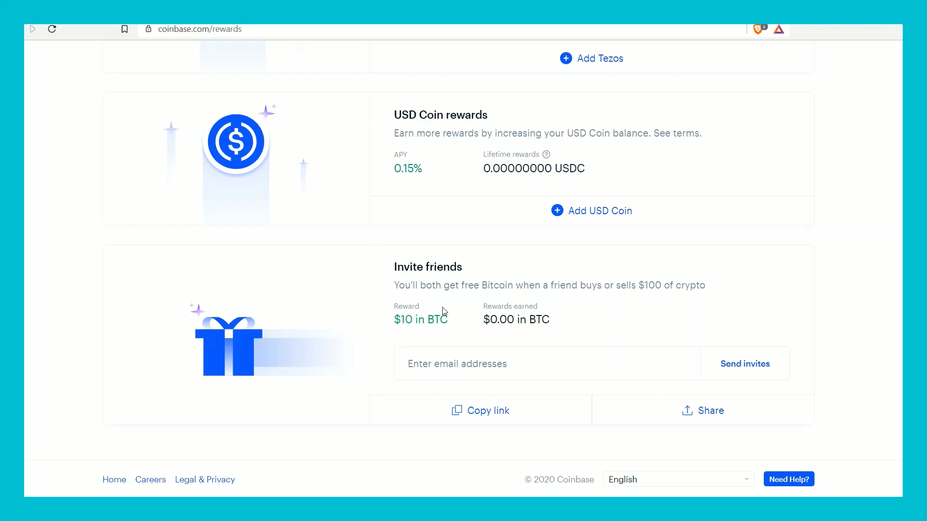
mouse_move(433, 335)
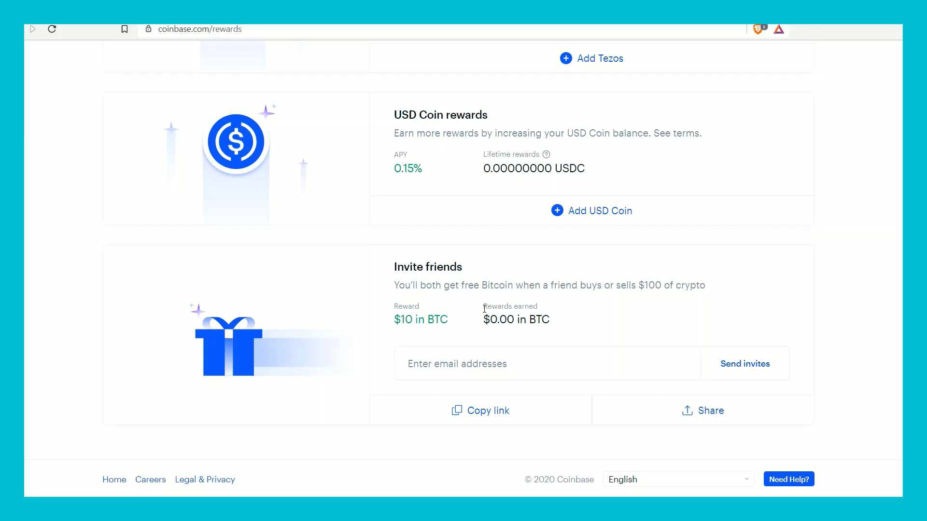
left_click_drag(396, 319, 548, 319)
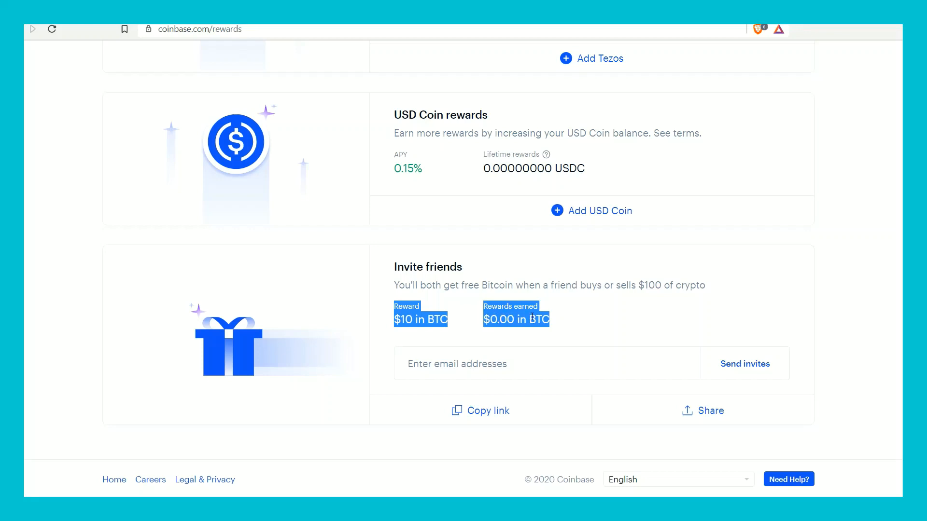
mouse_move(582, 322)
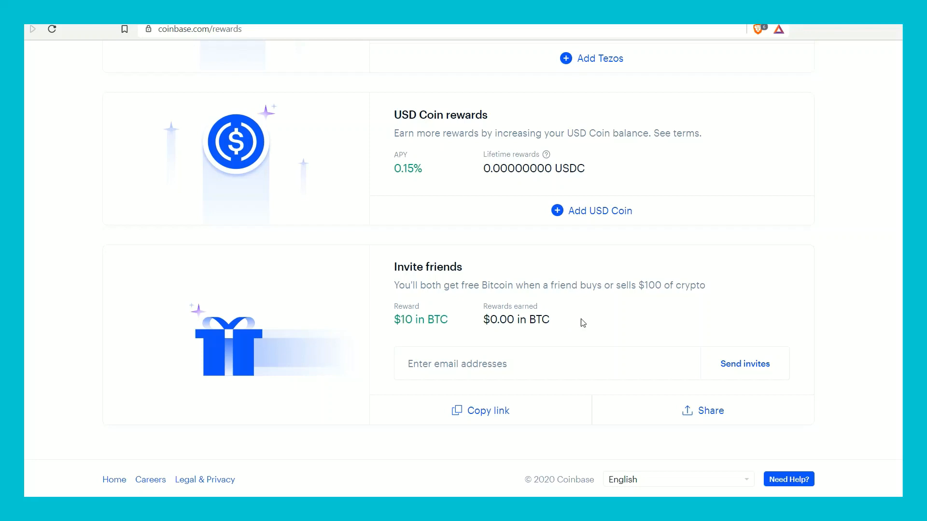
mouse_move(572, 337)
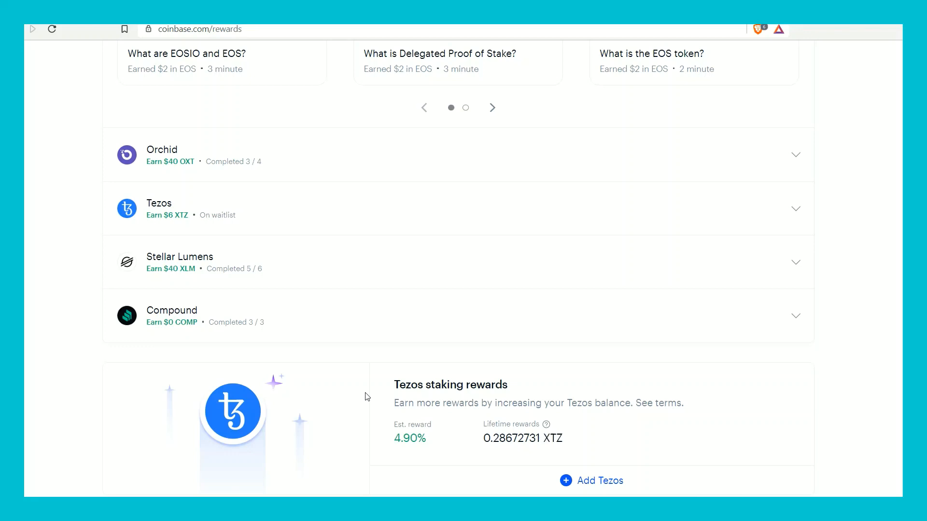
mouse_move(77, 367)
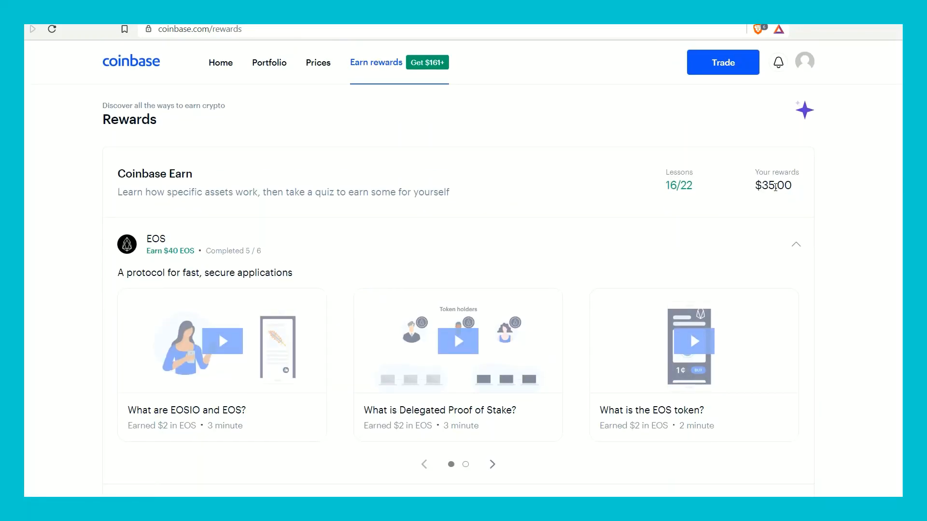
mouse_move(750, 198)
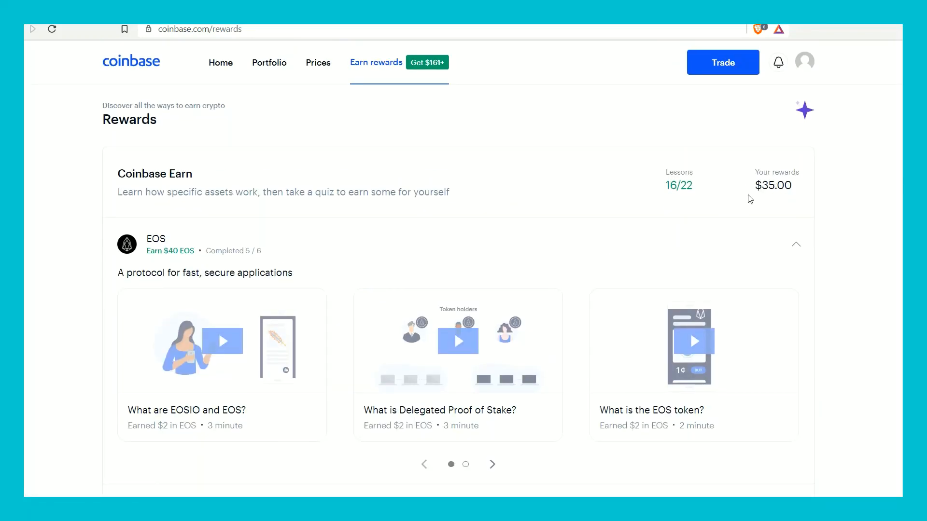
- Expand the Orchid course, page to its next lessons and reveal the up to $40 OXT invite offer
scroll("down", 3)
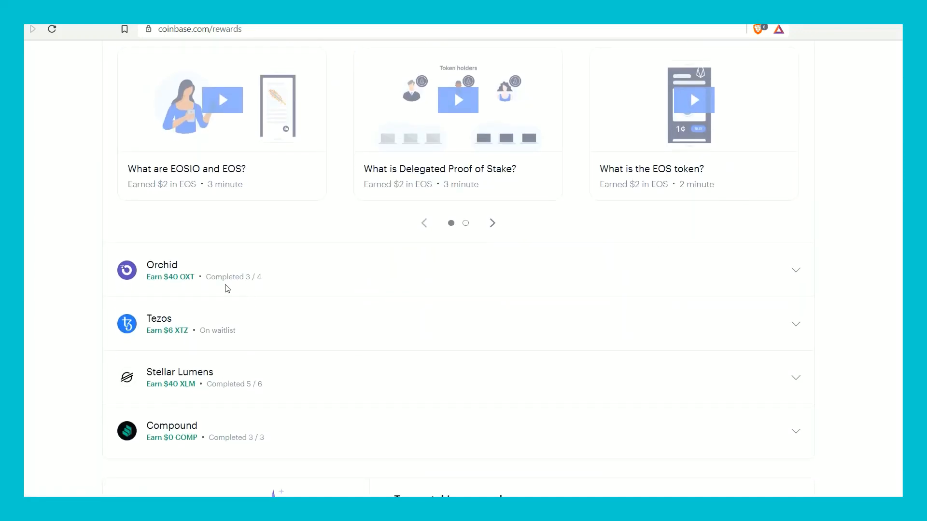
mouse_move(175, 313)
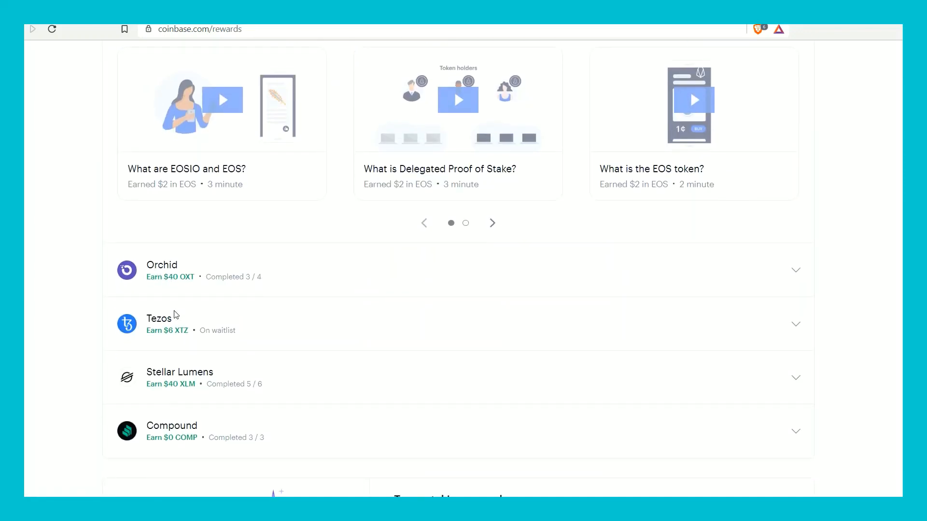
scroll("down", 3)
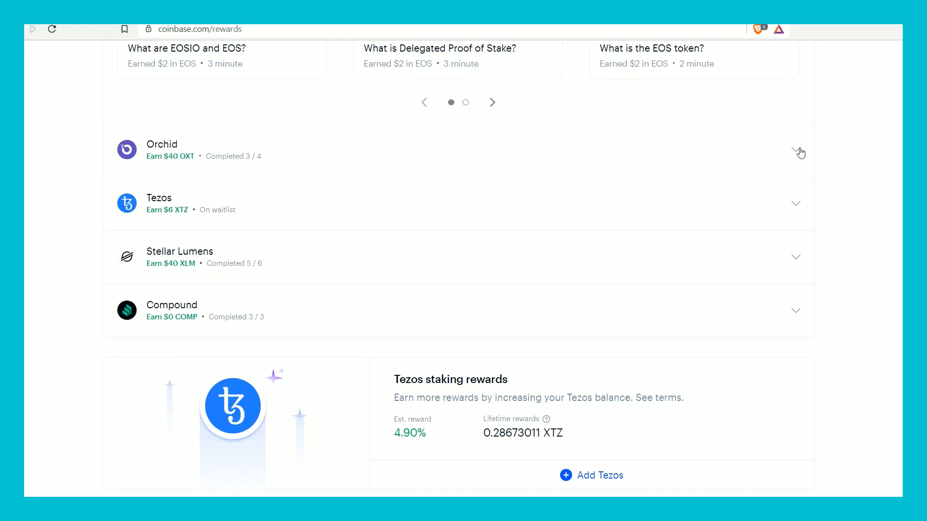
left_click(795, 150)
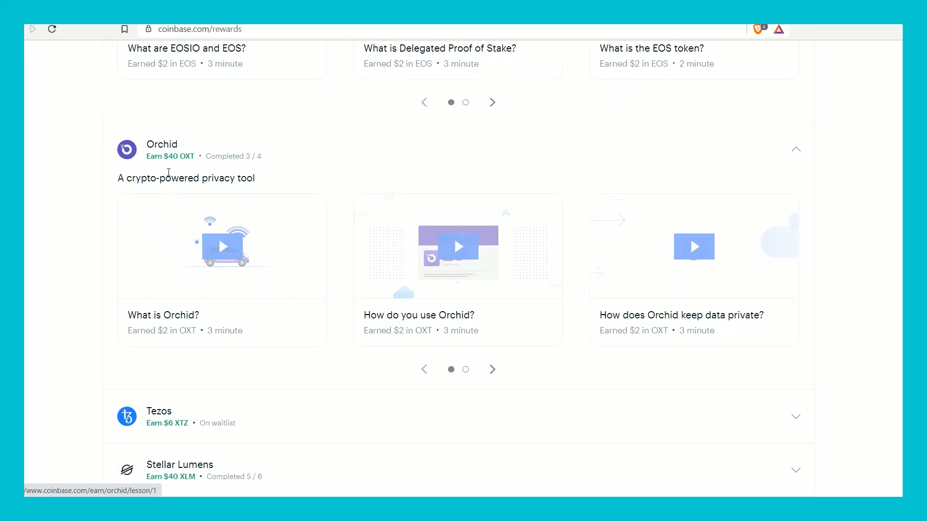
mouse_move(196, 270)
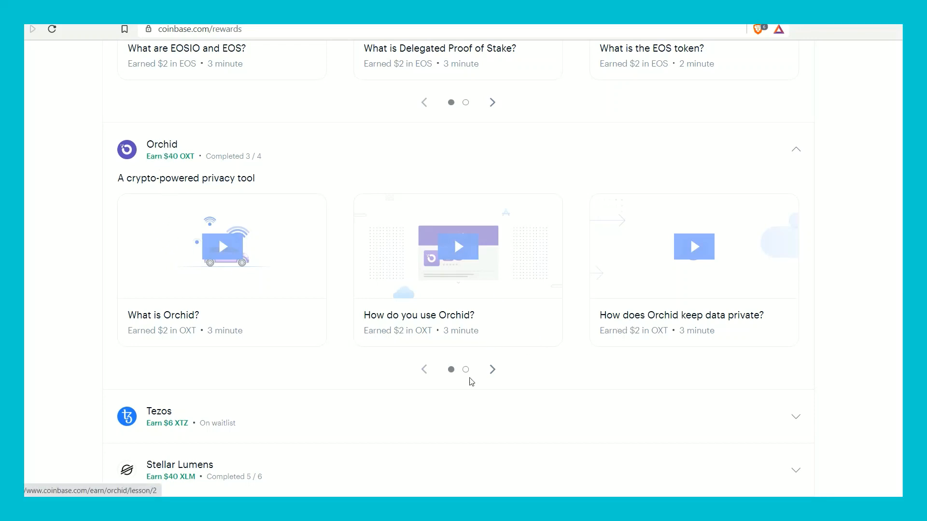
left_click(491, 369)
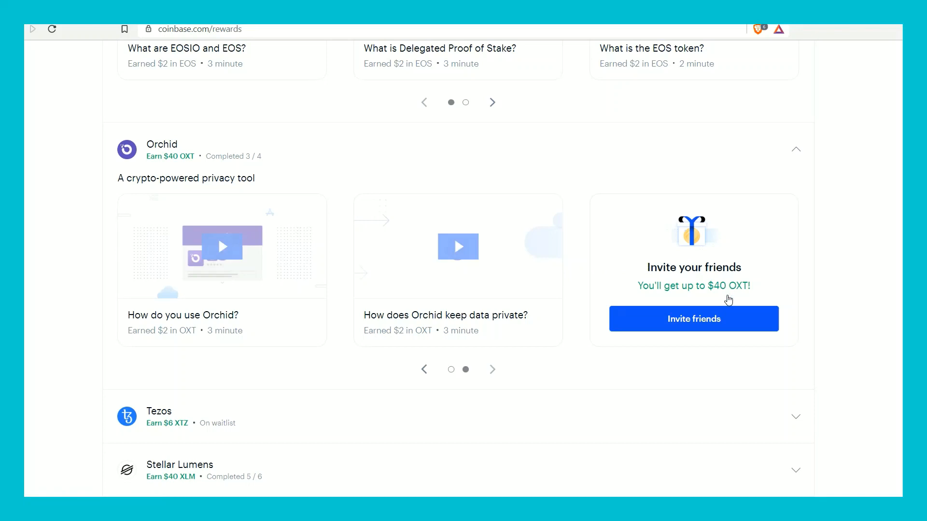
mouse_move(718, 290)
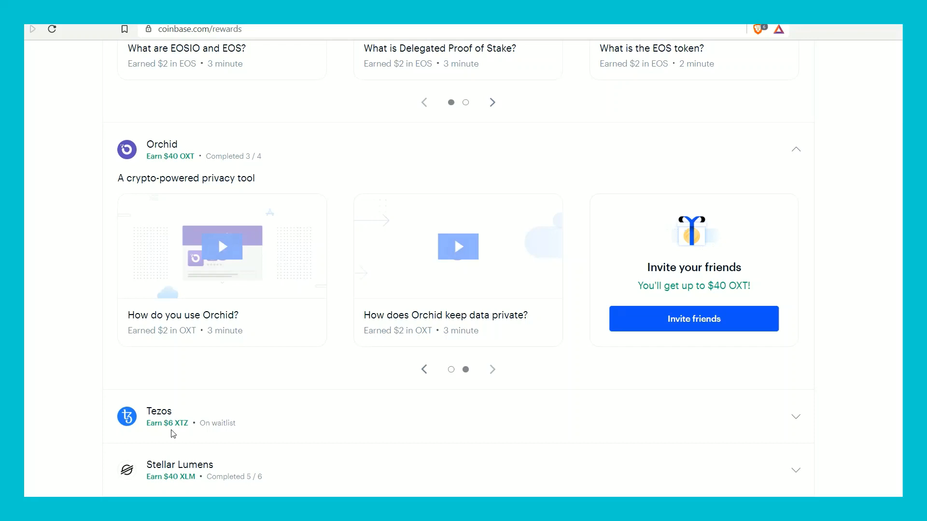
mouse_move(656, 329)
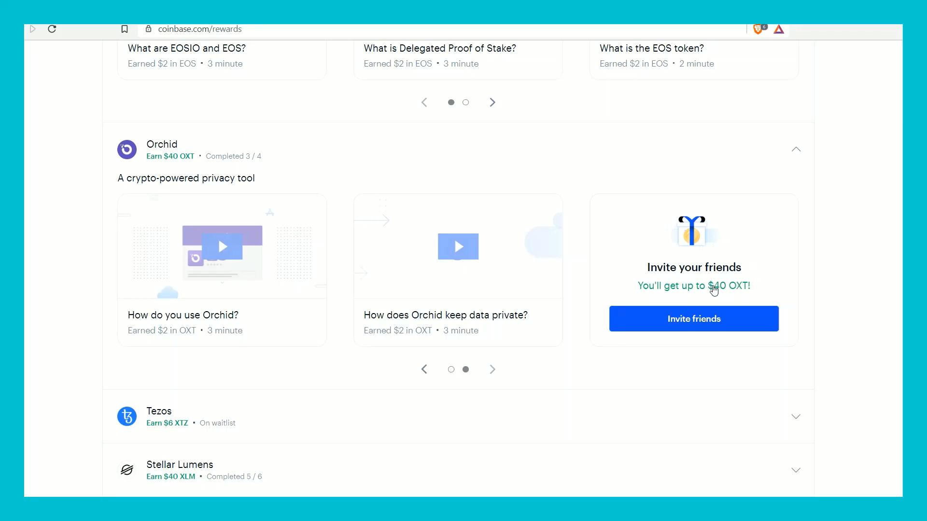
mouse_move(743, 296)
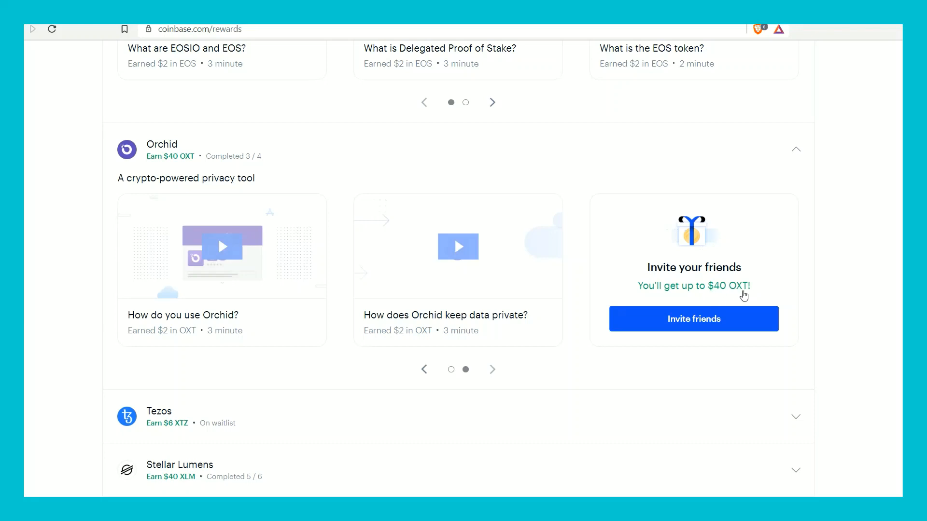
scroll("down", 3)
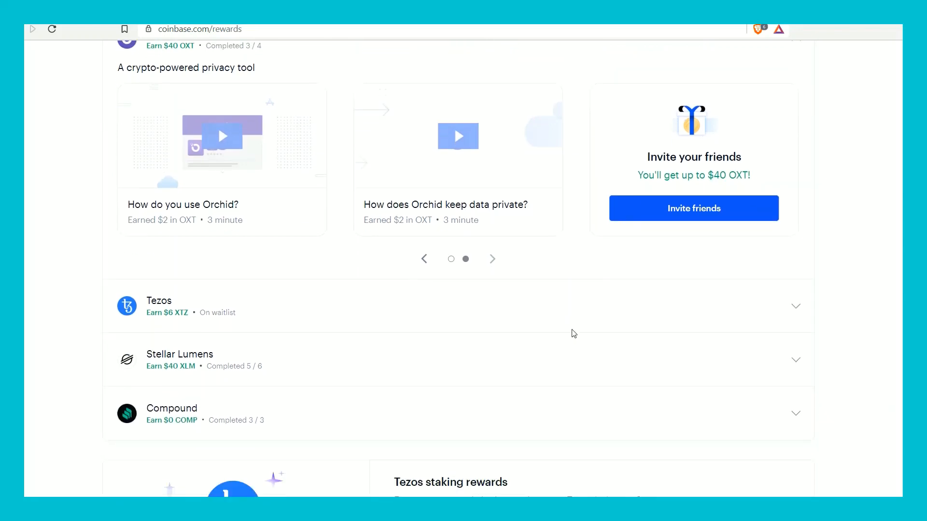
scroll("down", 3)
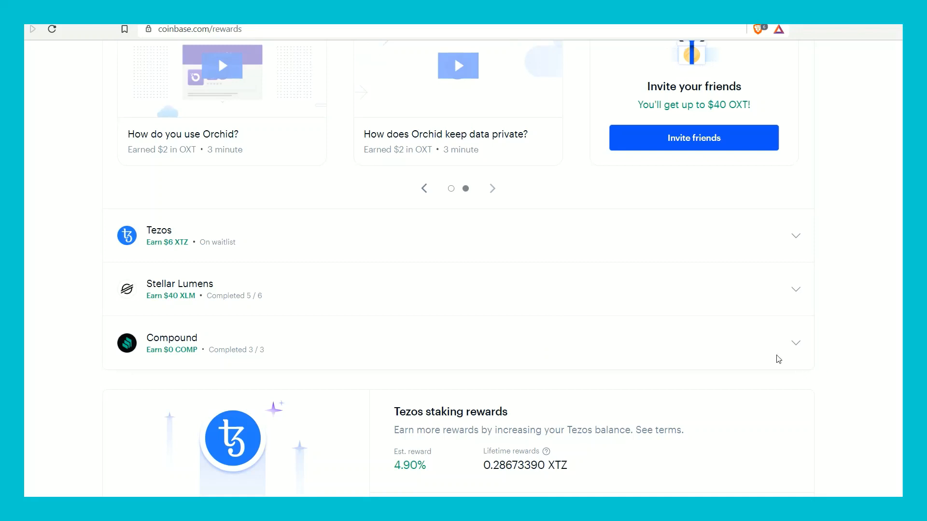
mouse_move(795, 343)
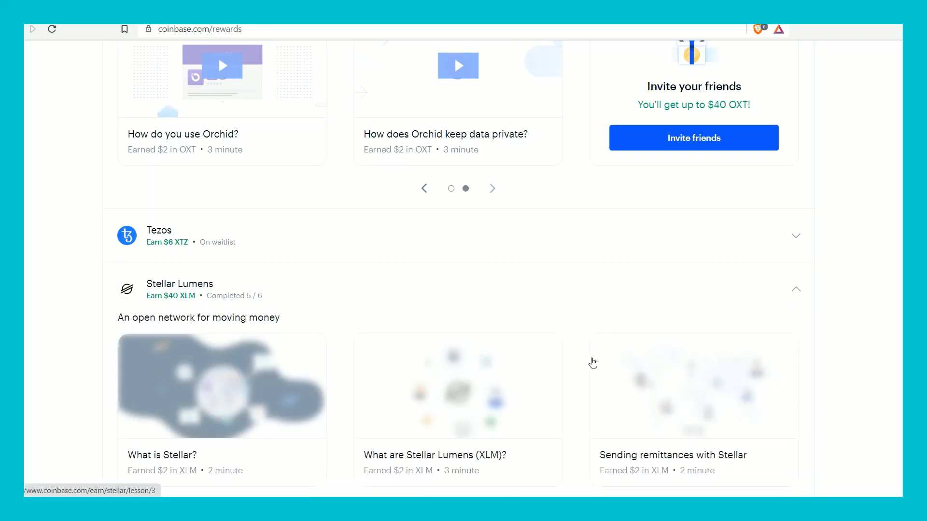
- Scroll the rewards list through the Tezos, Stellar Lumens and Compound courses
scroll("down", 3)
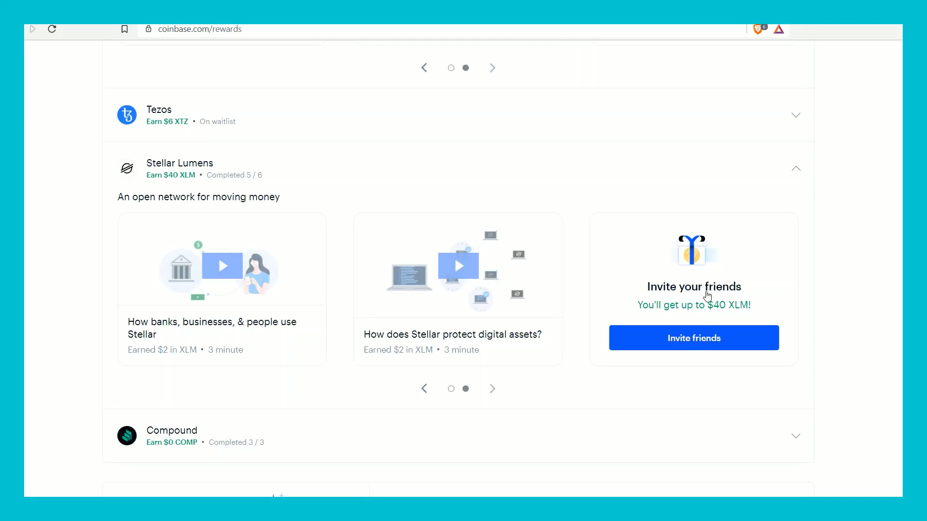
mouse_move(424, 414)
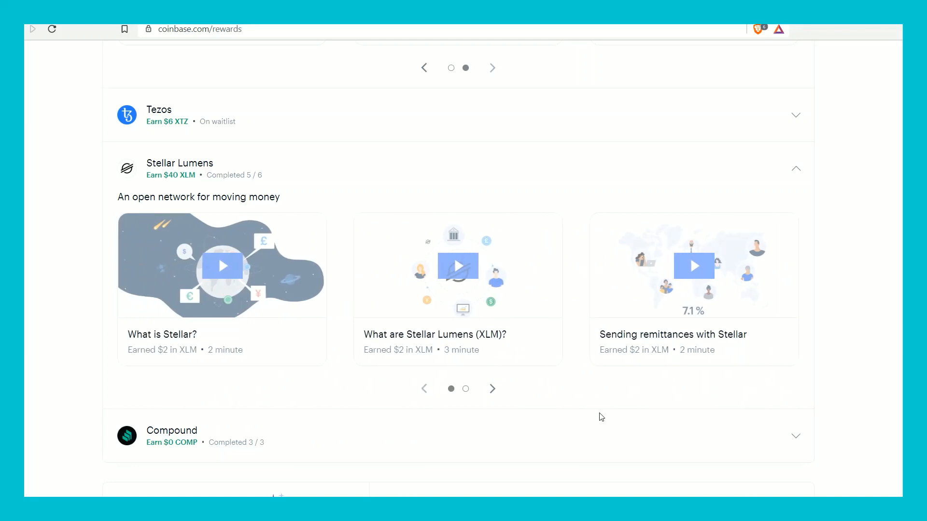
mouse_move(576, 418)
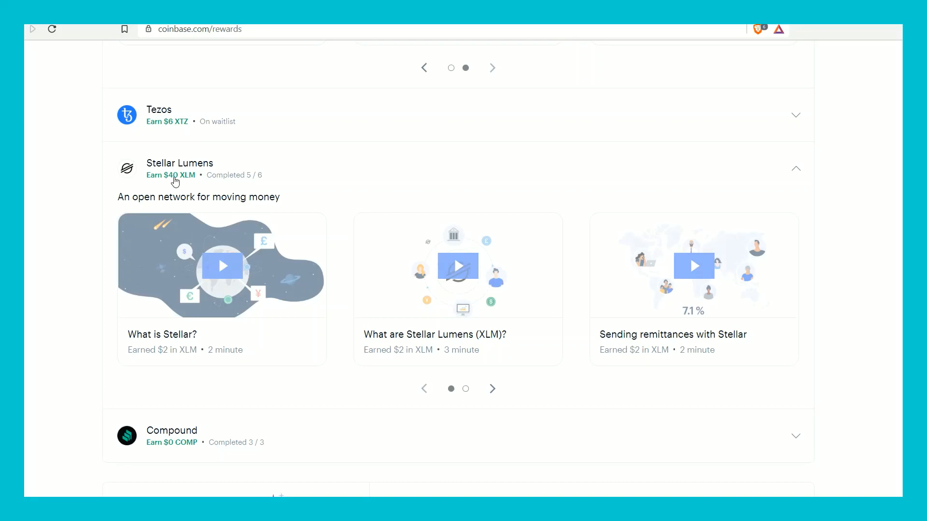
mouse_move(188, 182)
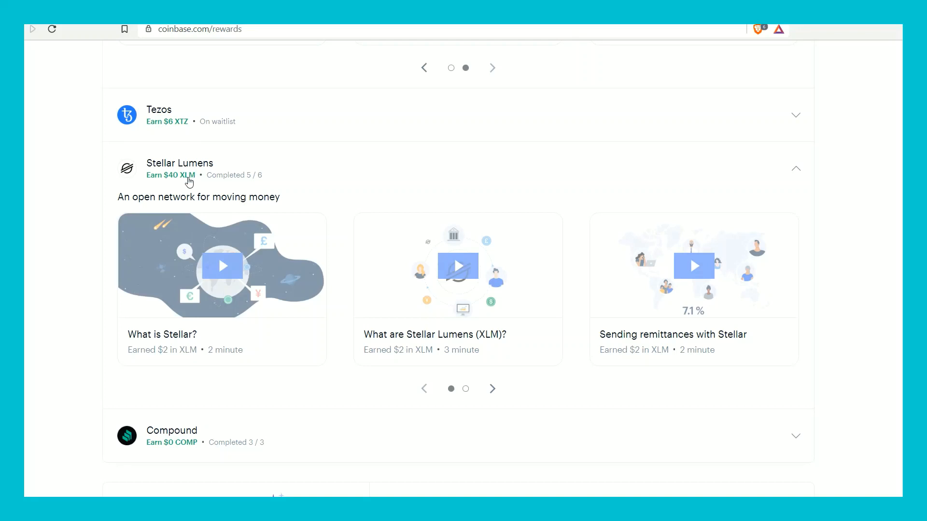
mouse_move(38, 336)
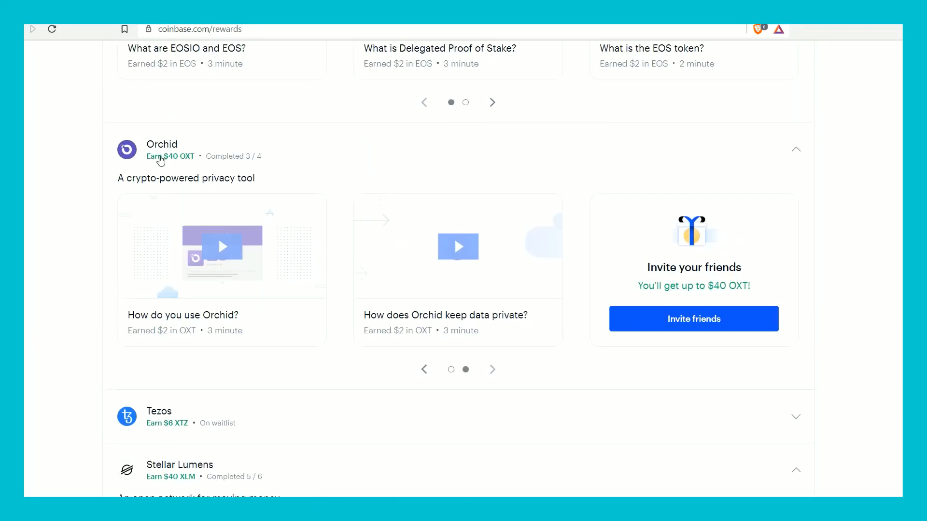
scroll("down", 3)
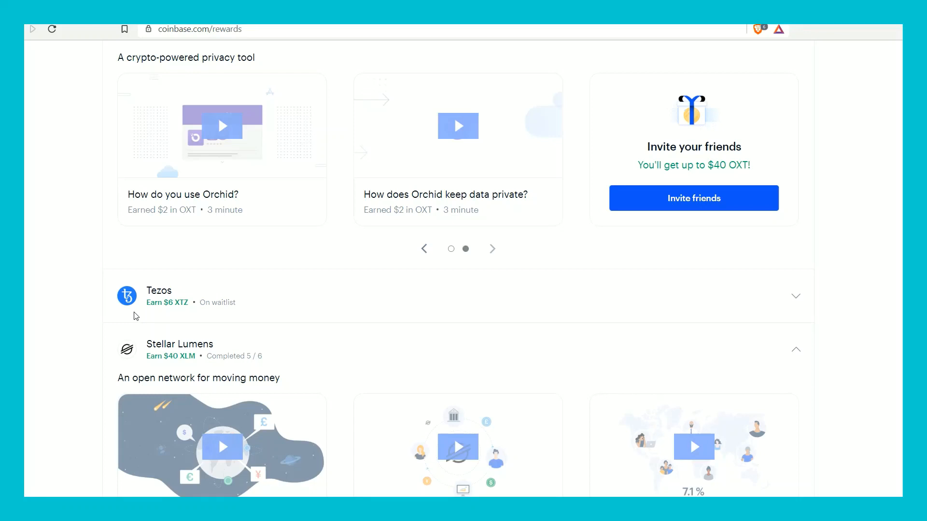
mouse_move(189, 354)
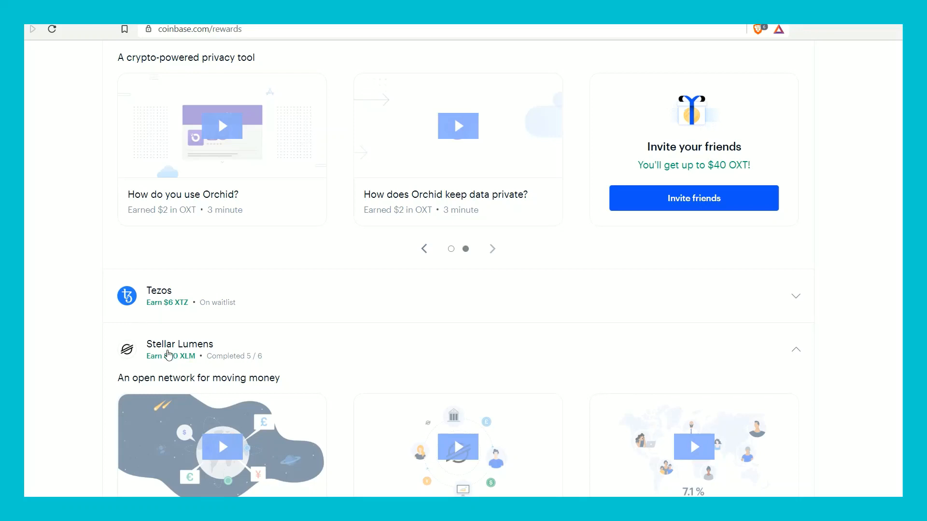
scroll("down", 3)
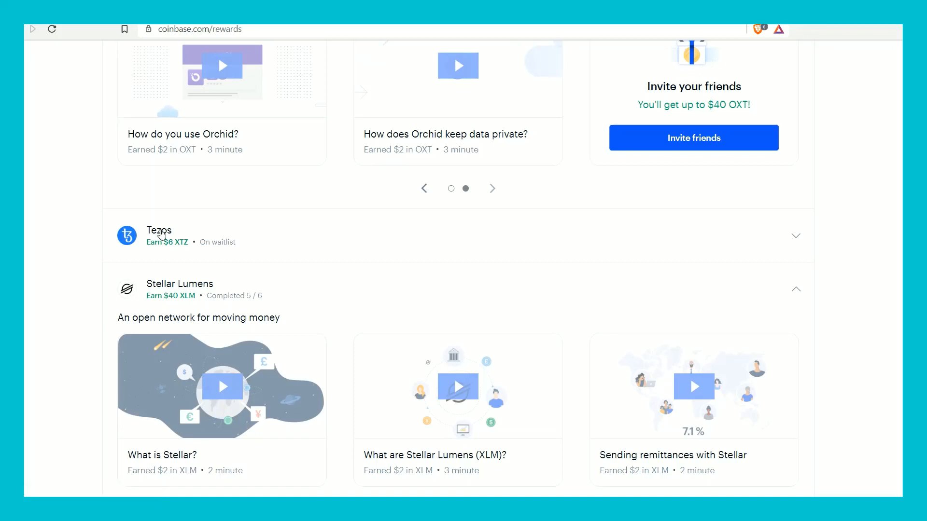
scroll("down", 3)
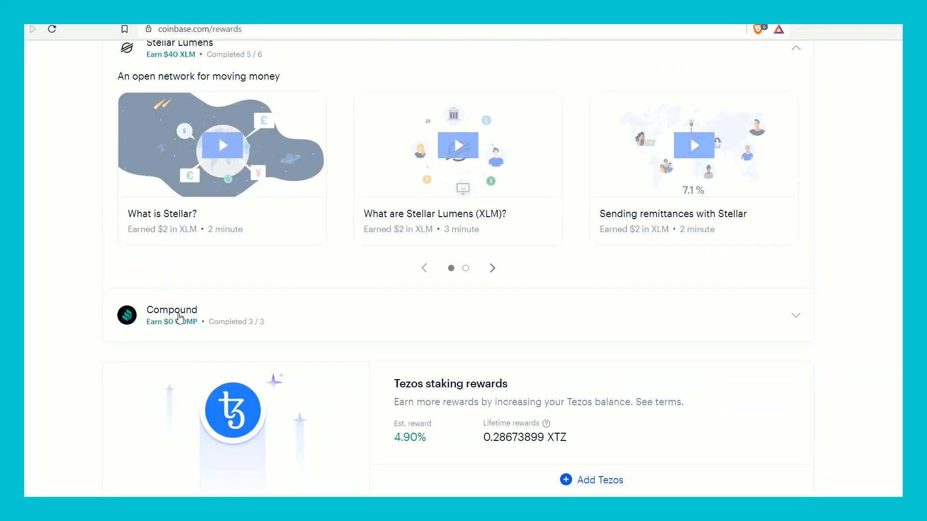
mouse_move(166, 329)
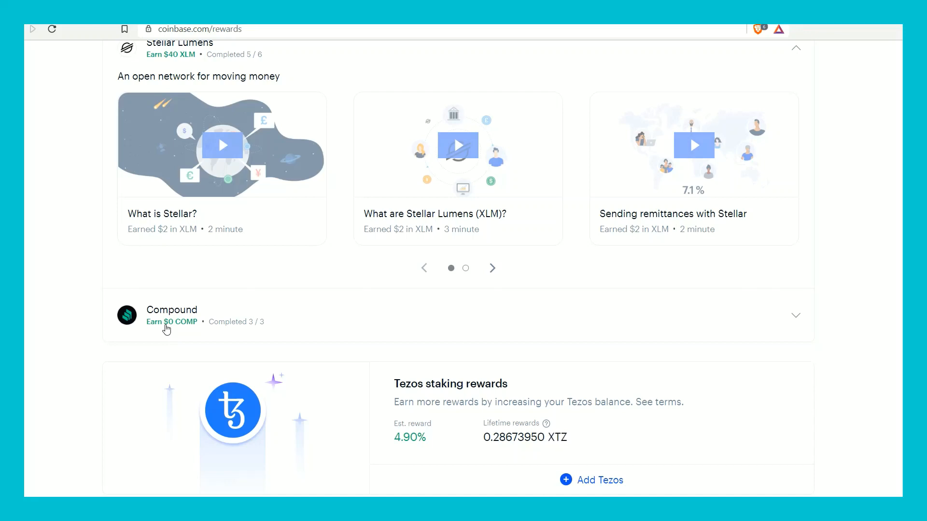
scroll("down", 3)
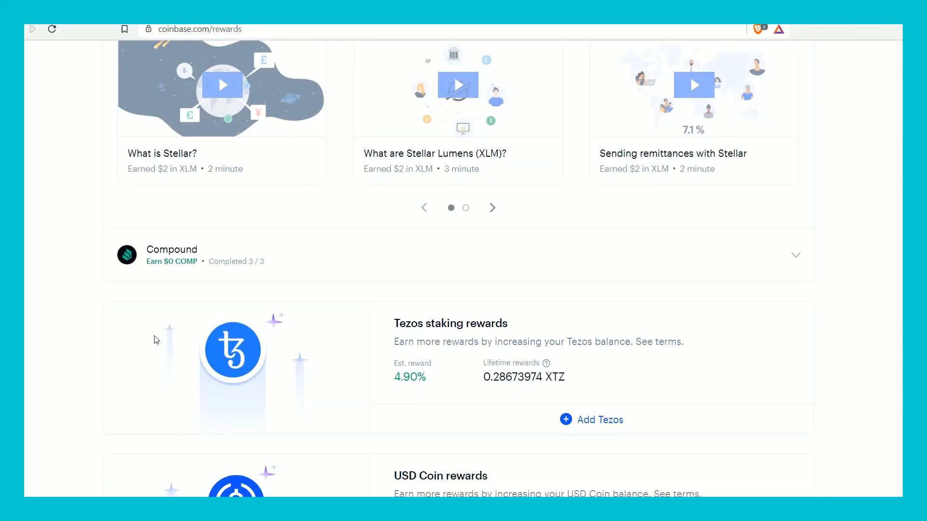
scroll("down", 3)
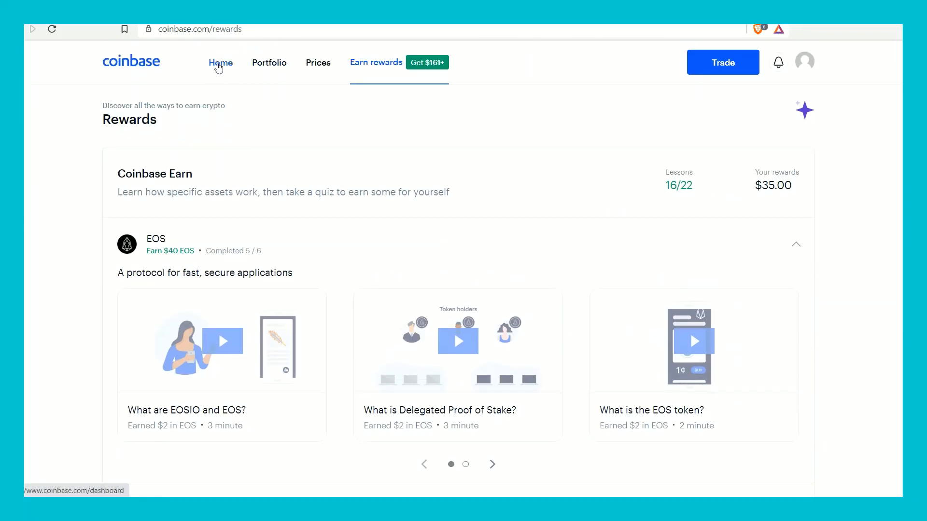
- From the dashboard watchlist, bring up the XYO price details
left_click(220, 62)
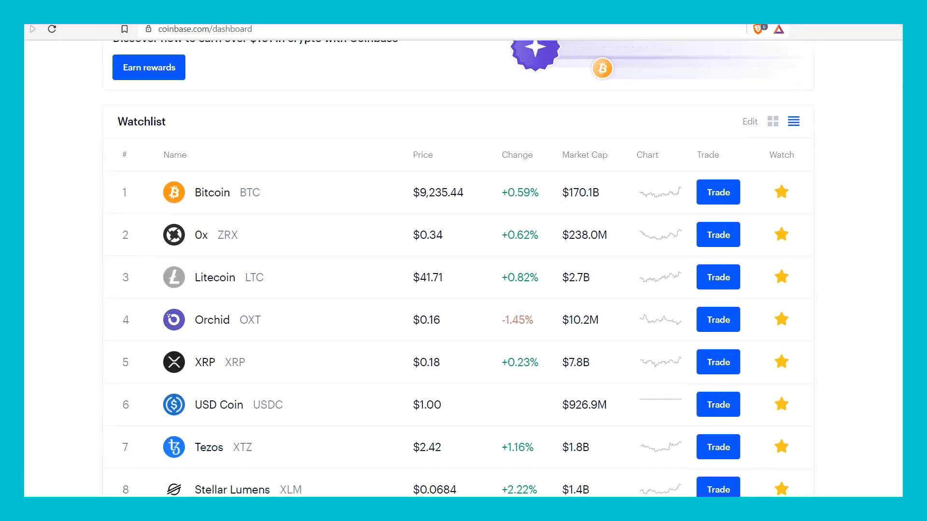
scroll("down", 3)
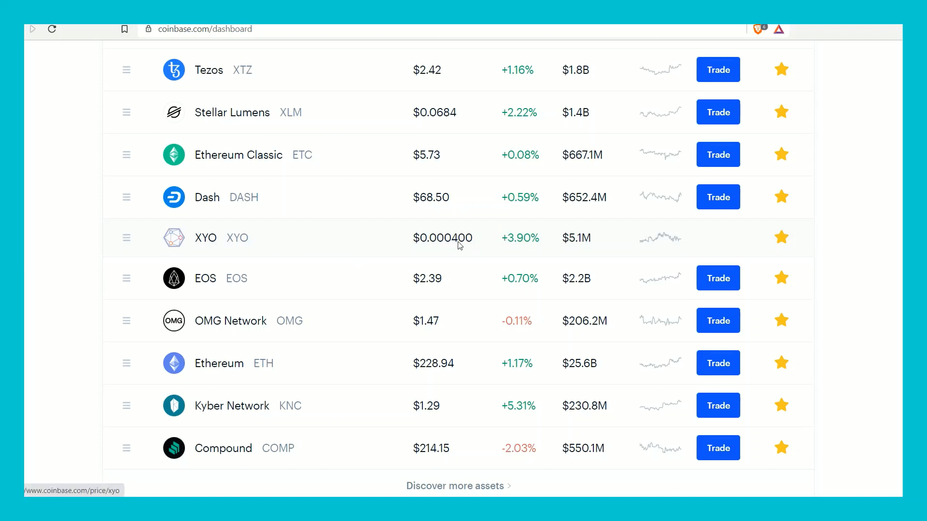
left_click(204, 237)
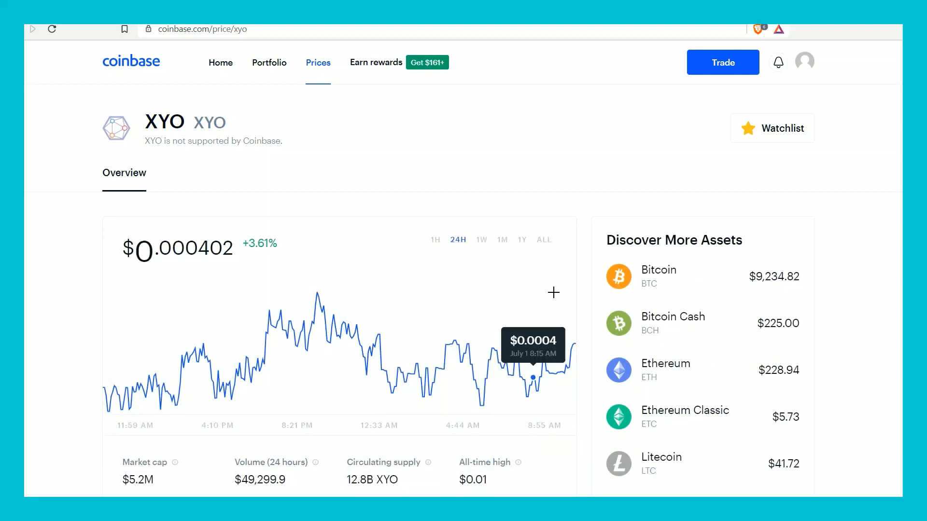
- Show XYO's all-time price history, then go to the full Prices list with the market up 0.68%
left_click(542, 240)
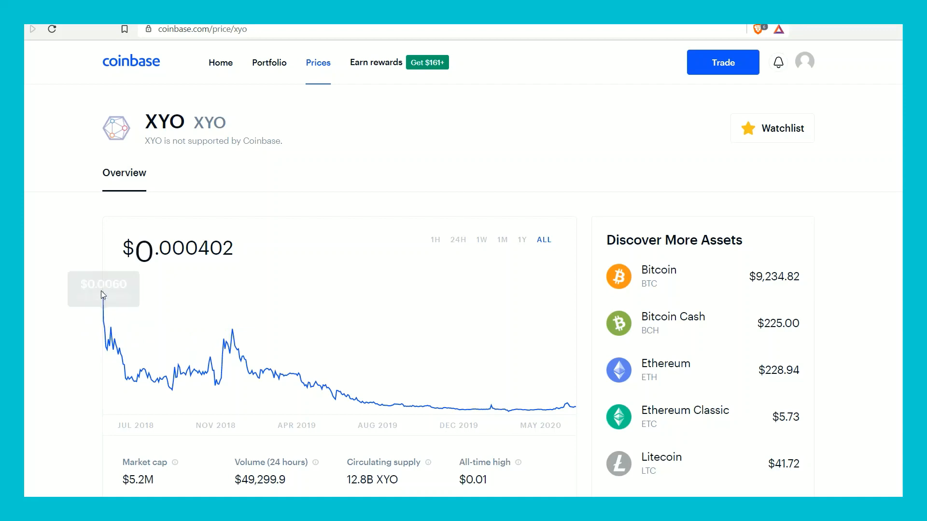
scroll("down", 3)
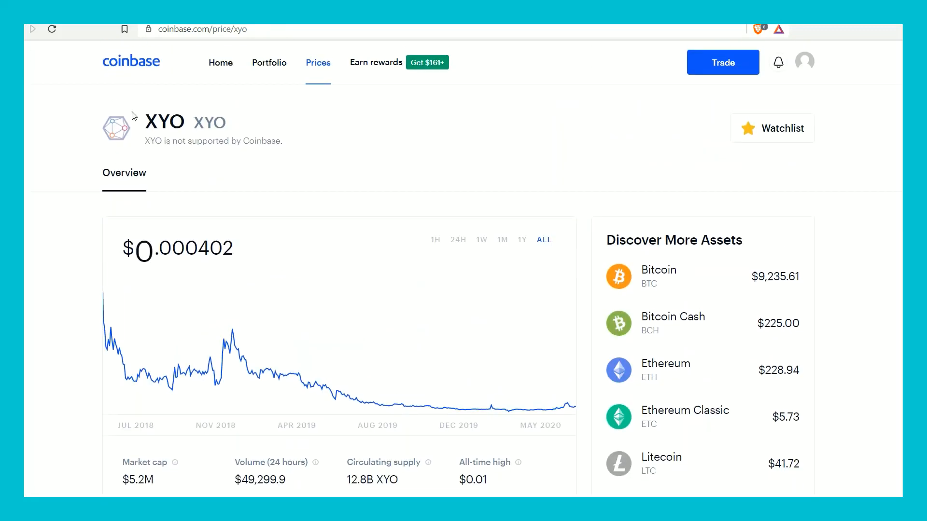
left_click(318, 63)
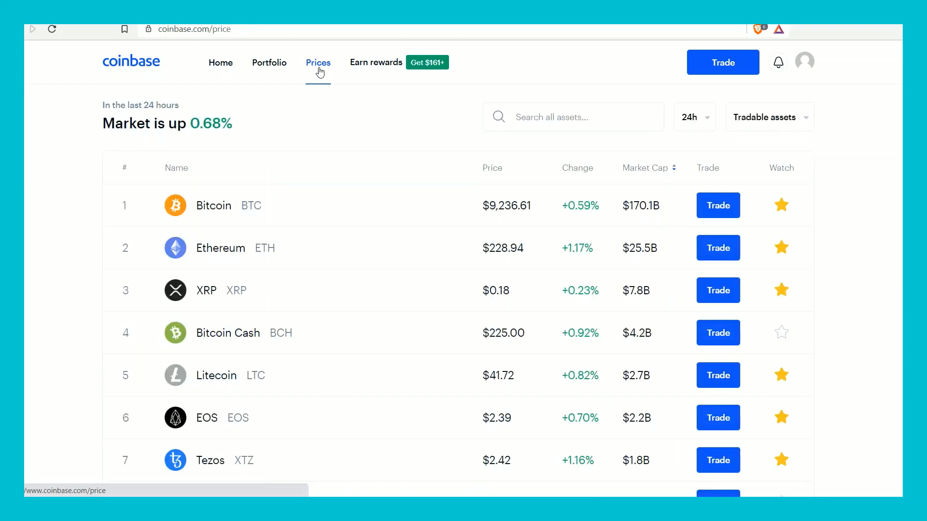
- Look through the dashboard watchlist down to Compound and back up to the $601.23 balance chart
scroll("down", 3)
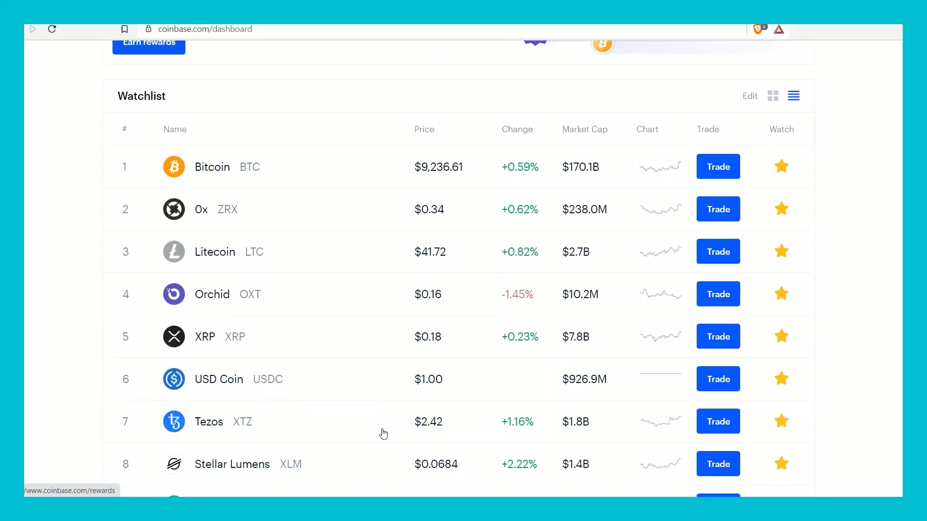
scroll("down", 3)
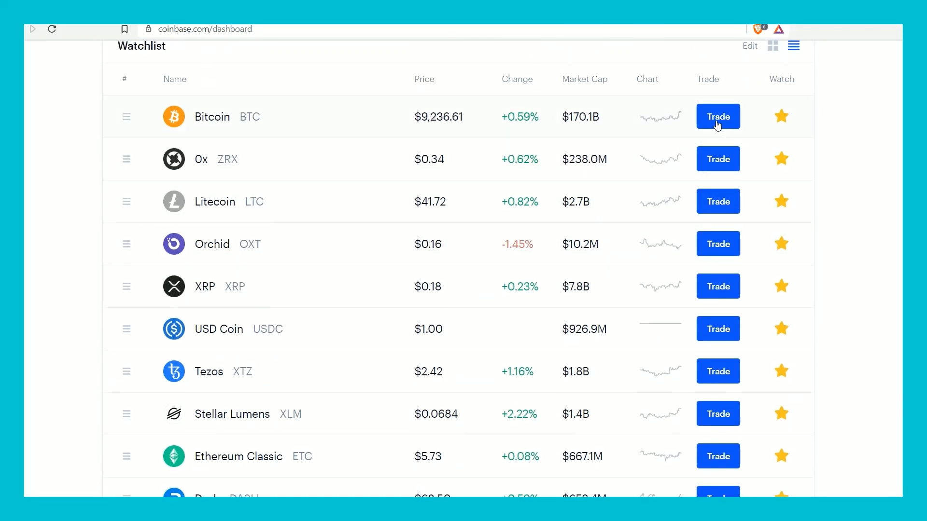
mouse_move(717, 370)
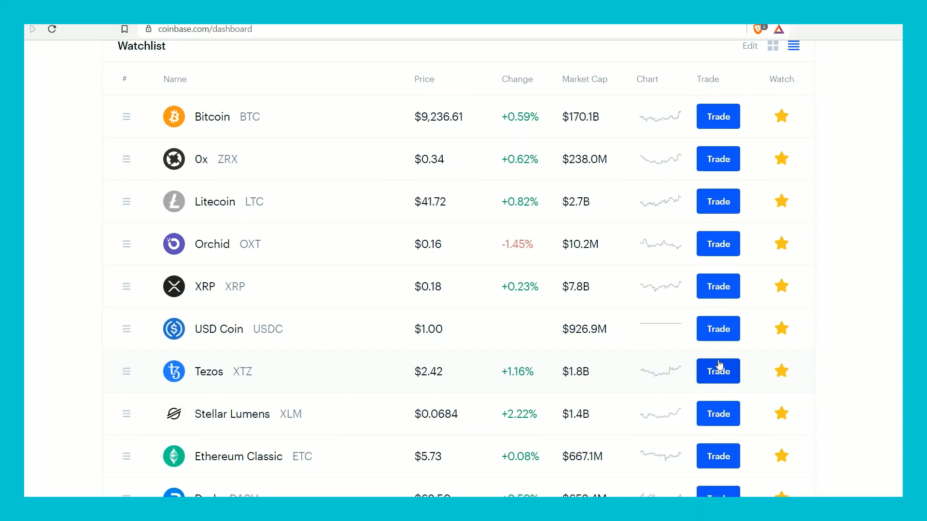
mouse_move(711, 356)
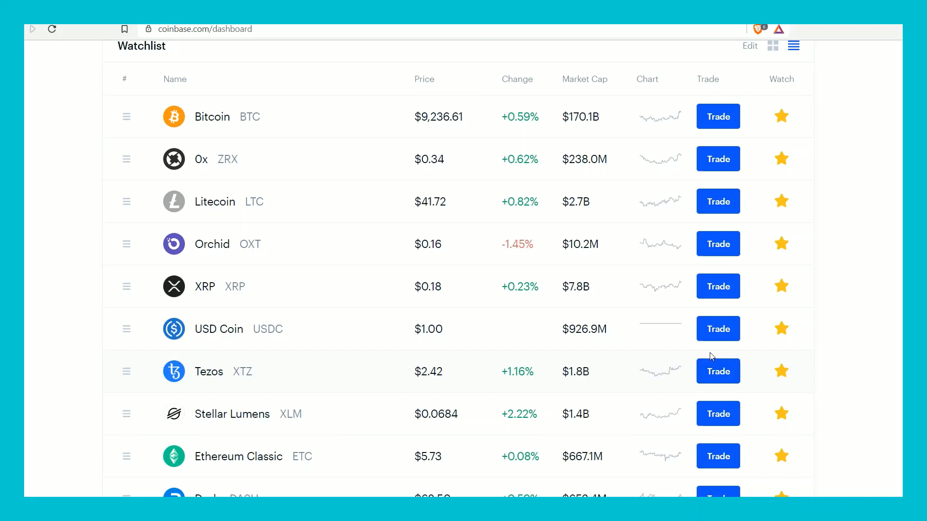
mouse_move(723, 357)
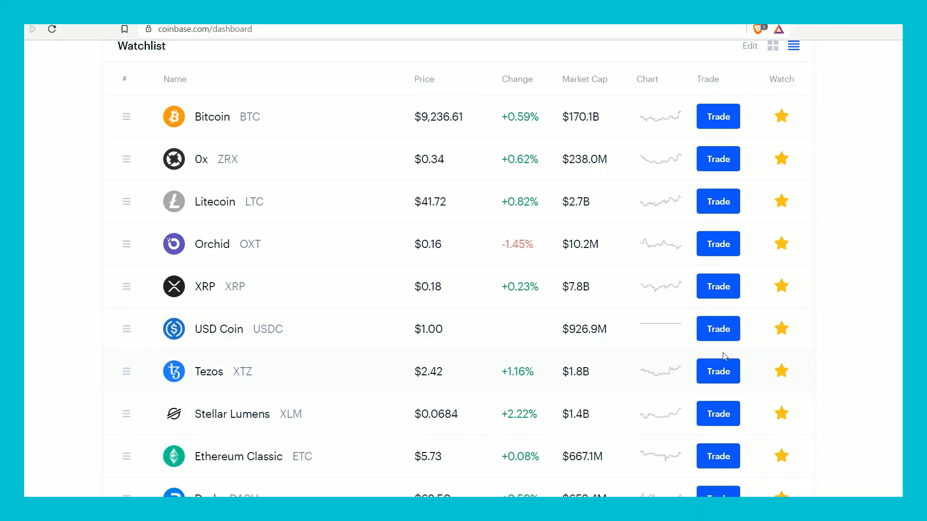
scroll("down", 3)
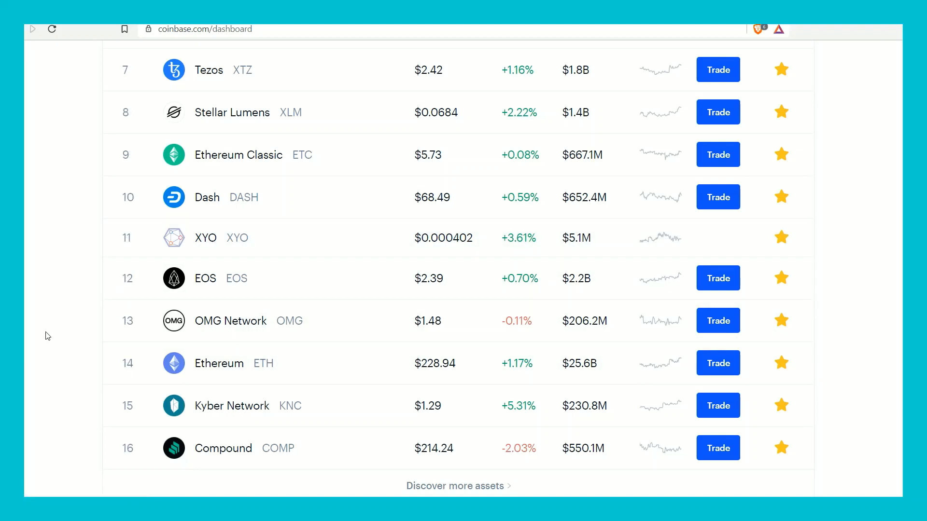
mouse_move(46, 330)
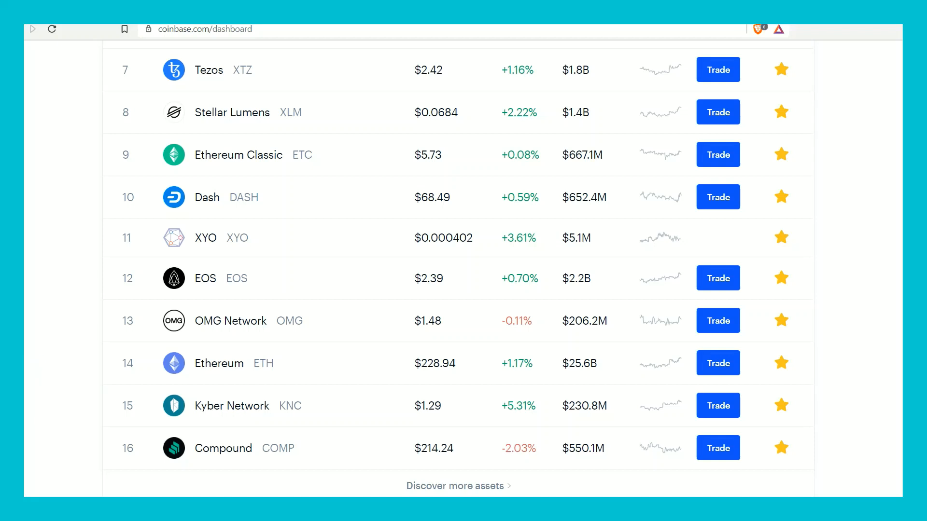
scroll("down", 3)
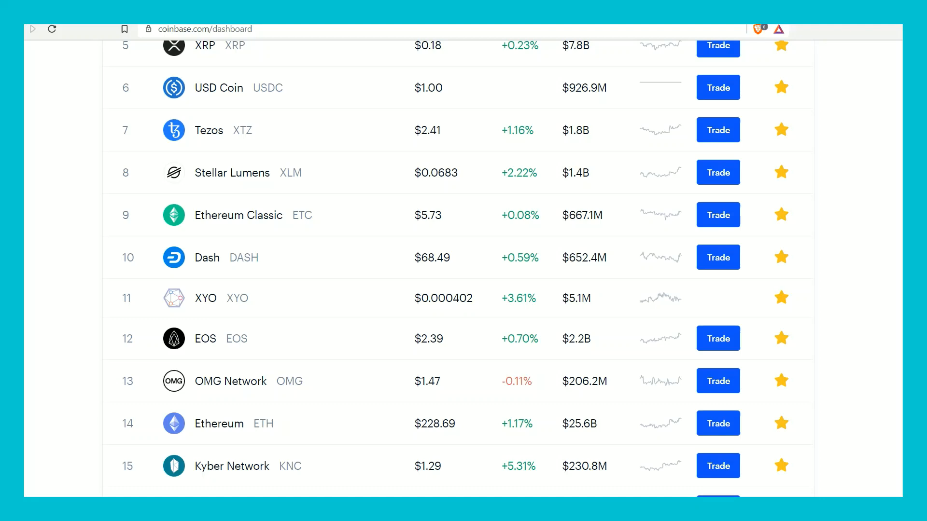
scroll("up", 3)
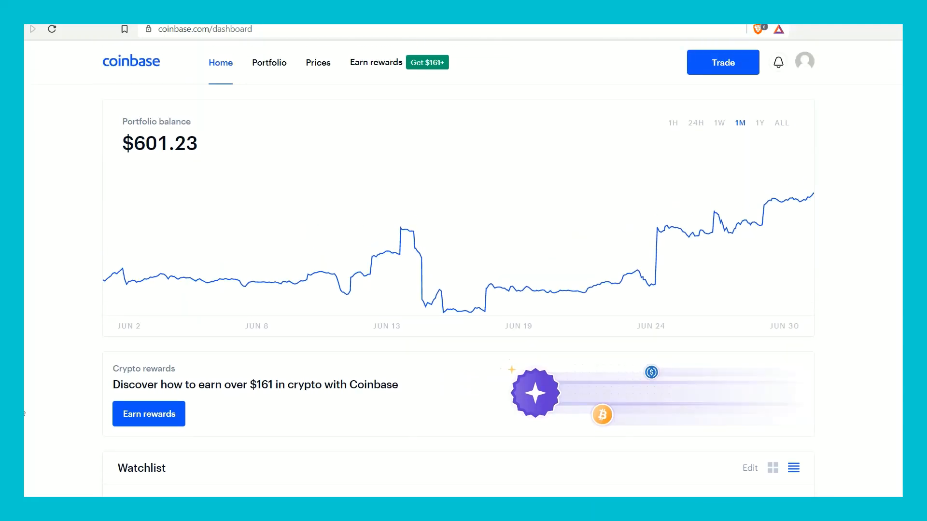
mouse_move(375, 62)
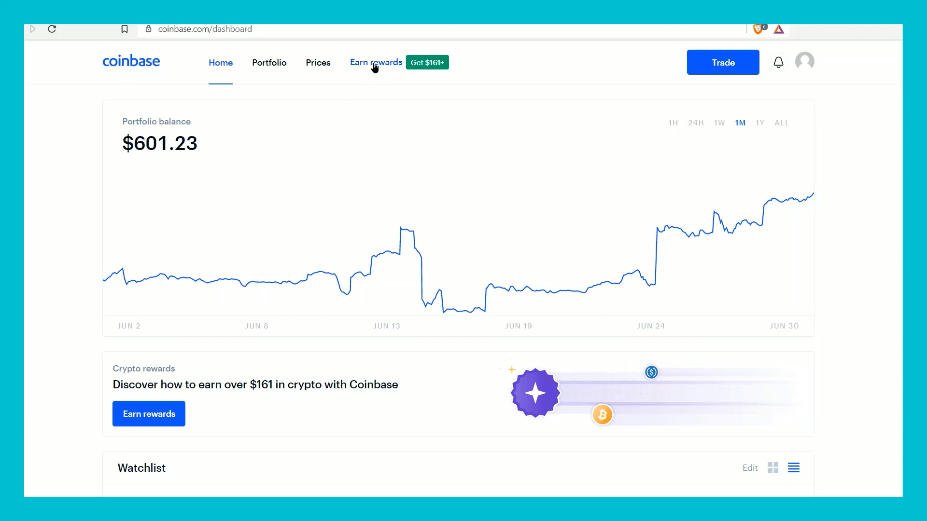
left_click(376, 62)
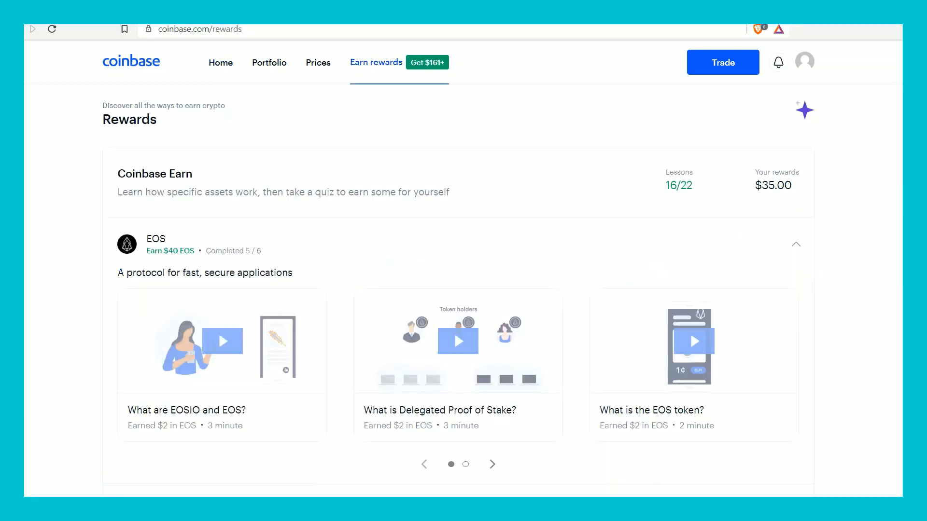
scroll("down", 3)
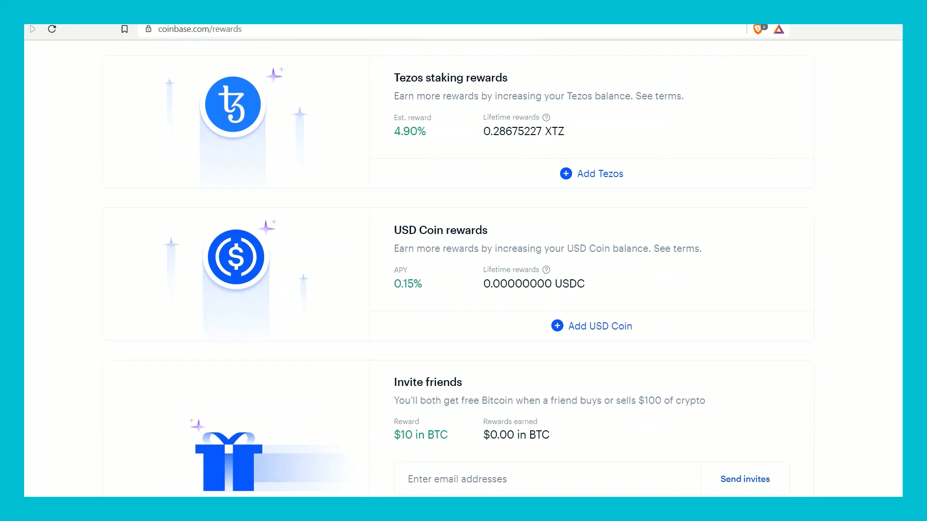
scroll("down", 3)
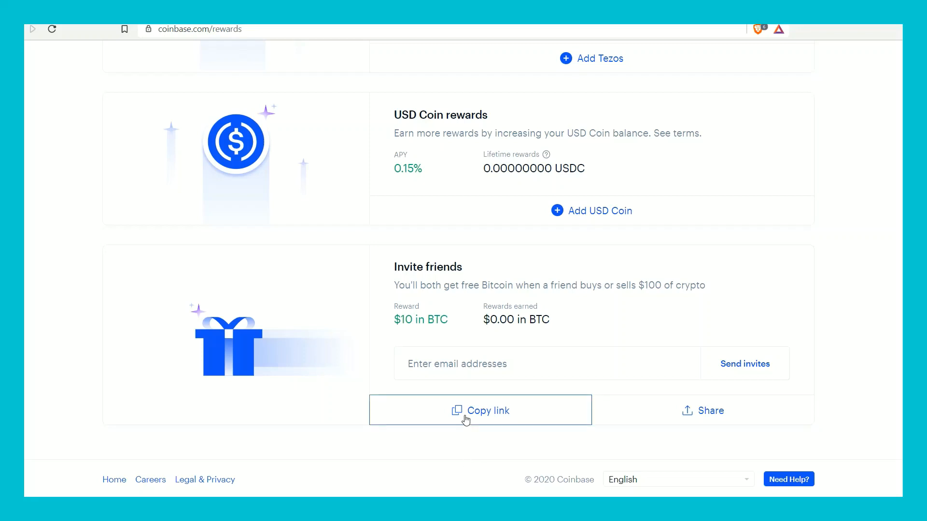
mouse_move(502, 304)
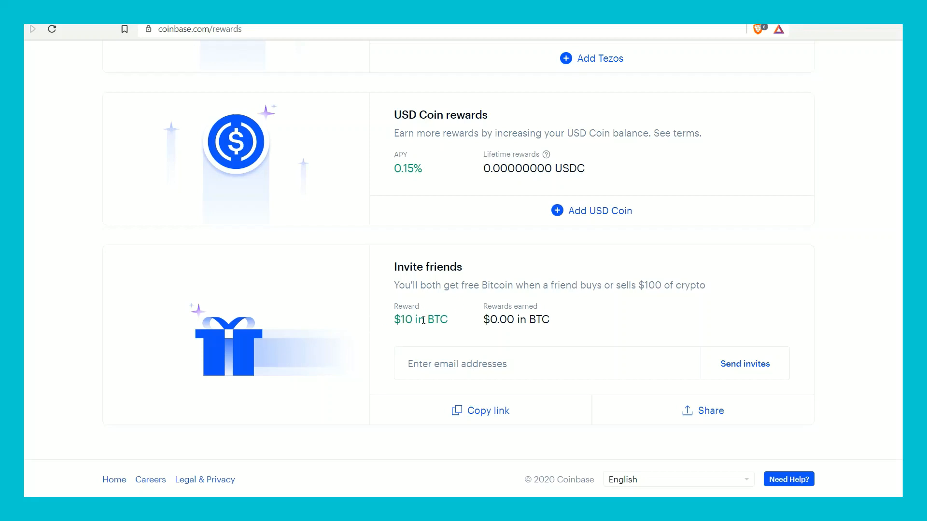
mouse_move(349, 312)
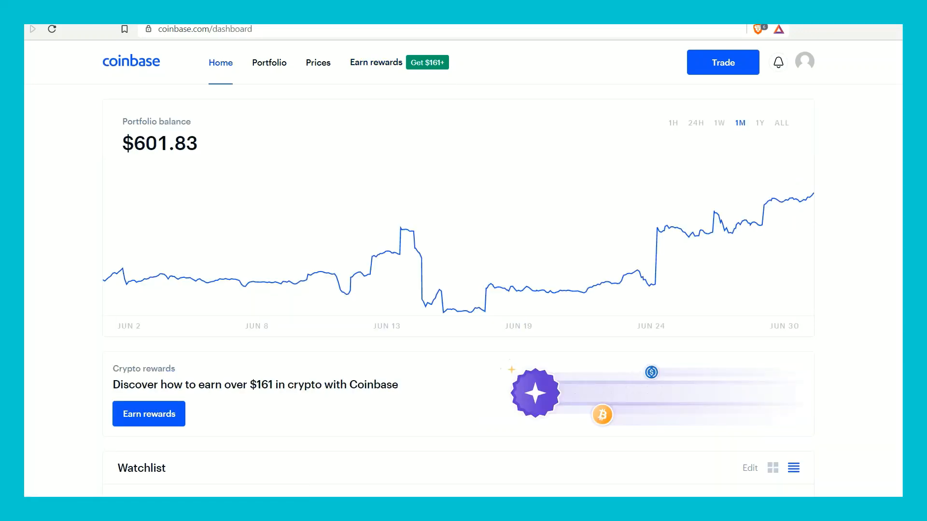
scroll("down", 3)
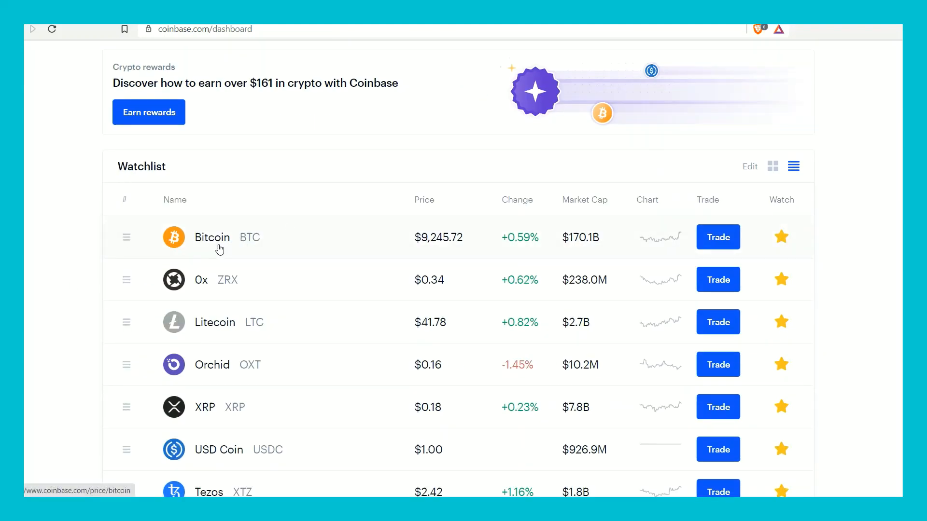
scroll("down", 3)
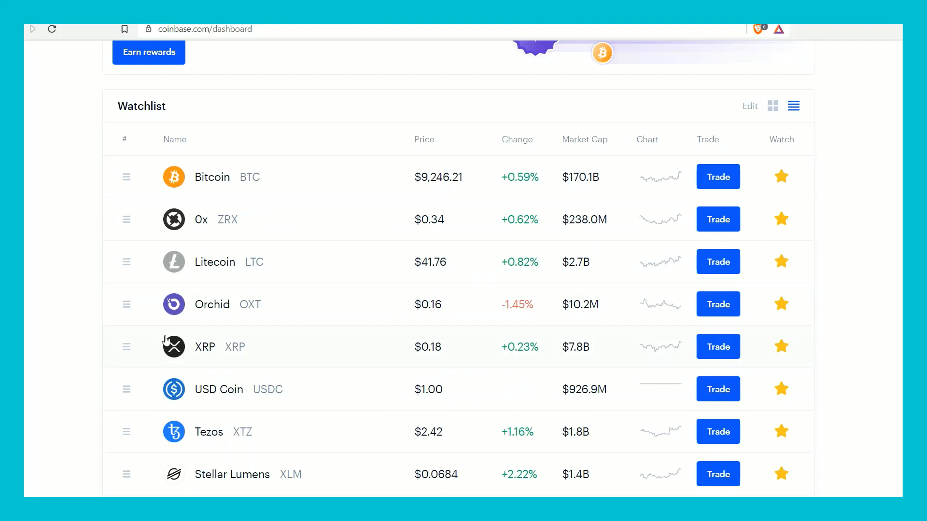
- View the Portfolio assets list past Dash to empty holdings like 0x and Augur
left_click(268, 62)
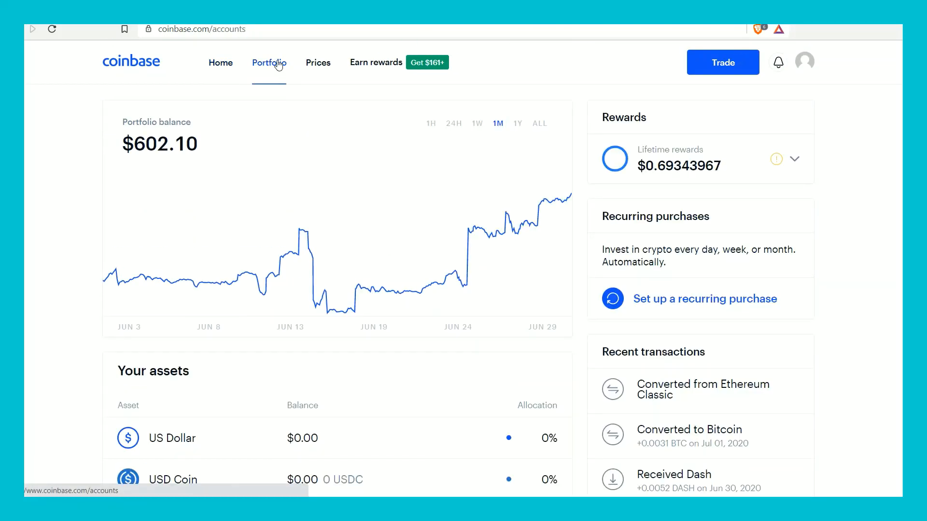
scroll("down", 3)
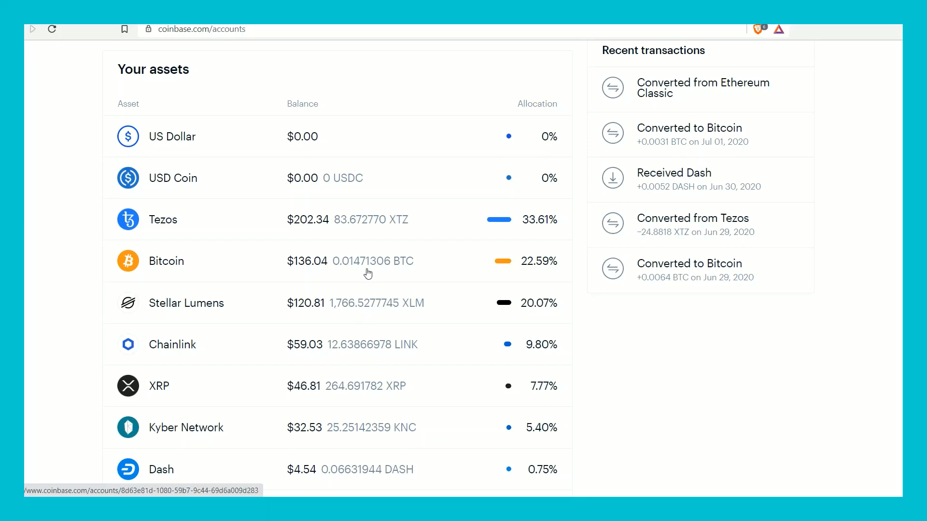
mouse_move(188, 301)
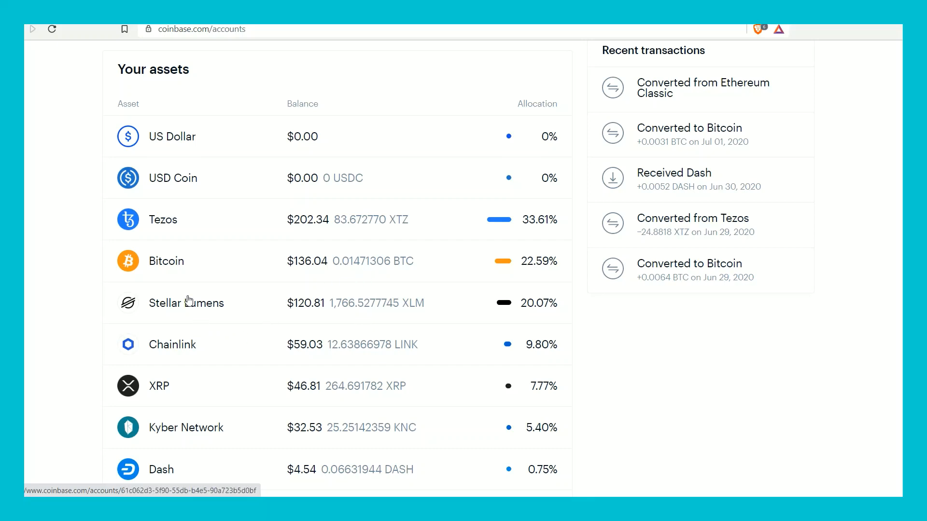
scroll("down", 3)
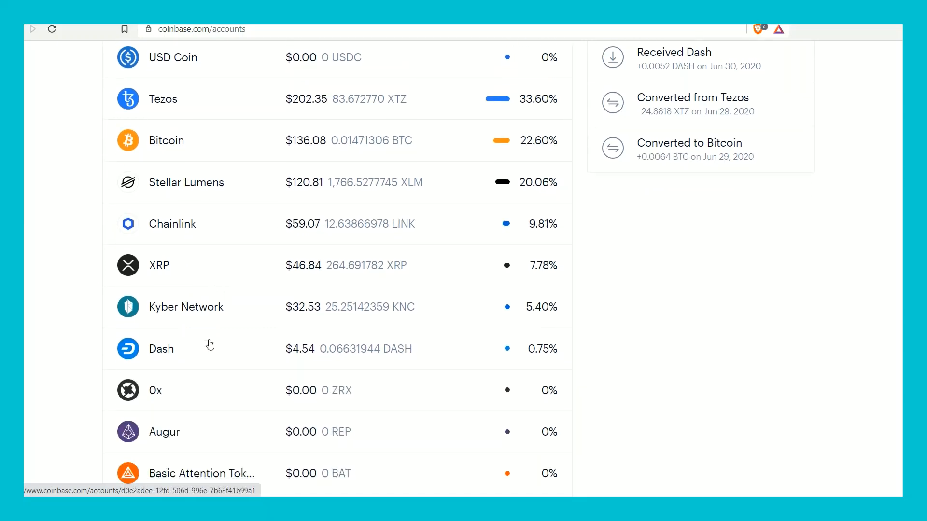
mouse_move(240, 357)
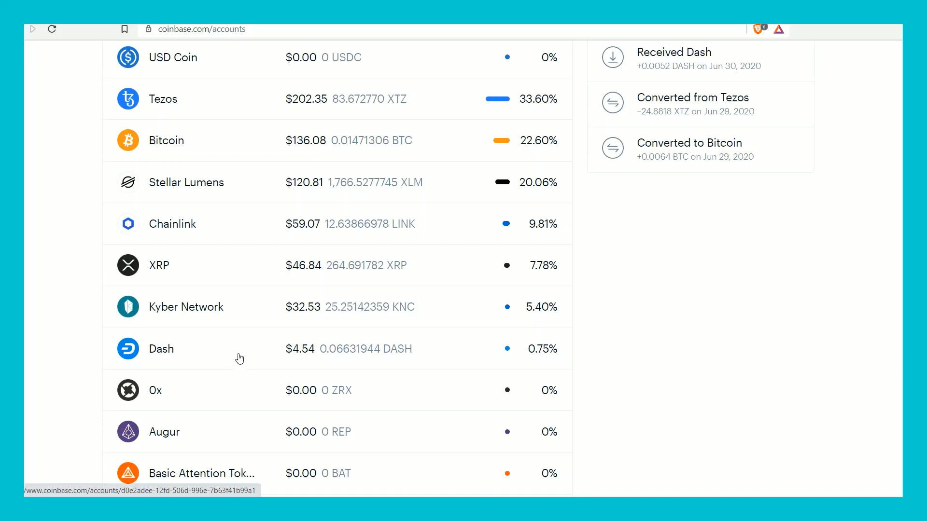
mouse_move(62, 343)
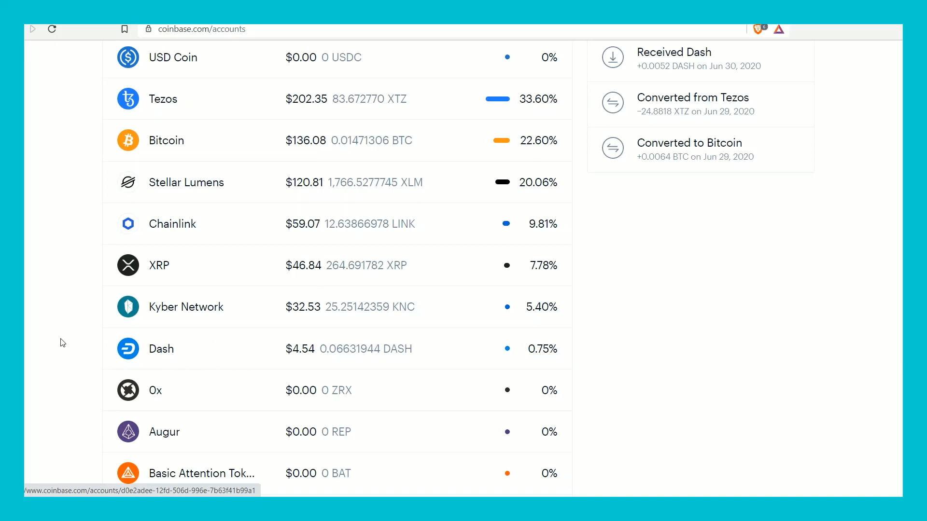